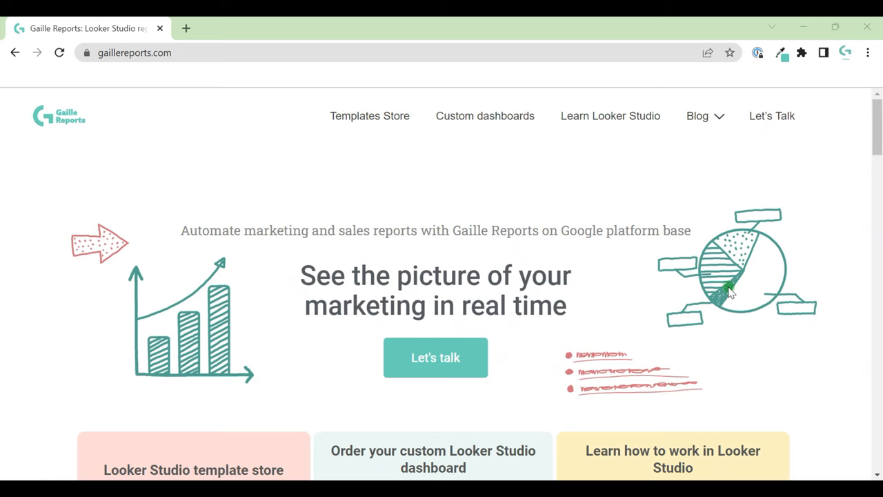
mouse_move(234, 320)
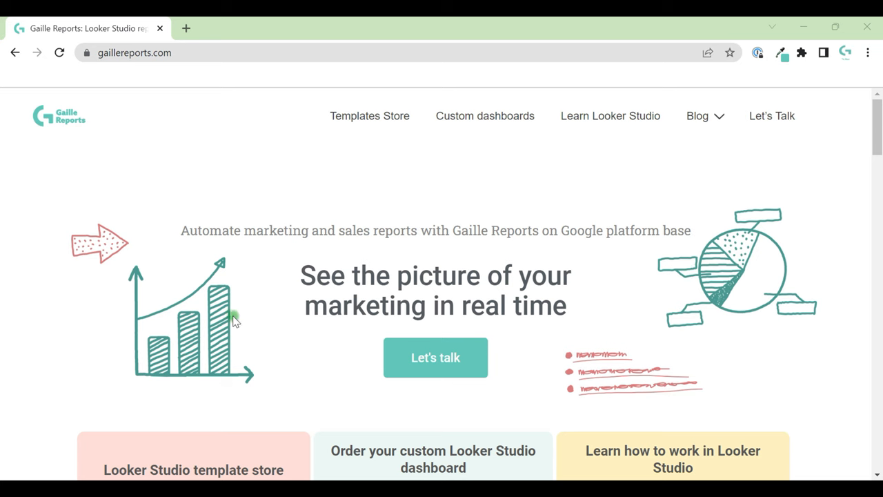
Browse the template store's Ecommerce category and open the RFM analysis for Customer Segmentation page
scroll("down", 3)
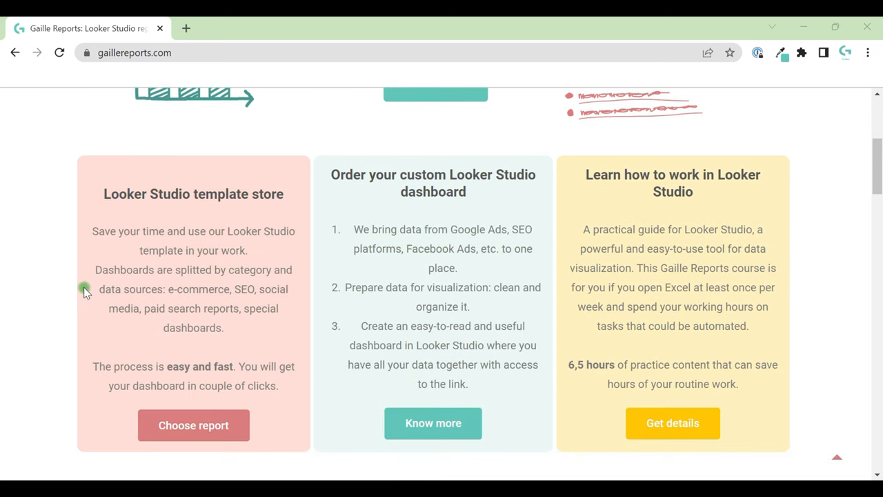
left_click(193, 425)
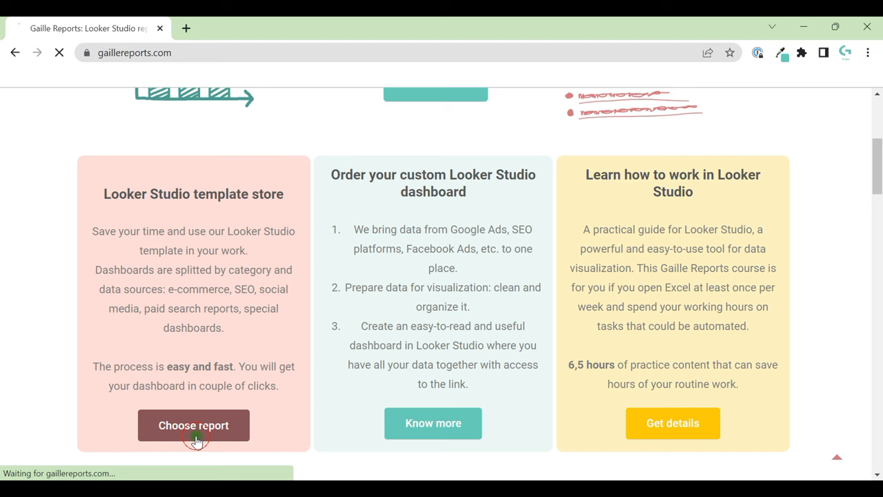
left_click(194, 424)
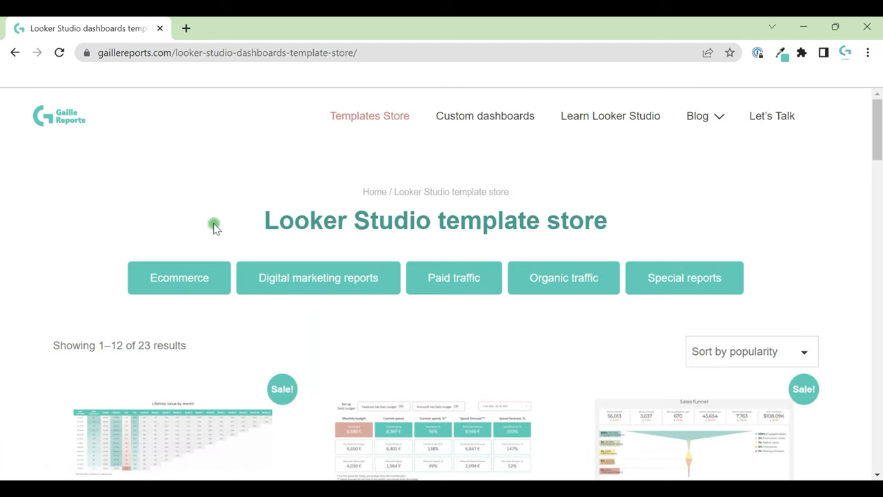
left_click(178, 277)
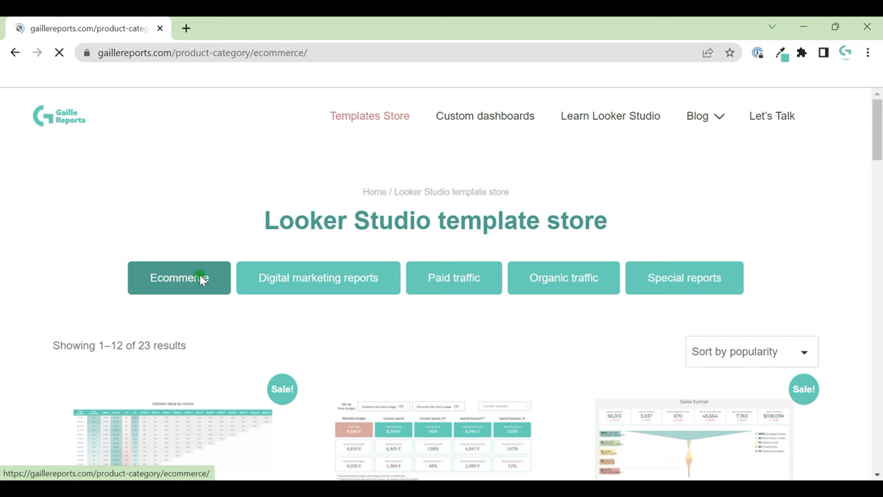
left_click(179, 277)
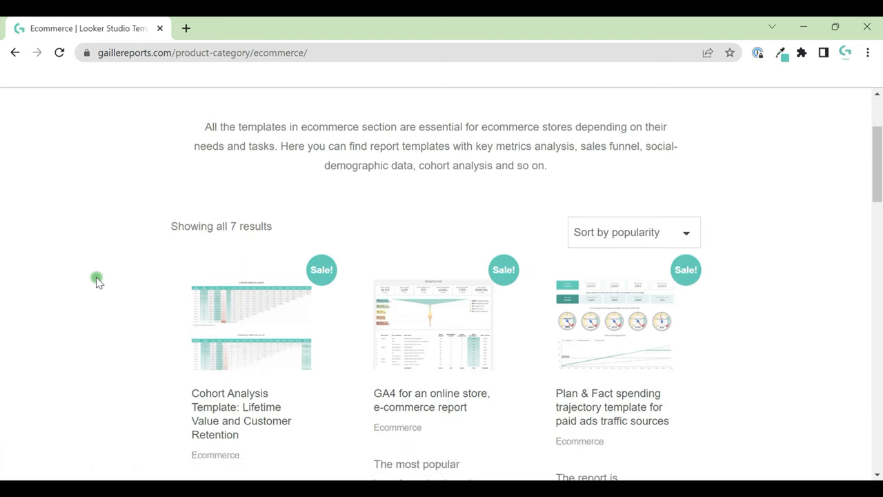
scroll("down", 3)
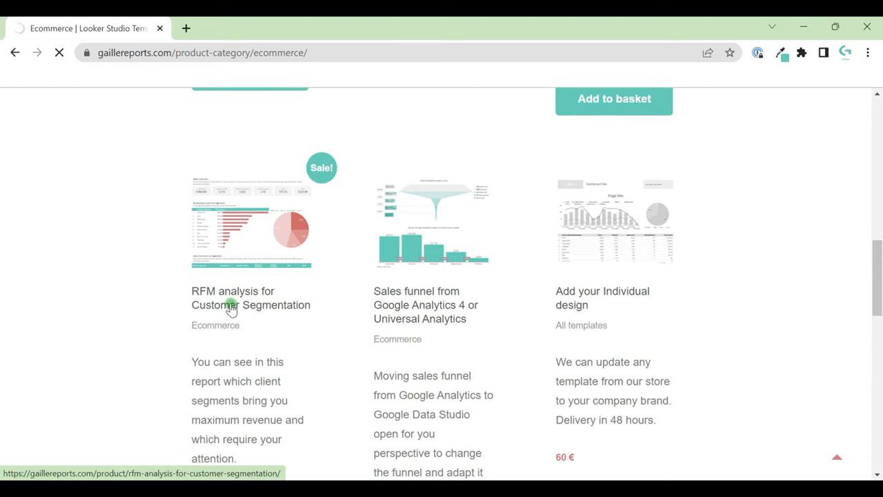
left_click(251, 297)
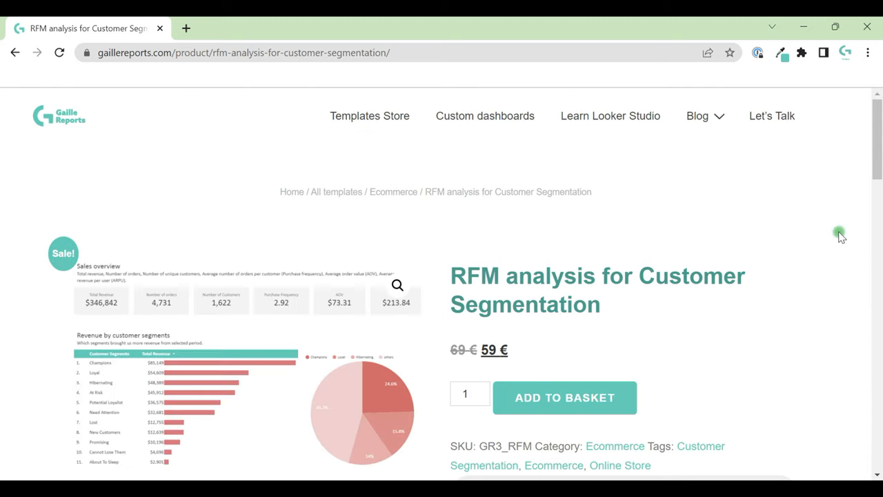
scroll("down", 3)
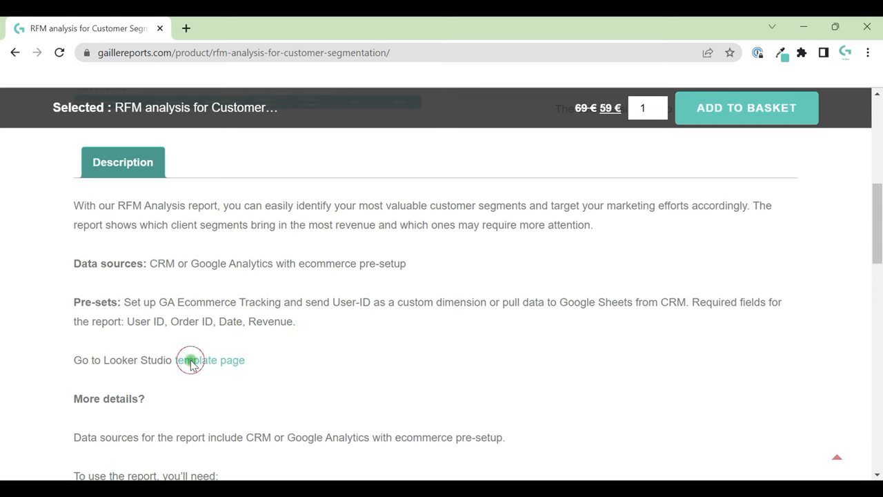
Open the template report in Looker Studio and inspect the date range's month start-offset setting
left_click(210, 360)
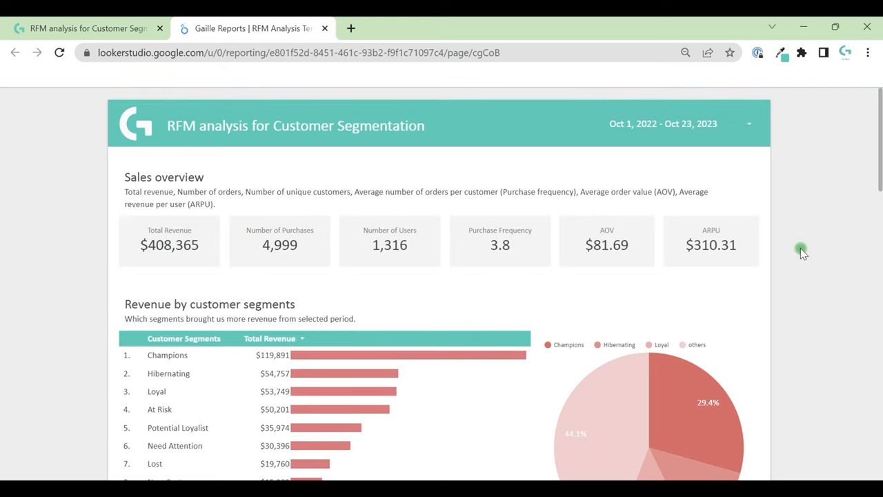
mouse_move(828, 247)
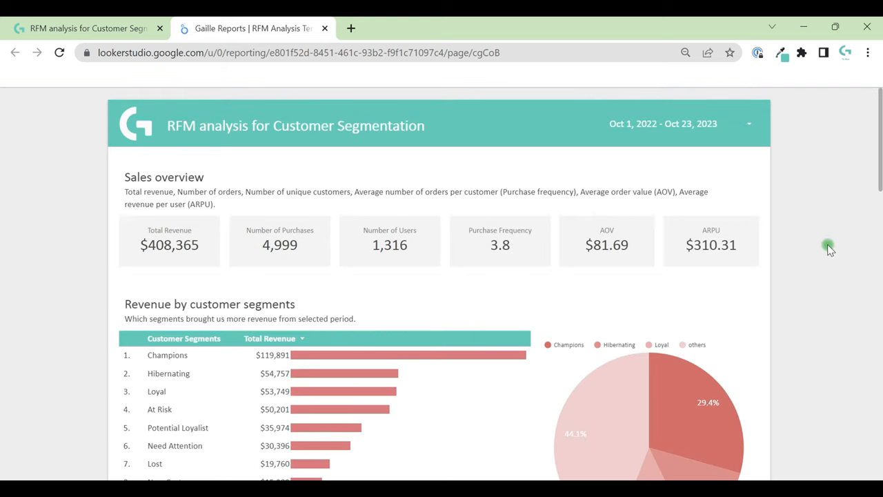
mouse_move(798, 95)
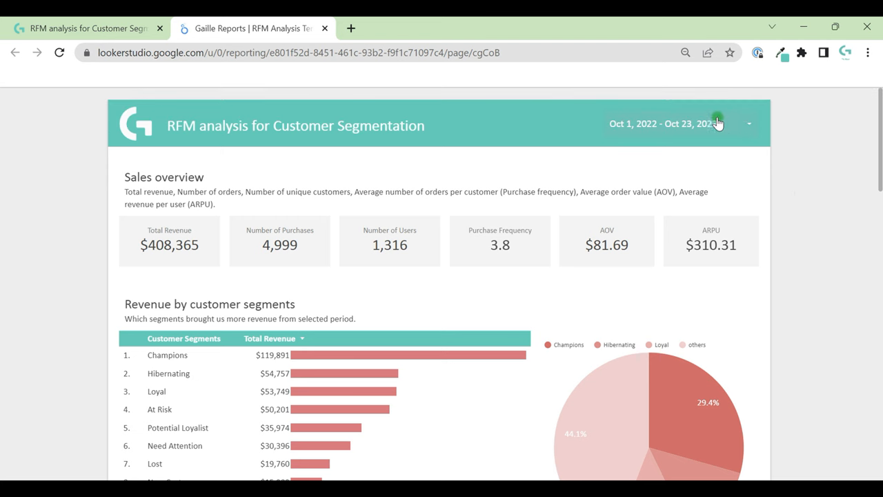
left_click(717, 123)
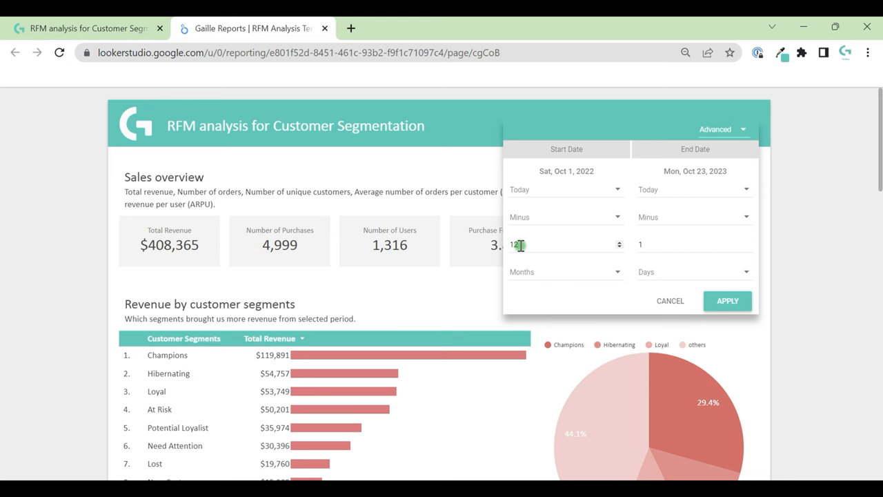
left_click(728, 300)
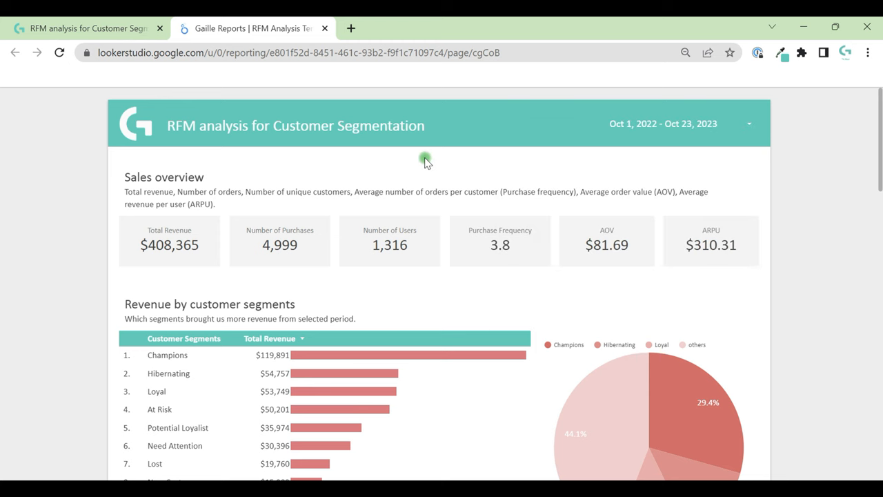
mouse_move(121, 175)
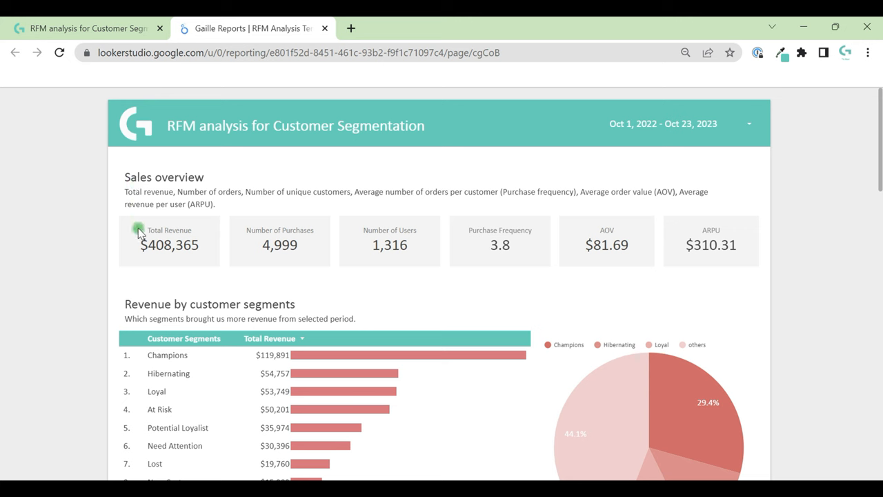
double_click(169, 230)
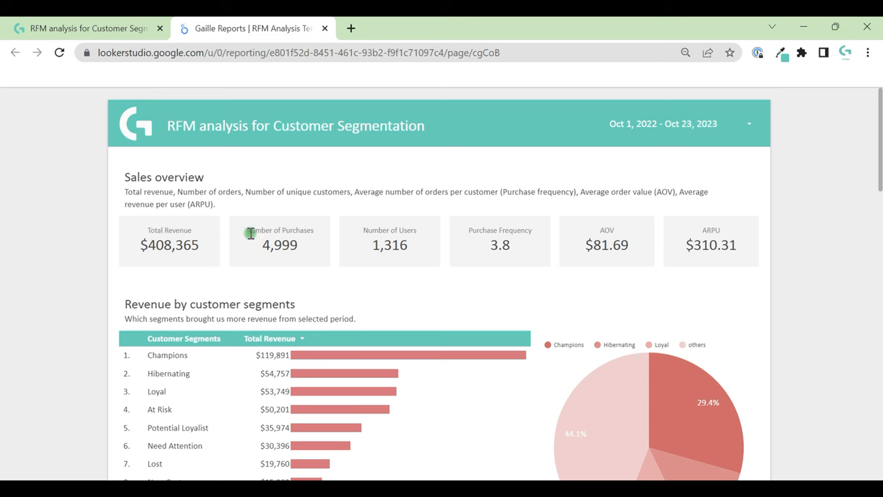
mouse_move(602, 226)
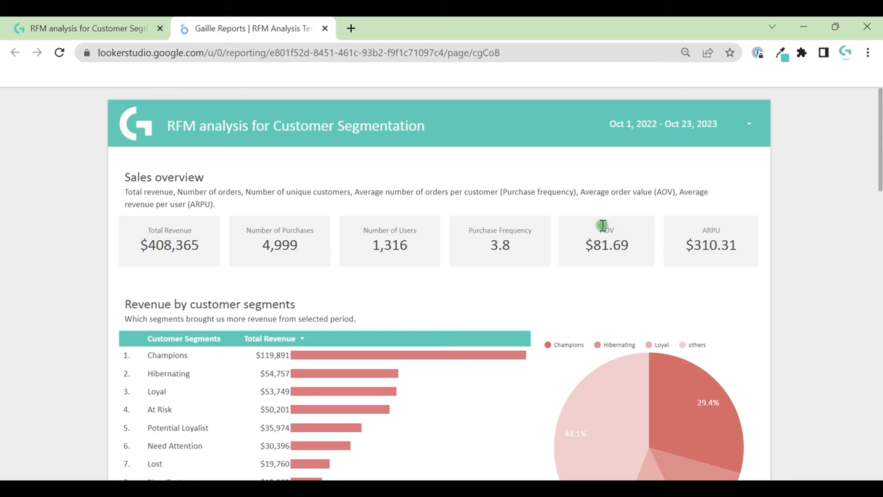
mouse_move(727, 234)
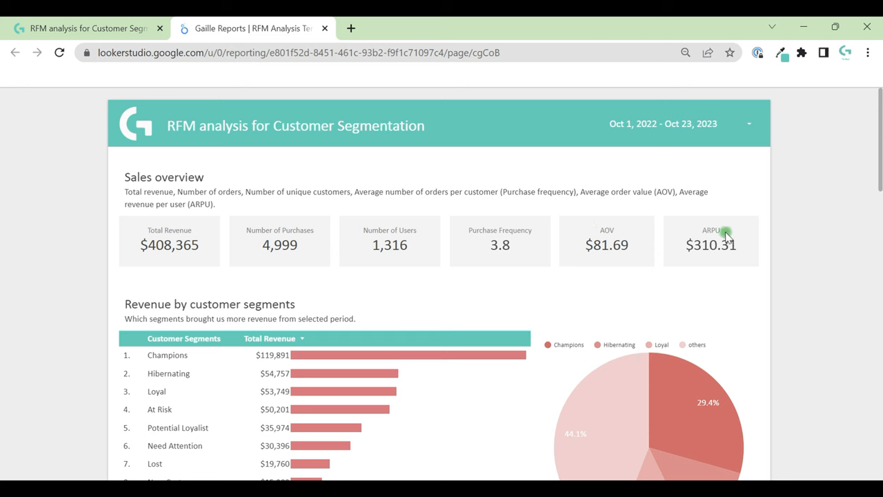
left_click(711, 245)
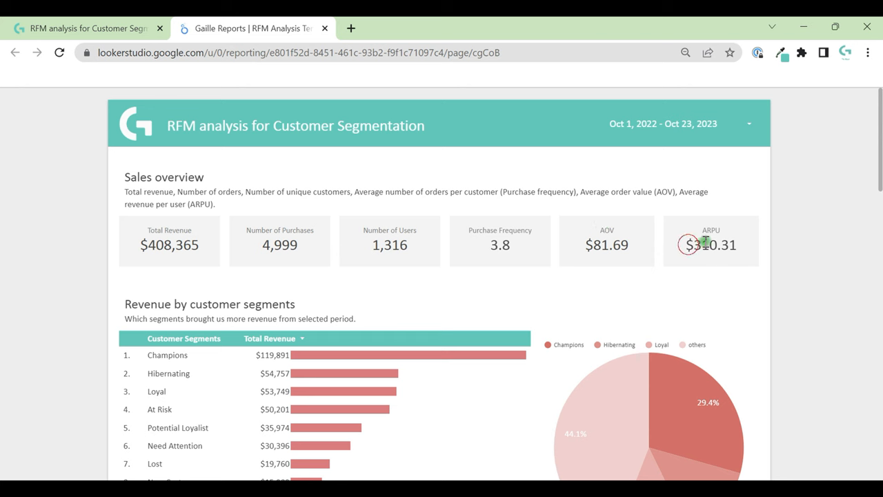
mouse_move(633, 245)
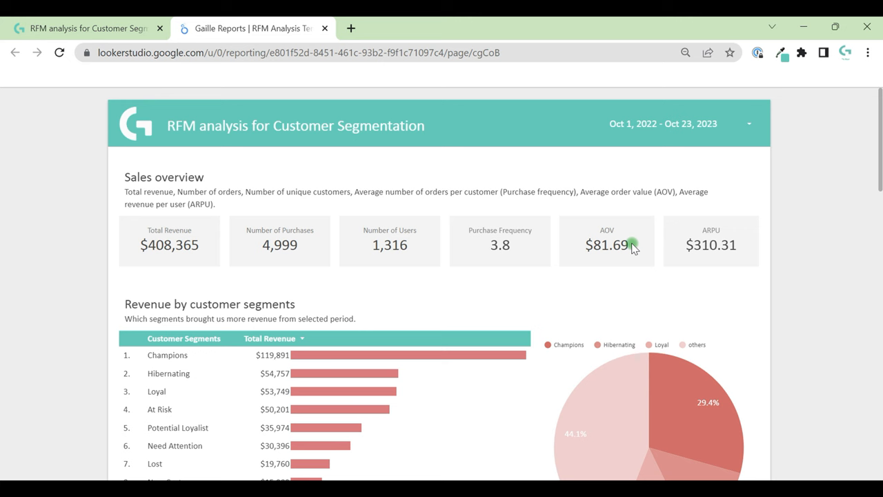
mouse_move(628, 250)
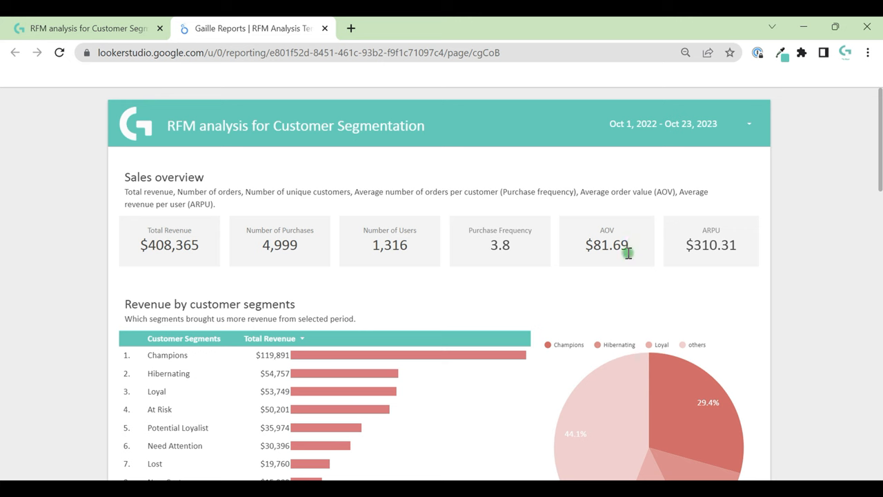
mouse_move(676, 259)
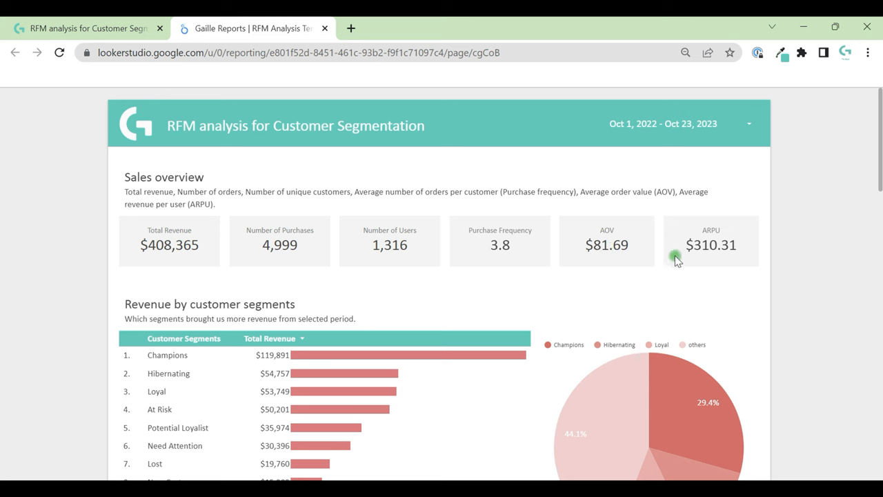
mouse_move(680, 256)
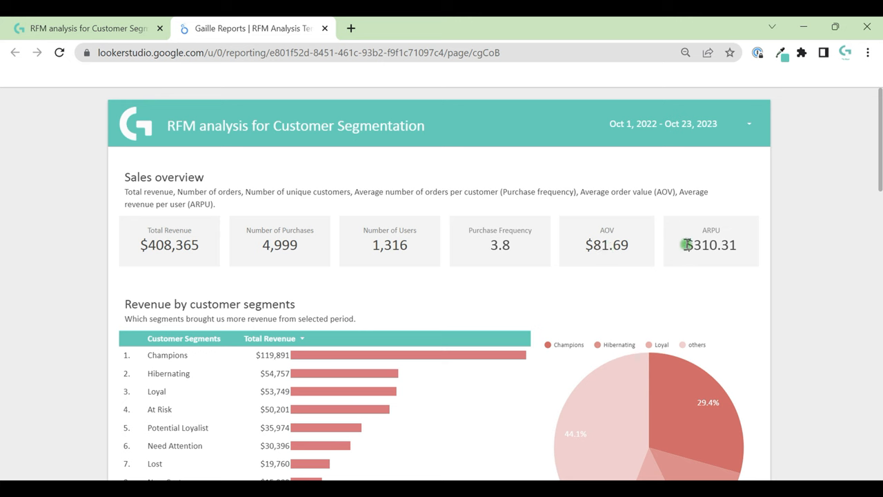
mouse_move(547, 227)
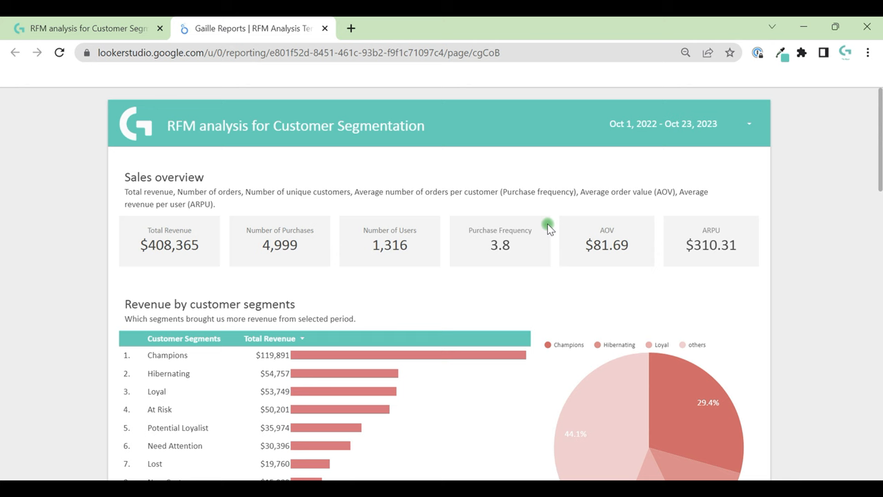
Scroll to the Revenue by customer segments charts and clear the accidental heading selection
scroll("down", 3)
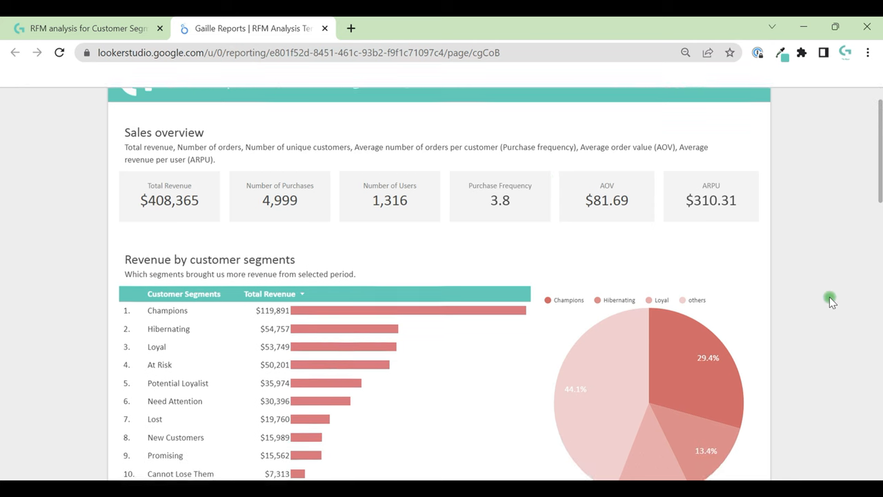
scroll("down", 3)
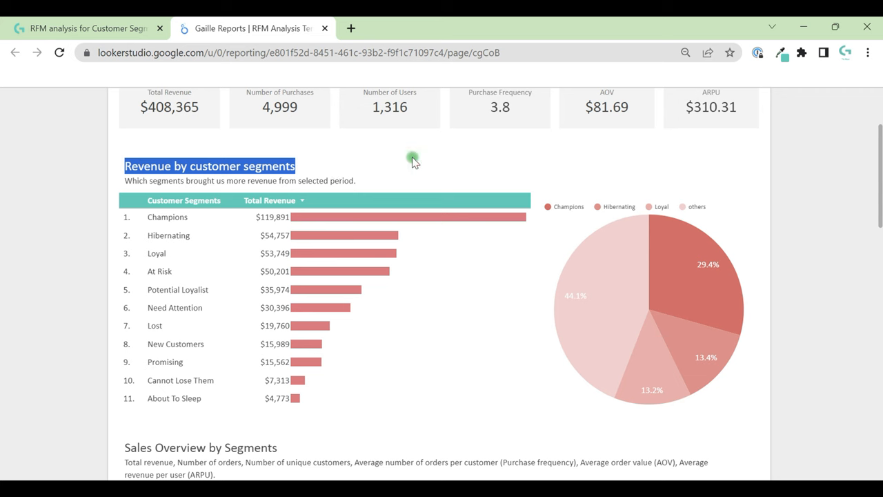
left_click(413, 159)
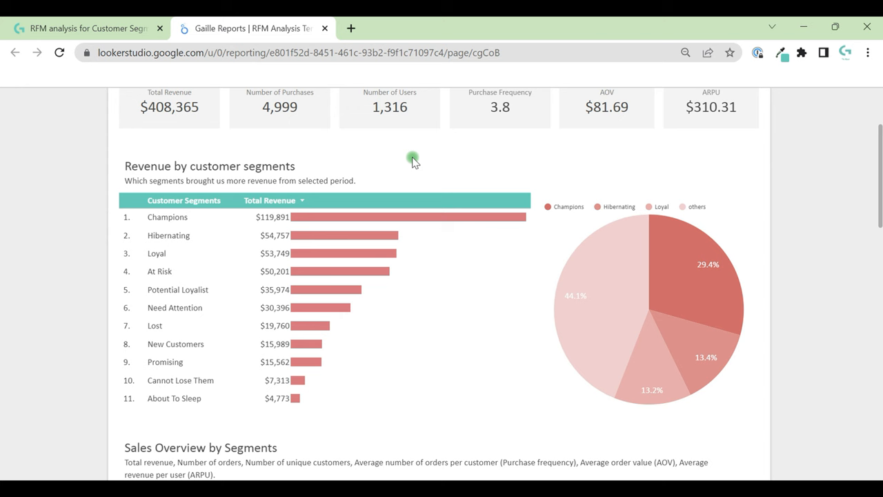
mouse_move(275, 228)
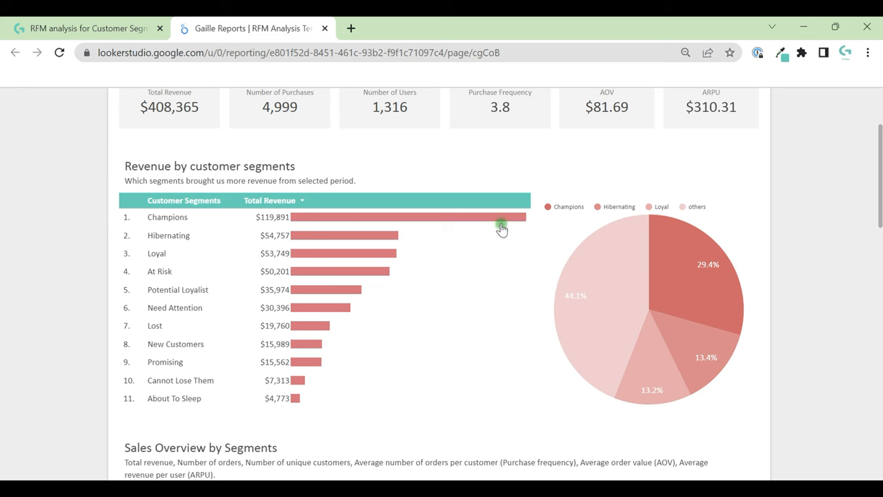
mouse_move(502, 221)
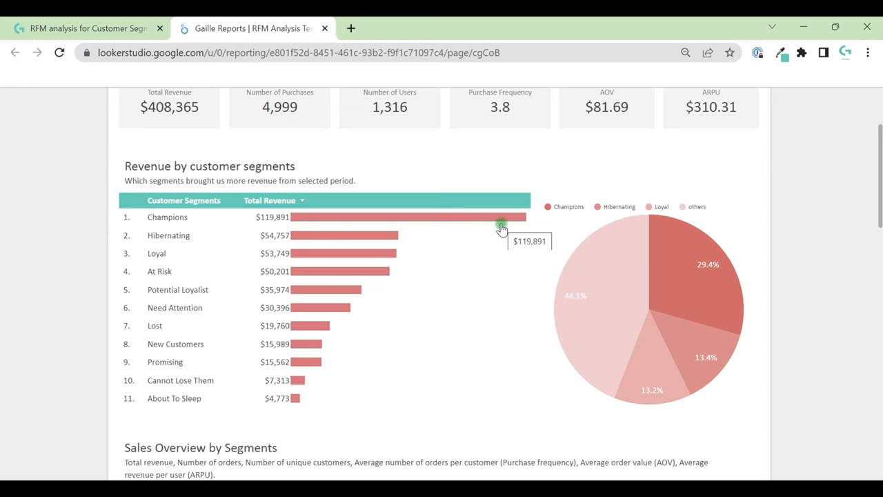
mouse_move(179, 248)
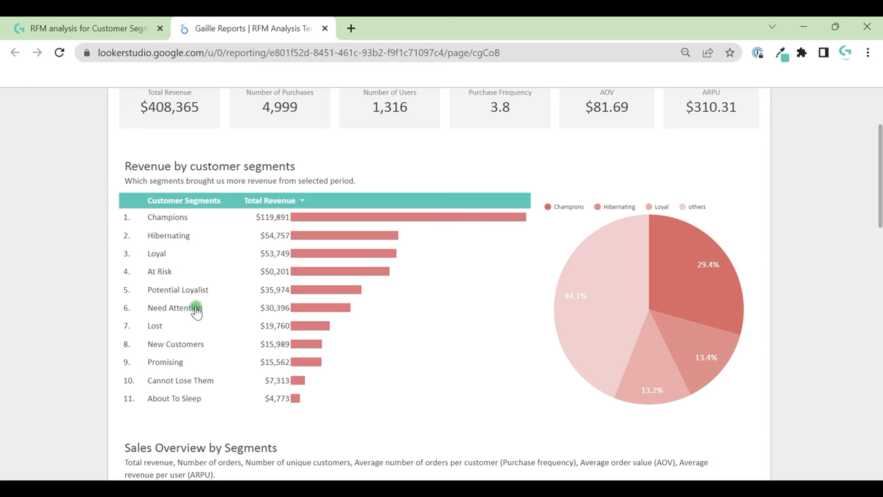
mouse_move(573, 307)
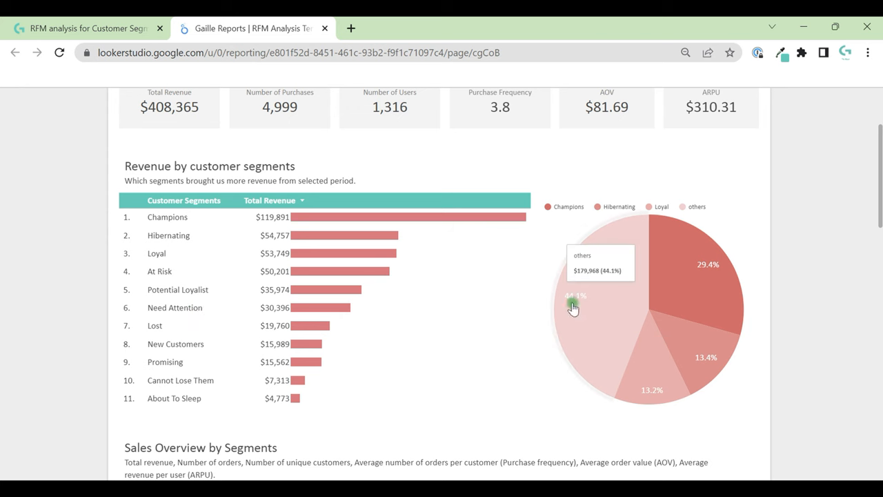
mouse_move(647, 321)
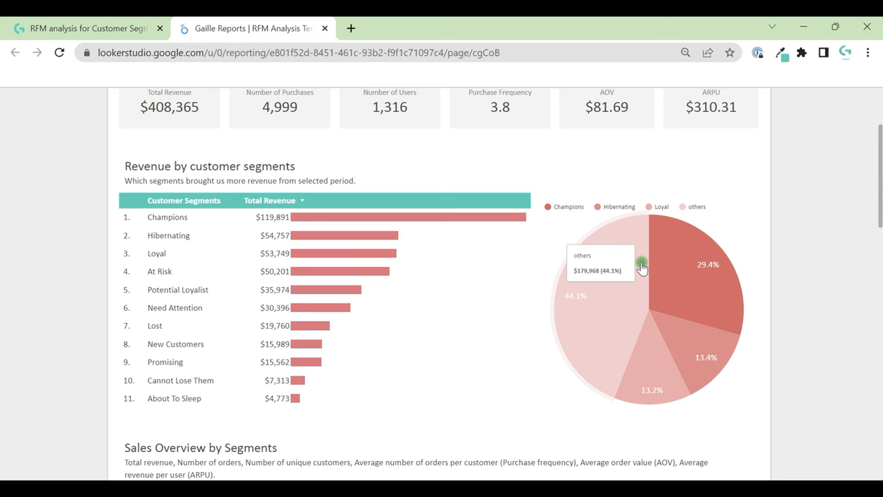
mouse_move(637, 328)
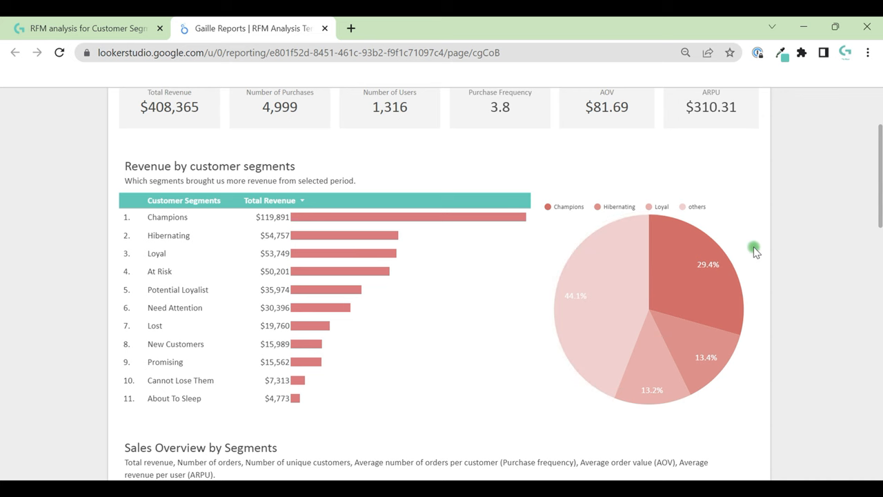
mouse_move(722, 374)
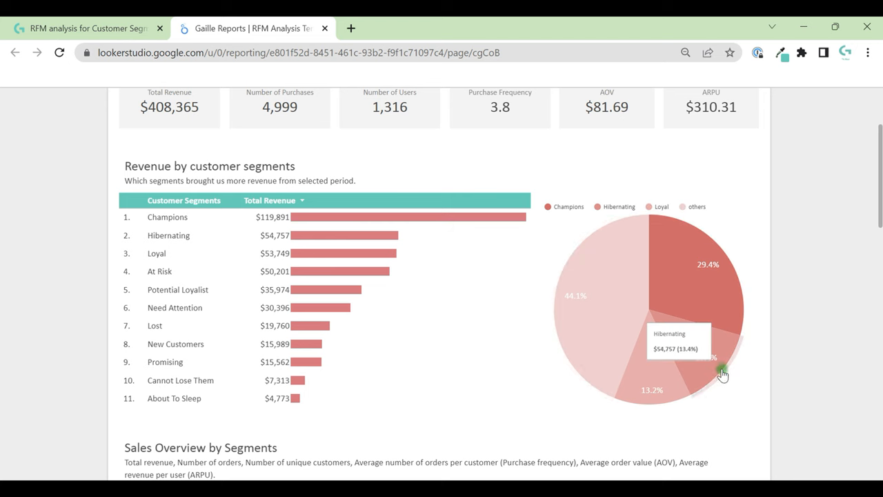
Scroll down through the Sales Overview by Segments table to its grand total row
scroll("down", 3)
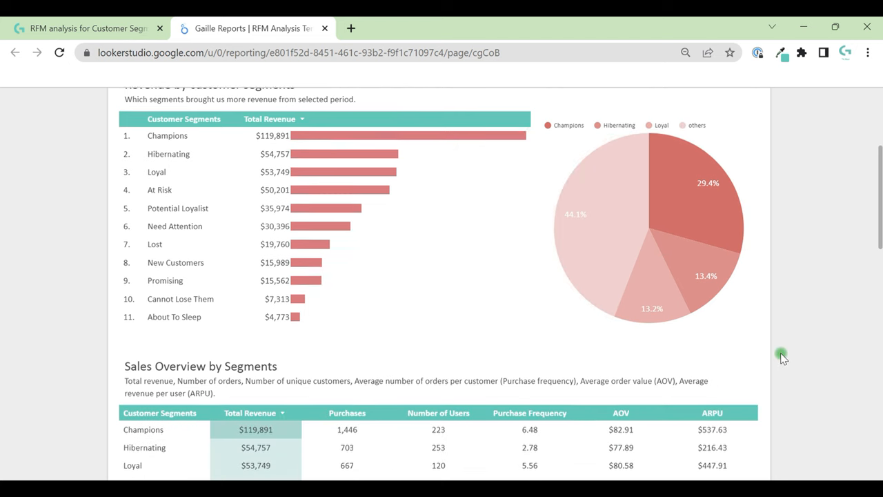
scroll("down", 3)
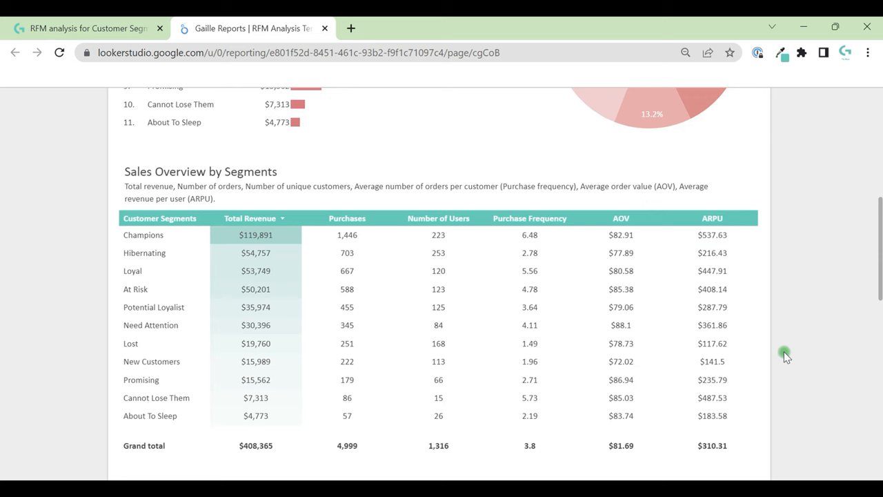
mouse_move(87, 175)
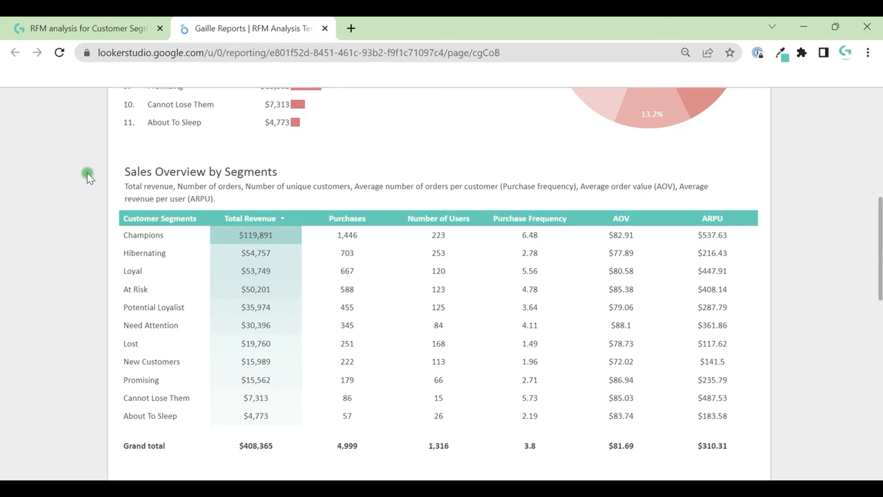
mouse_move(327, 203)
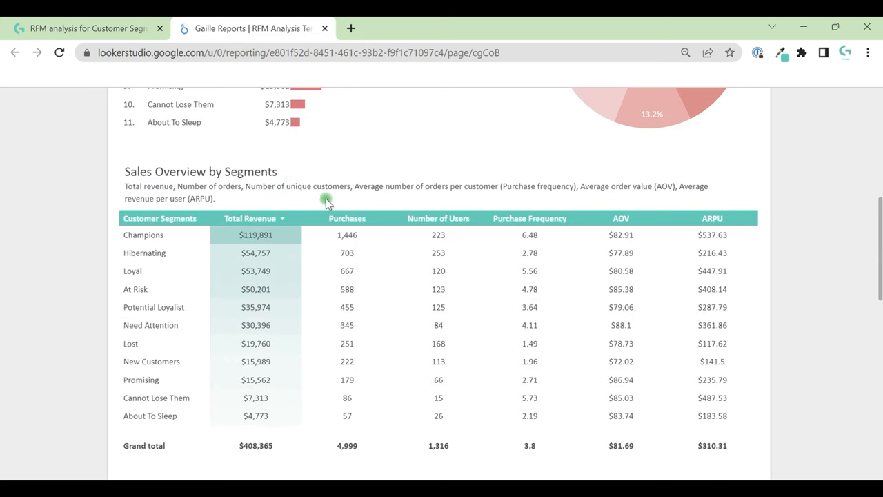
mouse_move(786, 277)
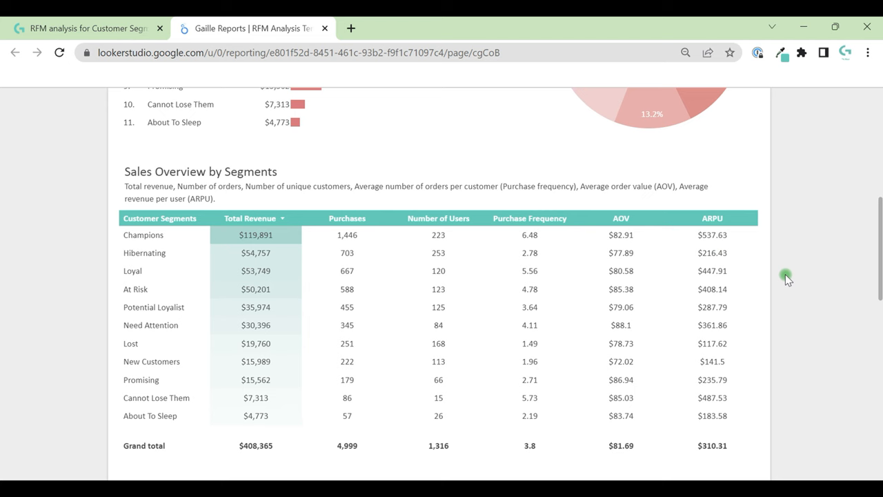
scroll("down", 3)
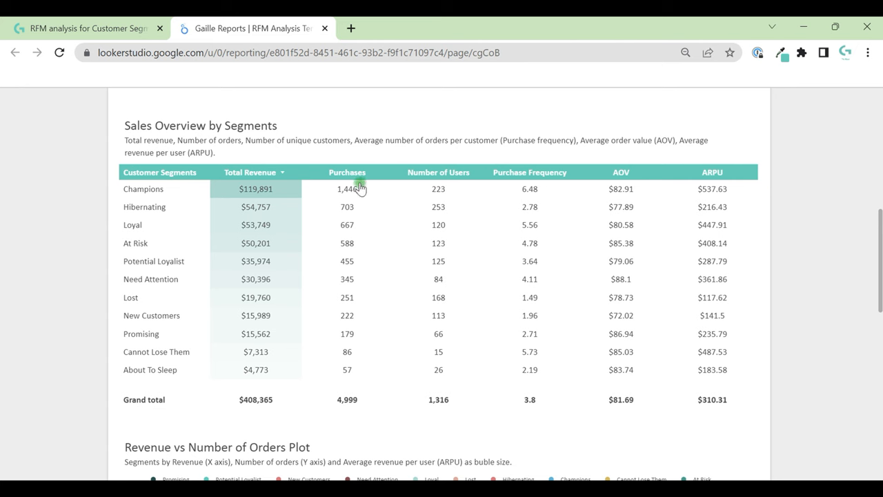
mouse_move(138, 224)
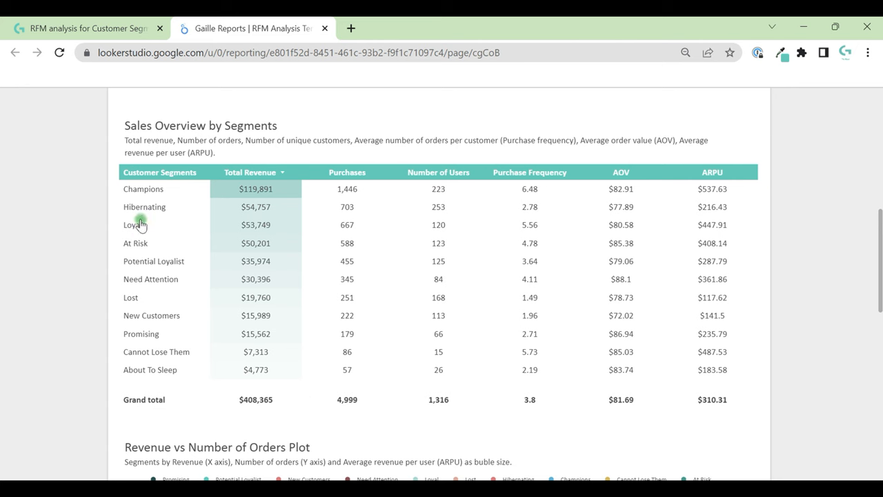
mouse_move(347, 176)
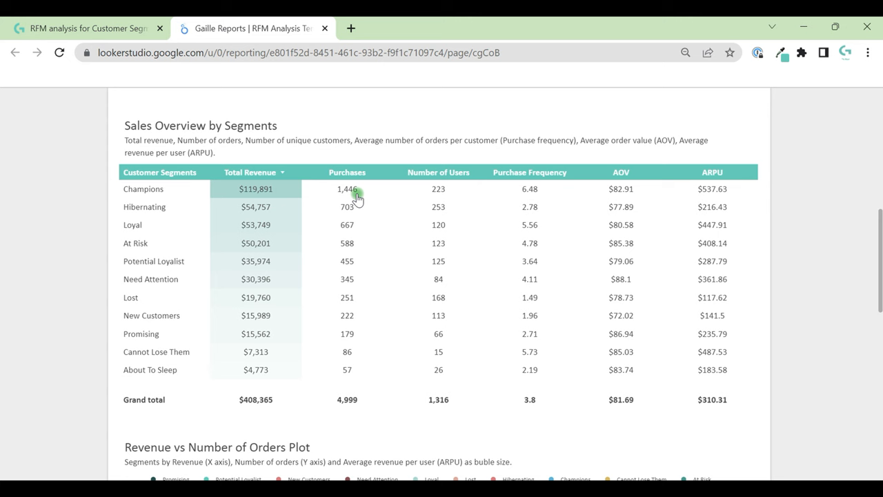
mouse_move(424, 195)
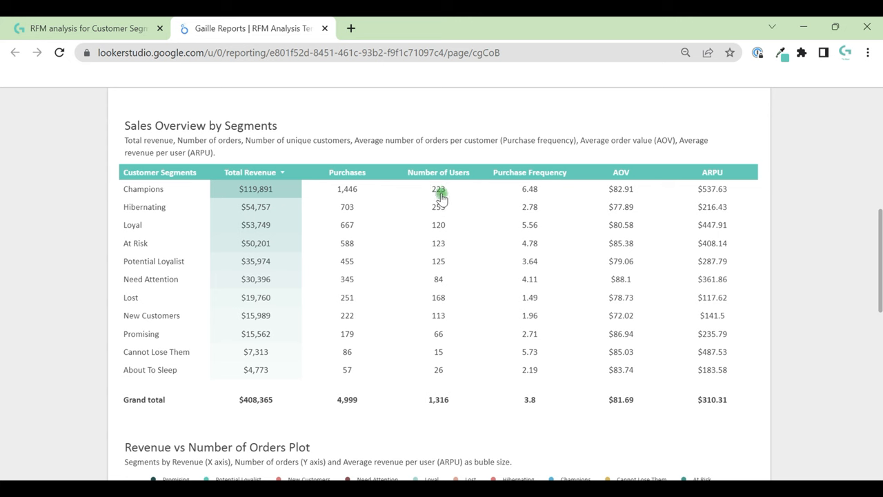
mouse_move(530, 194)
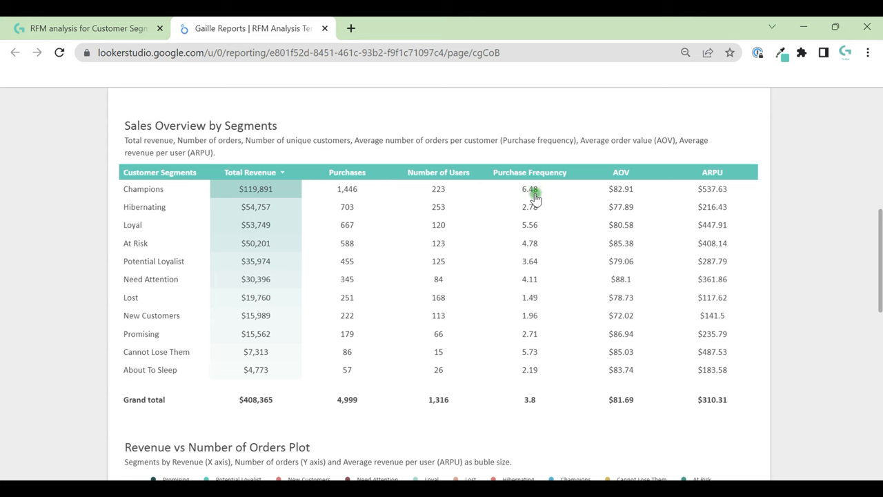
mouse_move(537, 228)
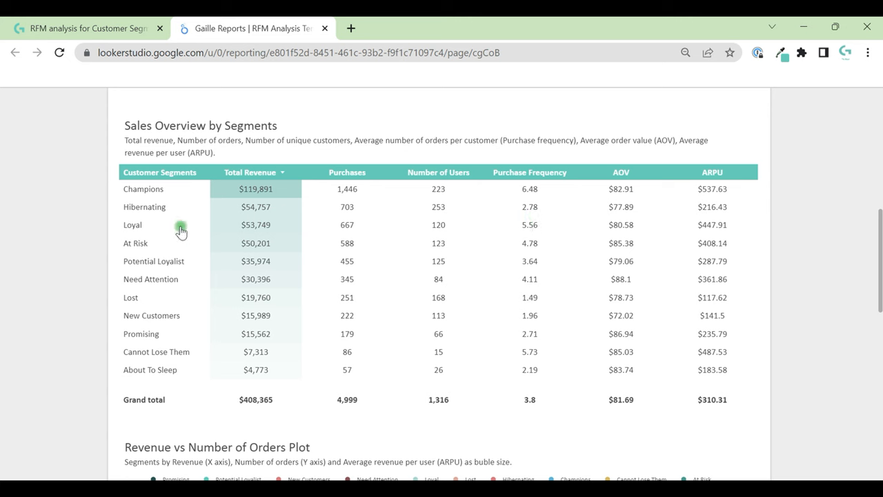
mouse_move(207, 246)
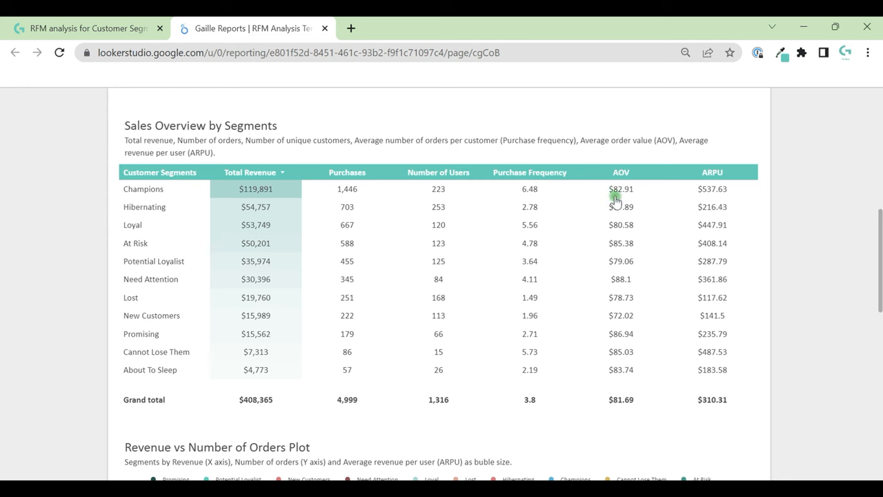
mouse_move(751, 228)
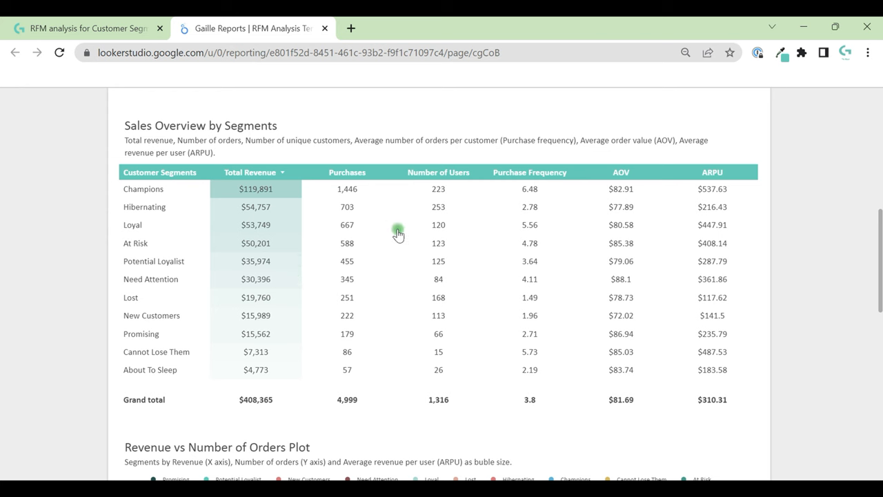
mouse_move(532, 304)
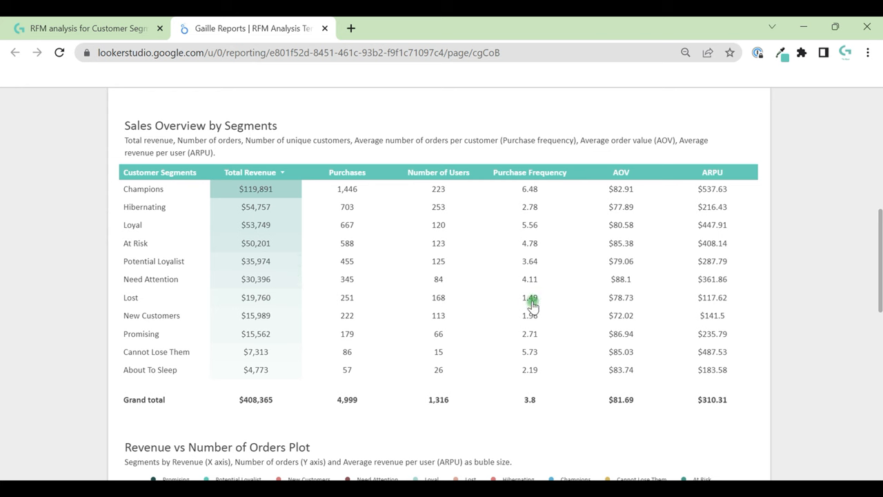
mouse_move(334, 382)
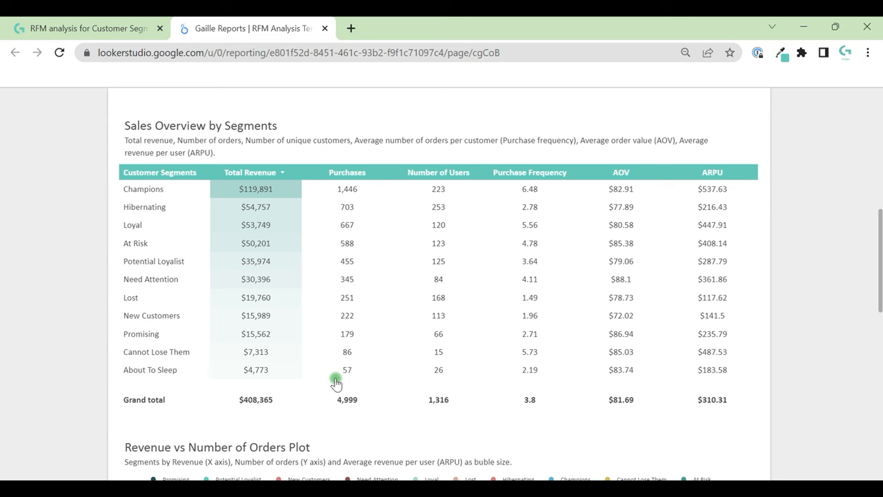
mouse_move(163, 264)
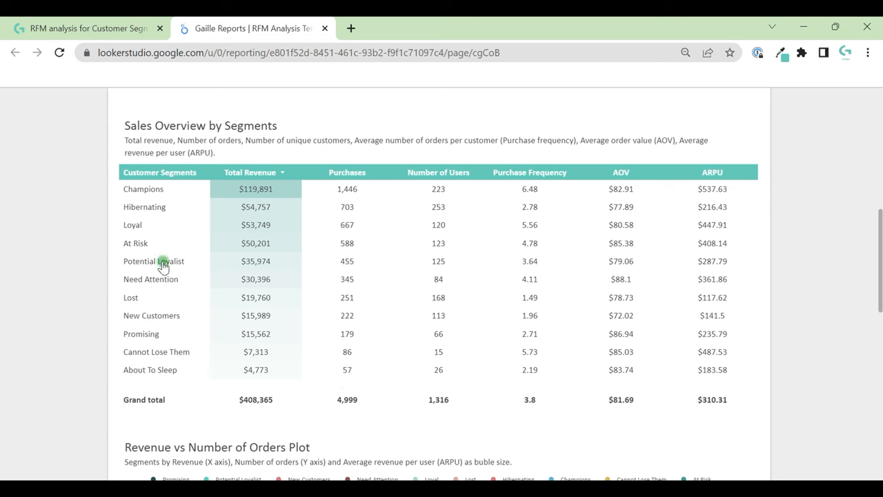
mouse_move(133, 225)
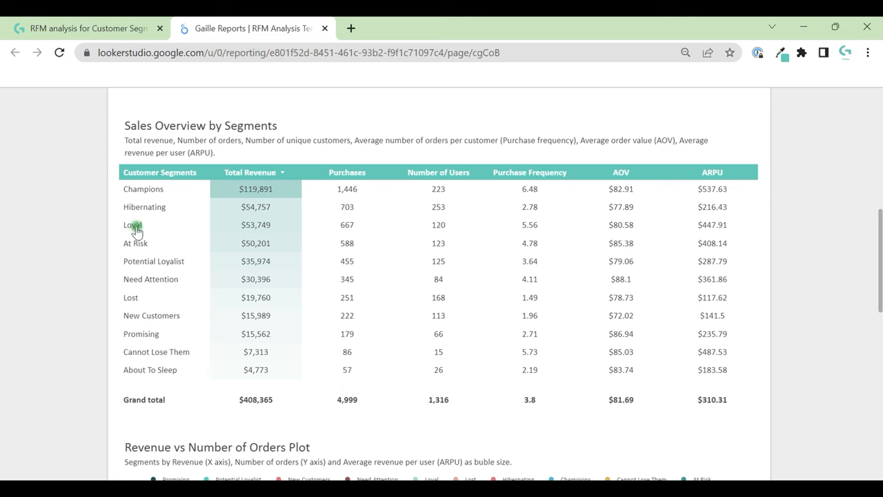
mouse_move(157, 233)
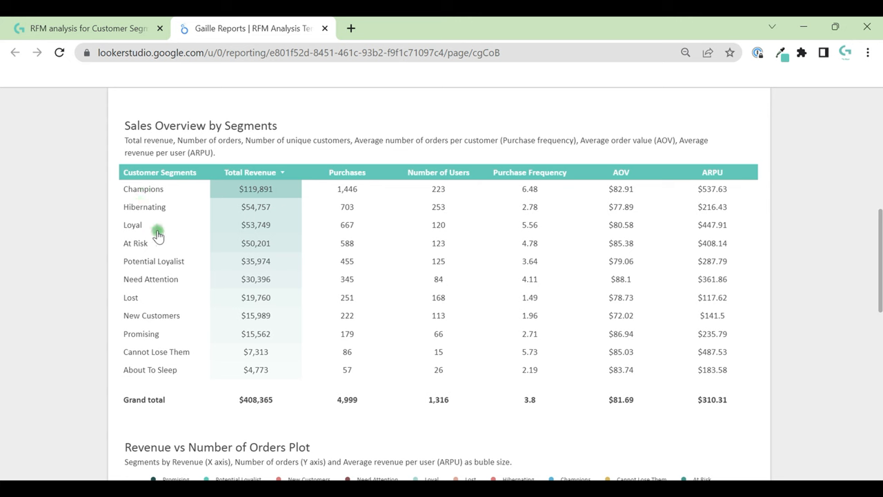
mouse_move(373, 234)
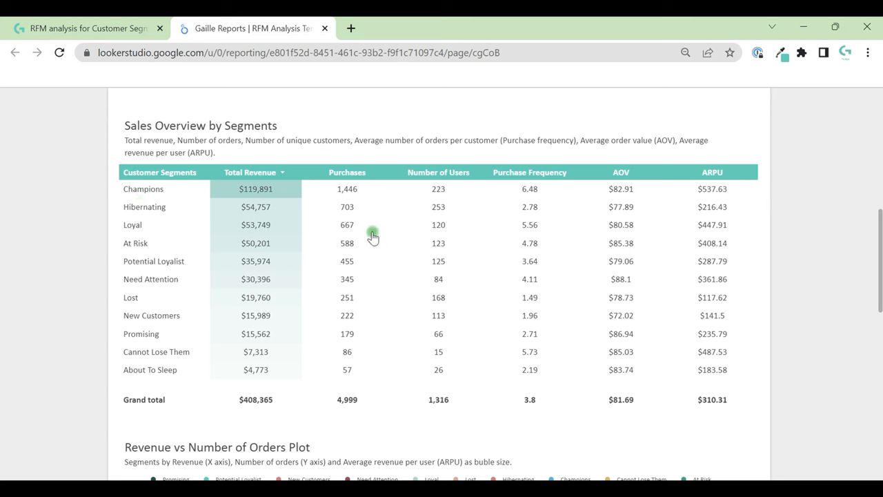
mouse_move(454, 238)
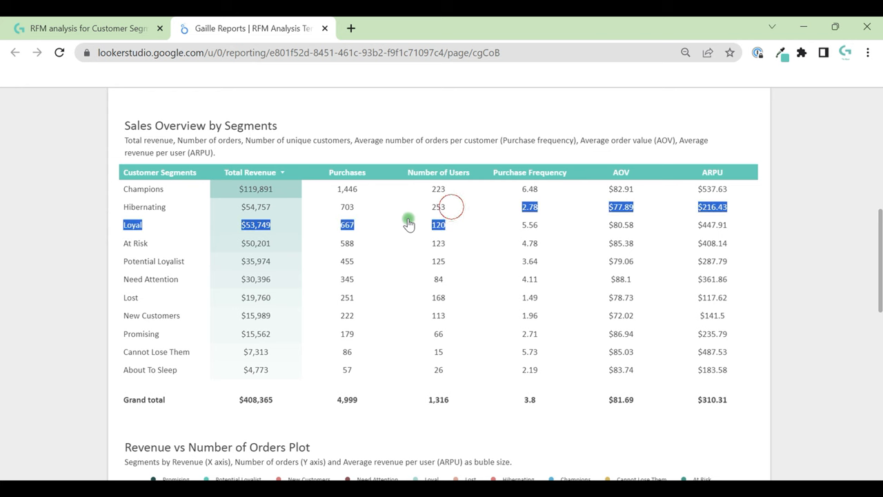
Walk through the segment table rows, contrasting Loyal and Hibernating customers' frequency and spending
left_click(438, 206)
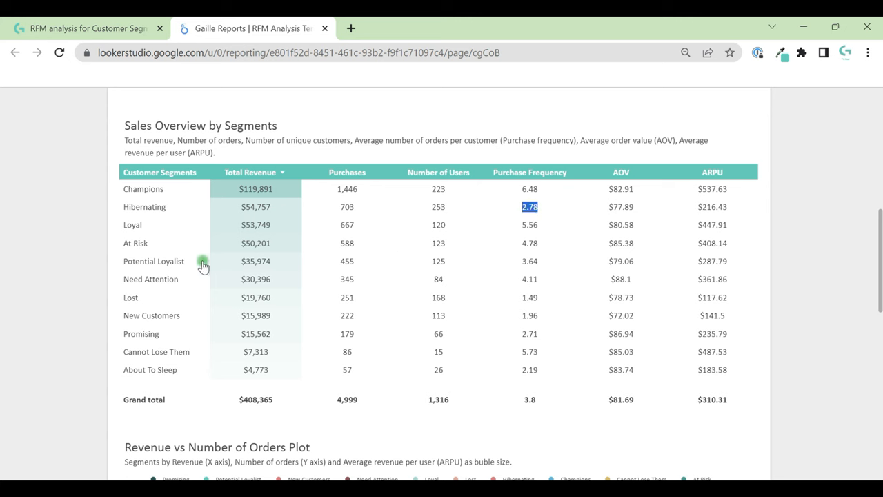
mouse_move(162, 207)
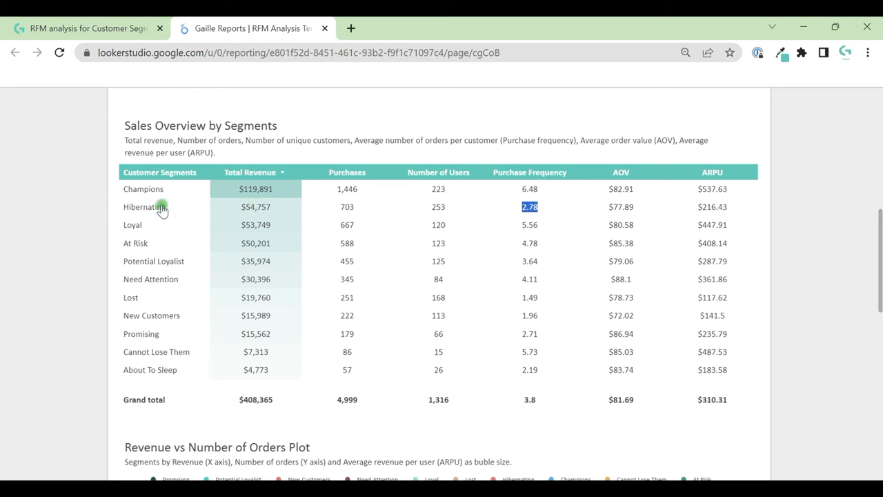
mouse_move(528, 209)
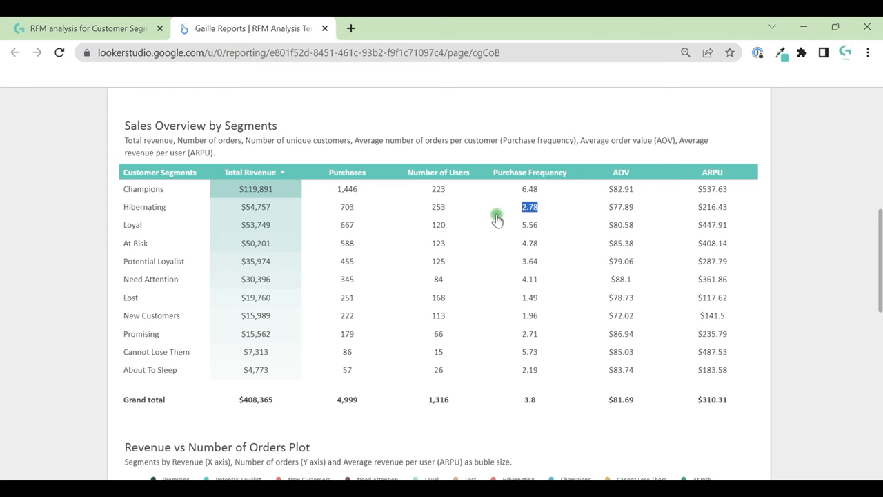
mouse_move(424, 257)
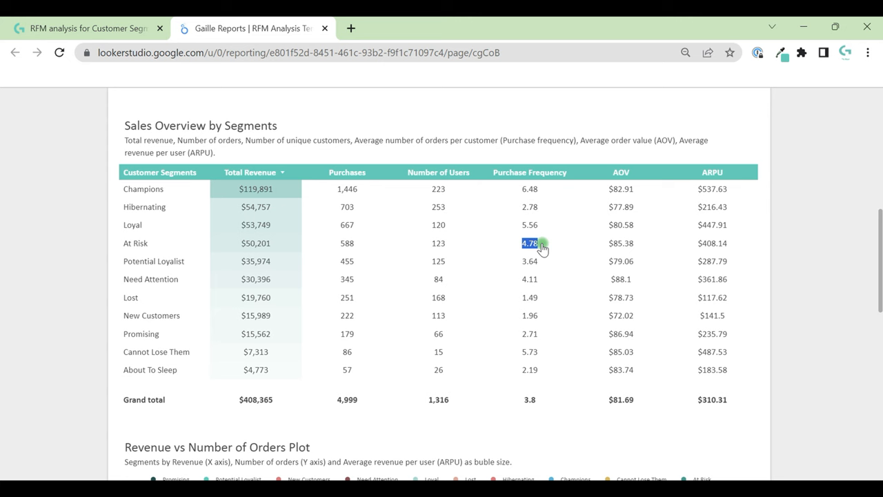
mouse_move(530, 279)
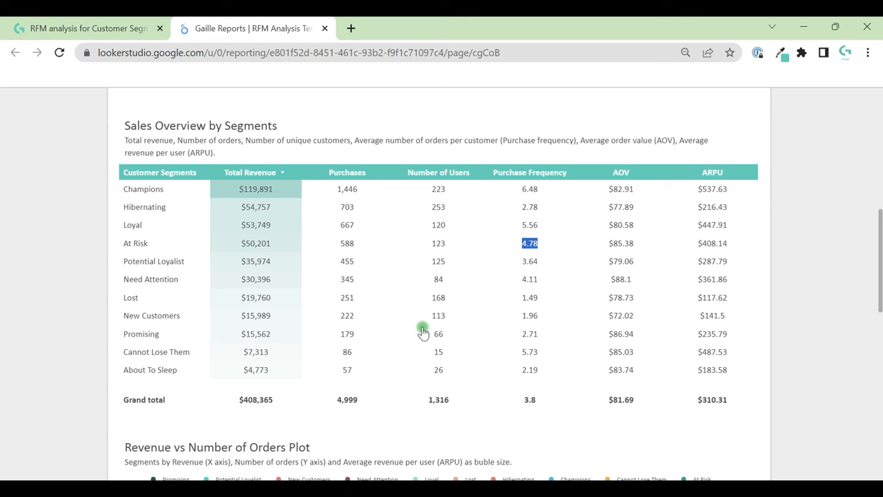
mouse_move(661, 294)
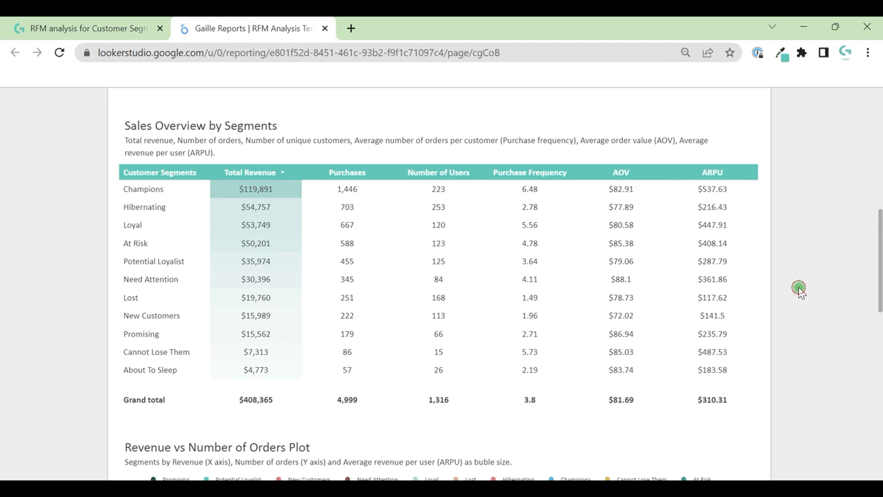
mouse_move(836, 314)
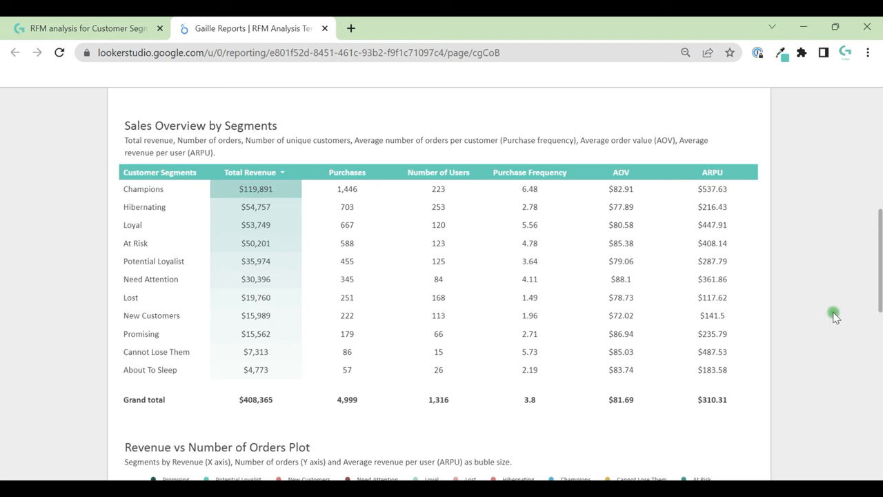
Scroll past the Revenue vs Number of Orders bubble plot to the Customer ID metrics table
scroll("down", 3)
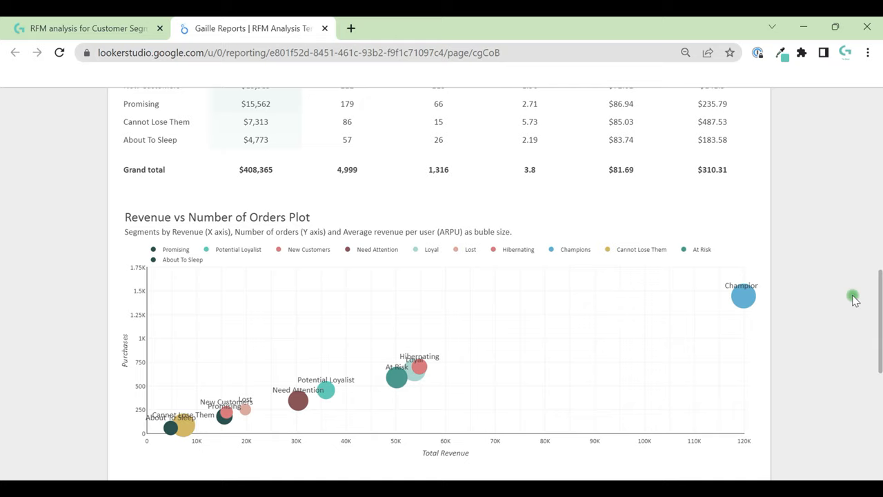
scroll("down", 3)
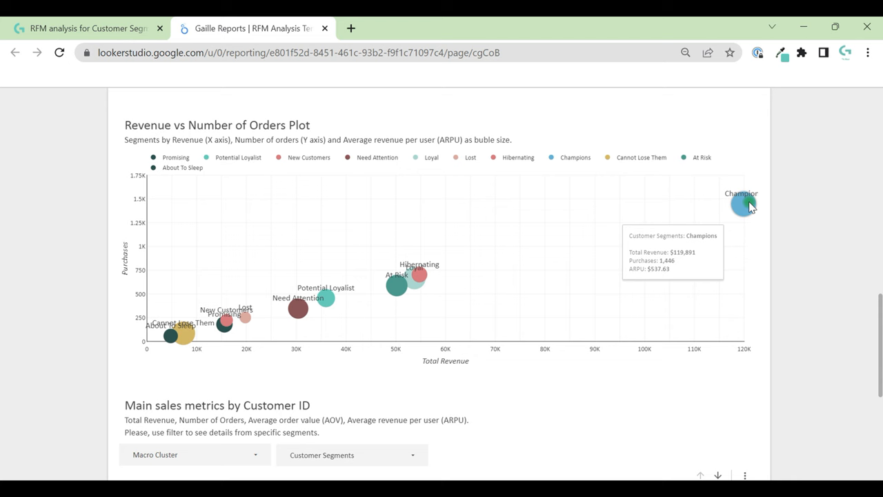
mouse_move(550, 204)
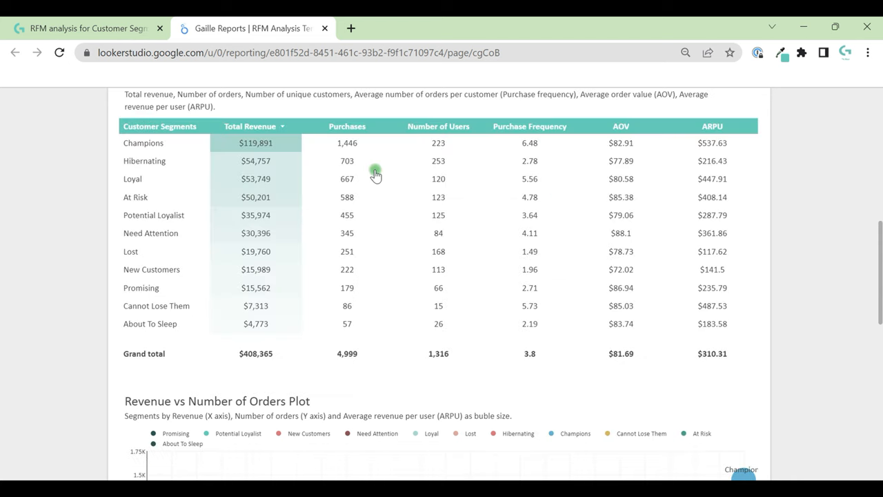
scroll("down", 3)
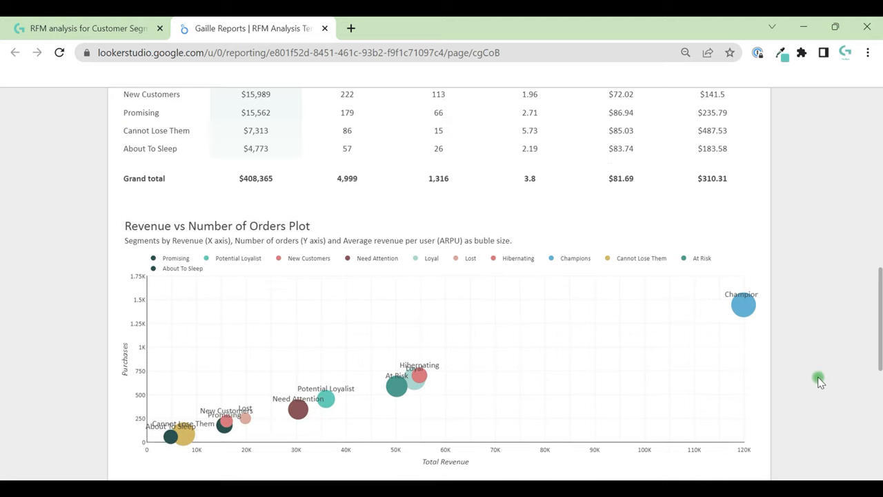
scroll("down", 3)
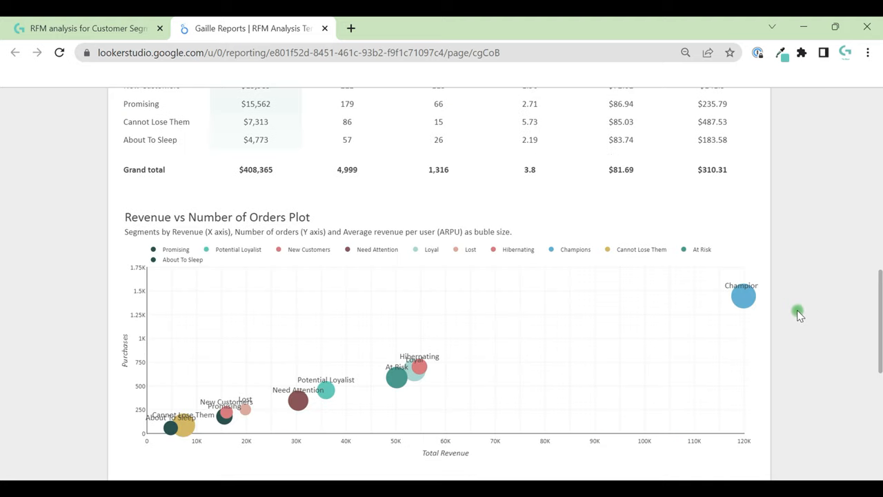
scroll("down", 3)
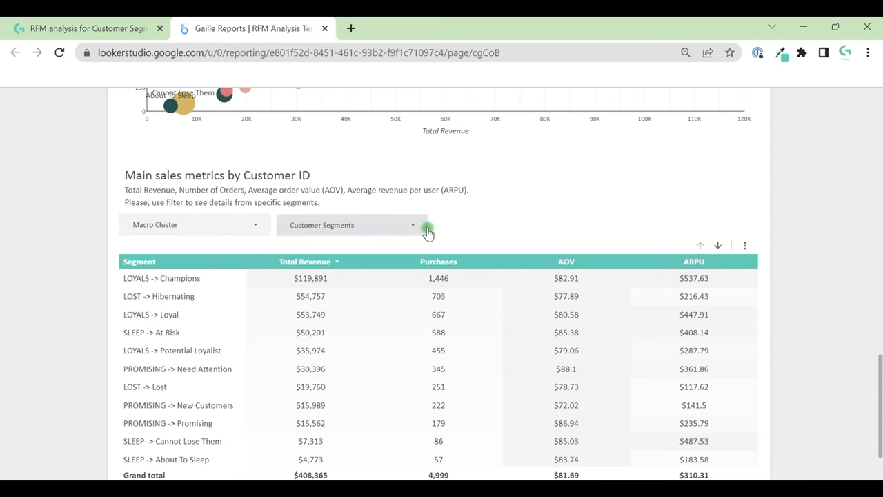
mouse_move(540, 231)
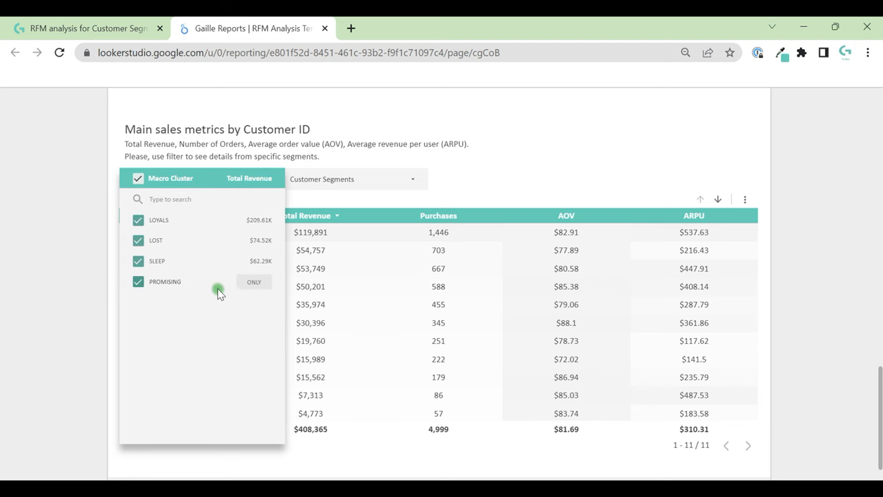
Set the Macro Cluster filter to only LOYALS, then scroll back to the report top
left_click(254, 282)
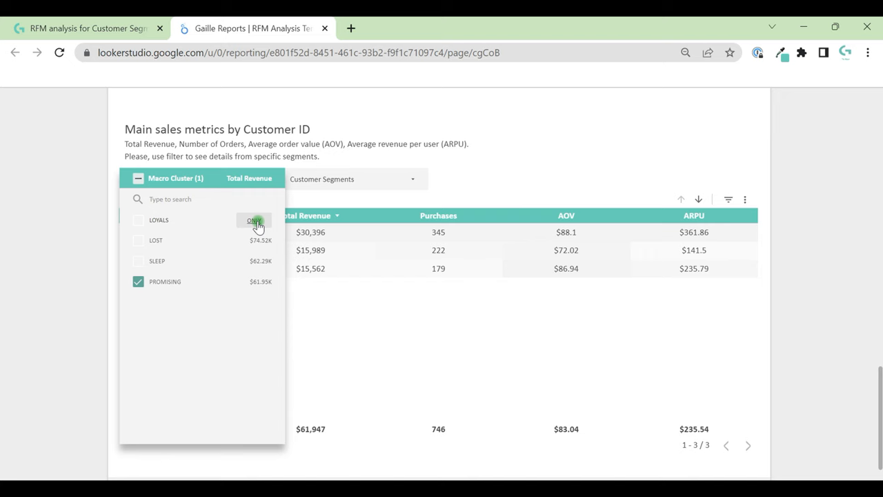
left_click(254, 220)
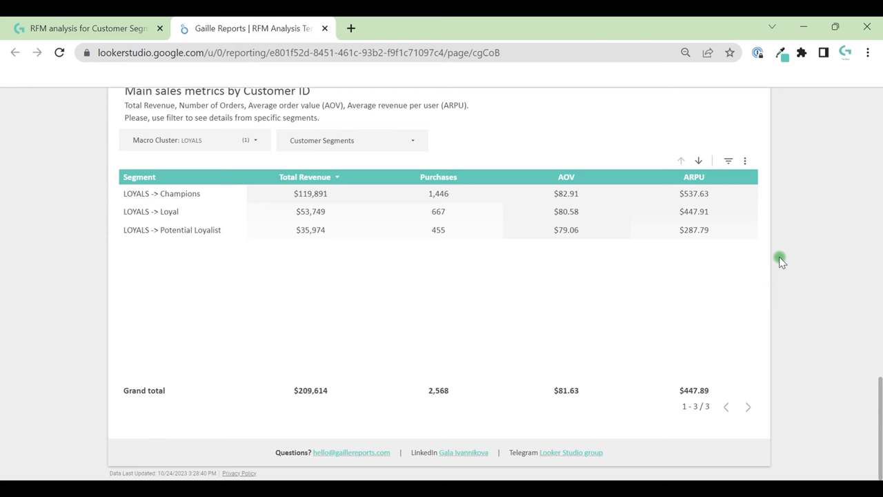
scroll("up", 3)
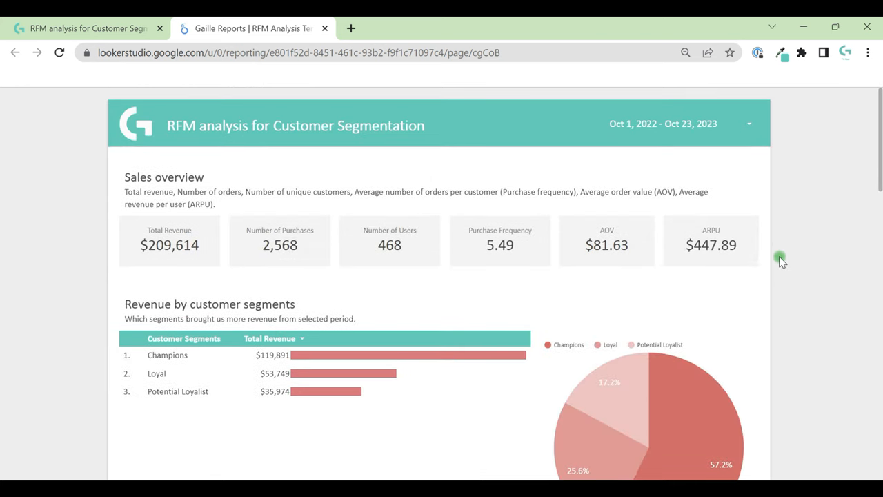
mouse_move(725, 100)
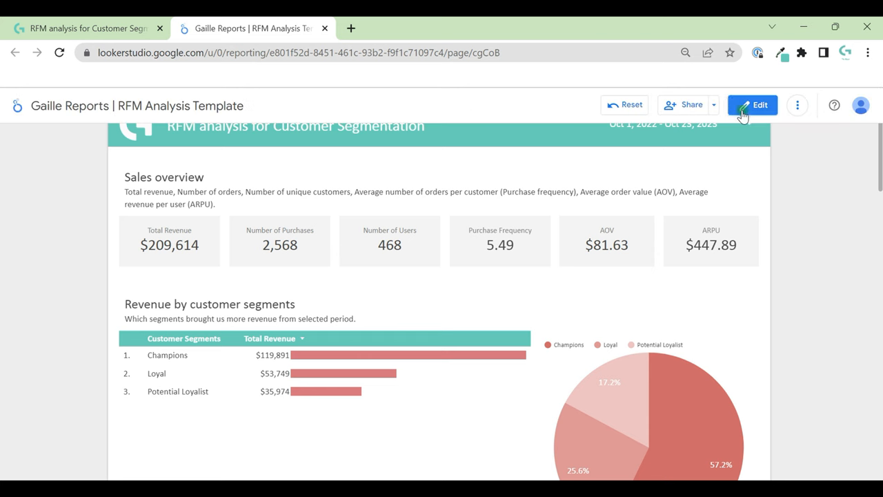
Enter edit mode and list the pages: RFM Analysis and the hidden How to use?
left_click(752, 105)
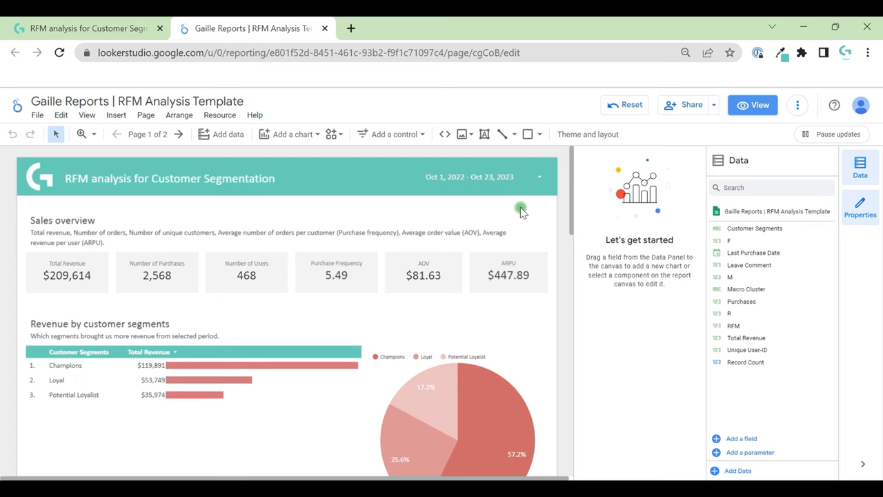
mouse_move(860, 163)
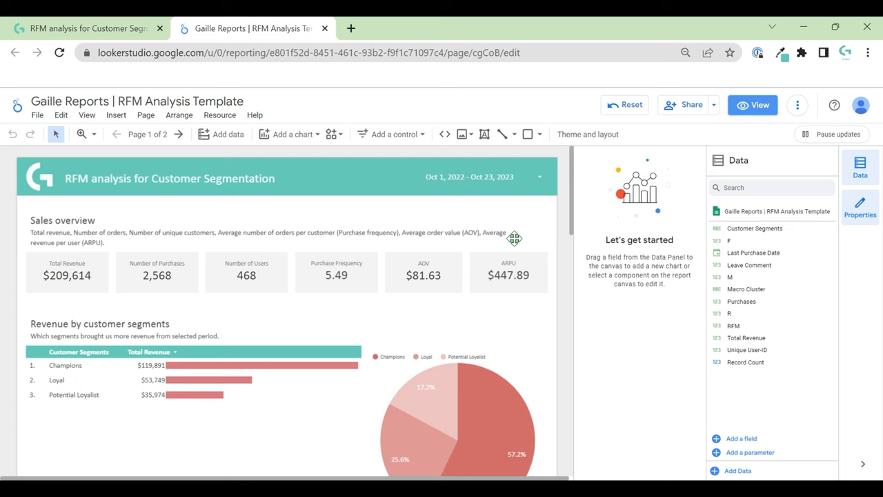
mouse_move(147, 134)
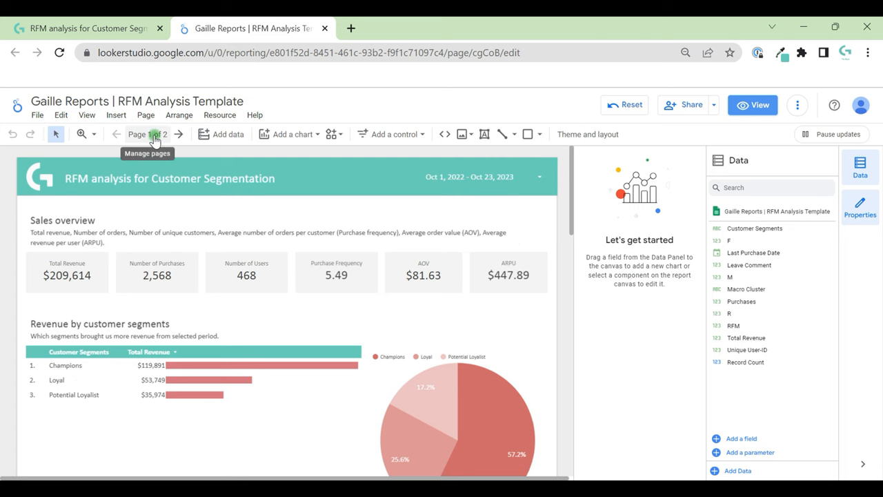
left_click(147, 134)
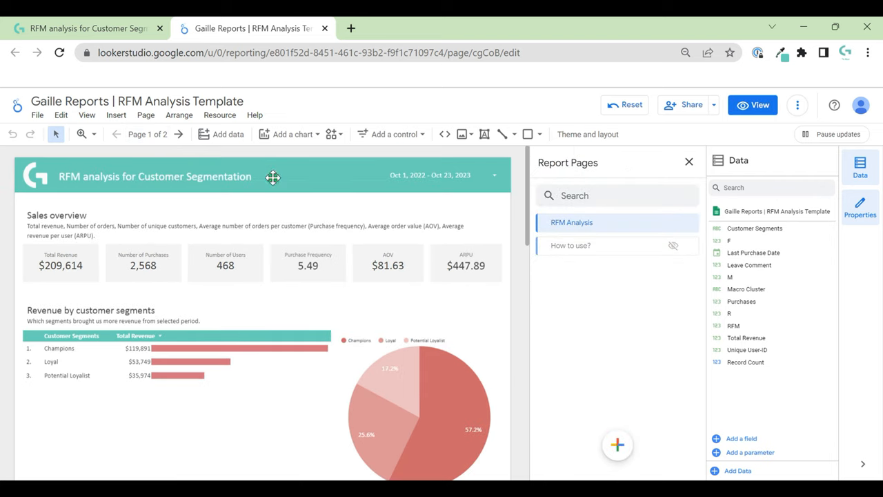
mouse_move(595, 252)
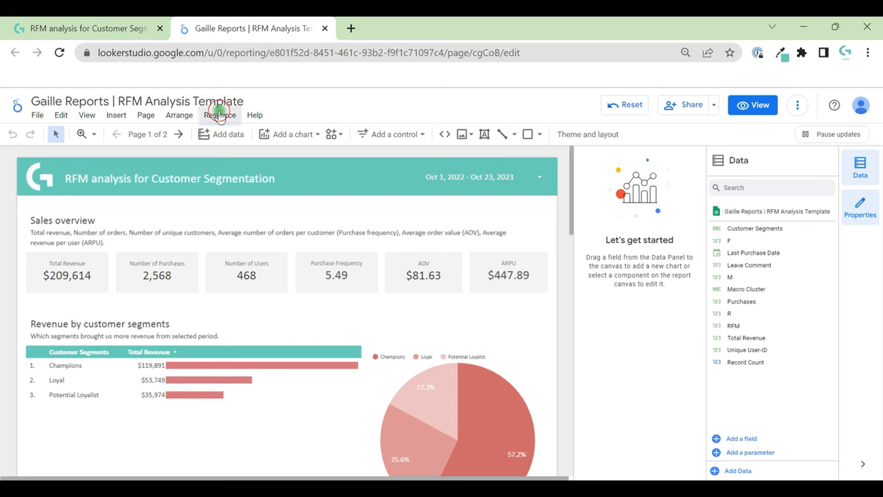
Open the embedded Google Sheets data source, discard unsaved changes, and return to view mode
left_click(219, 114)
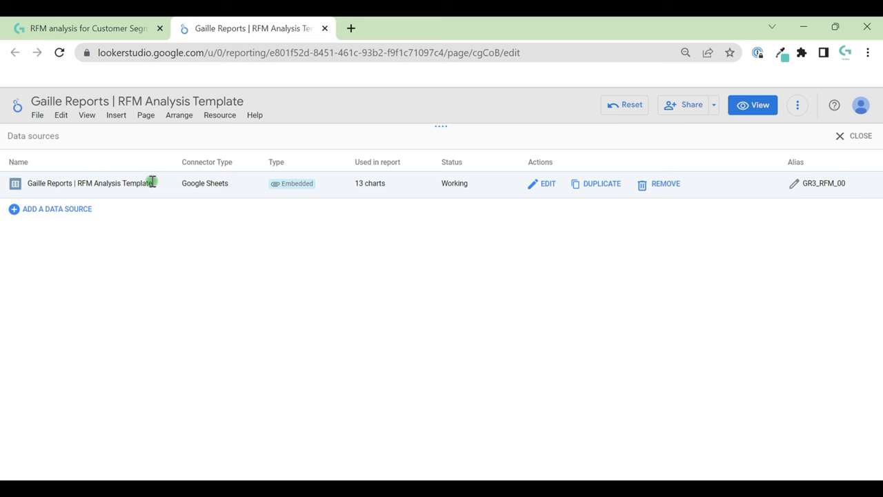
mouse_move(75, 199)
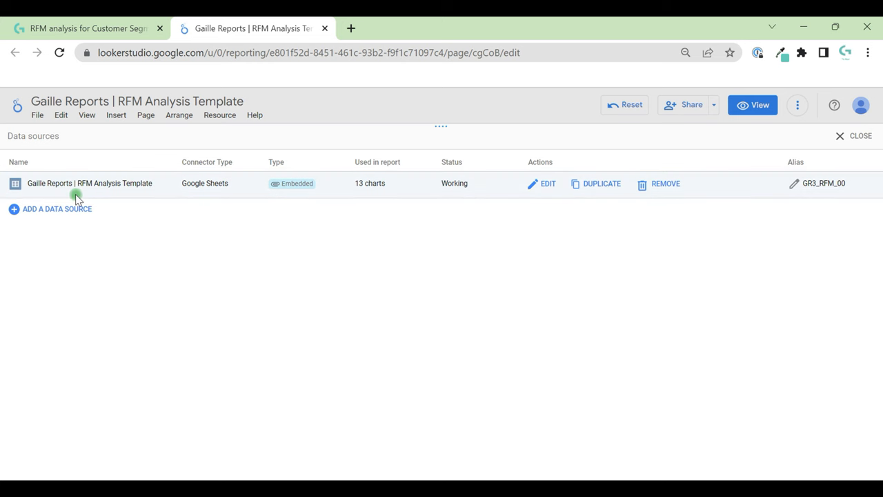
left_click(547, 184)
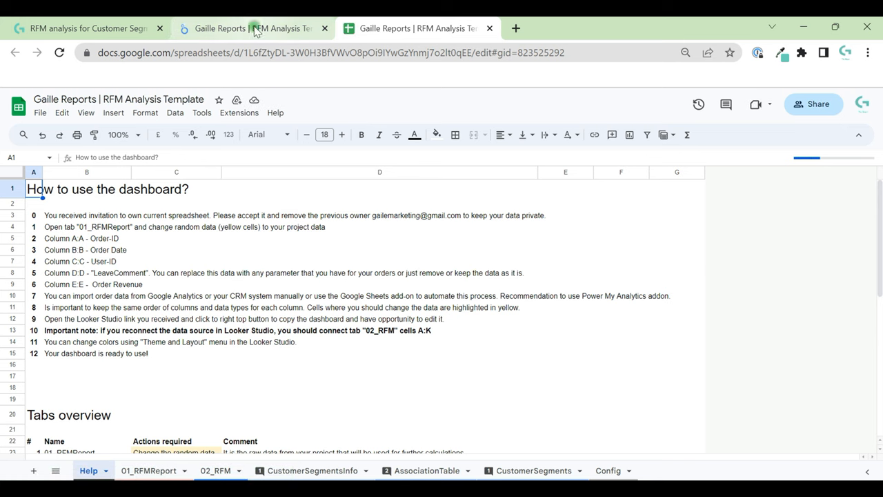
left_click(253, 29)
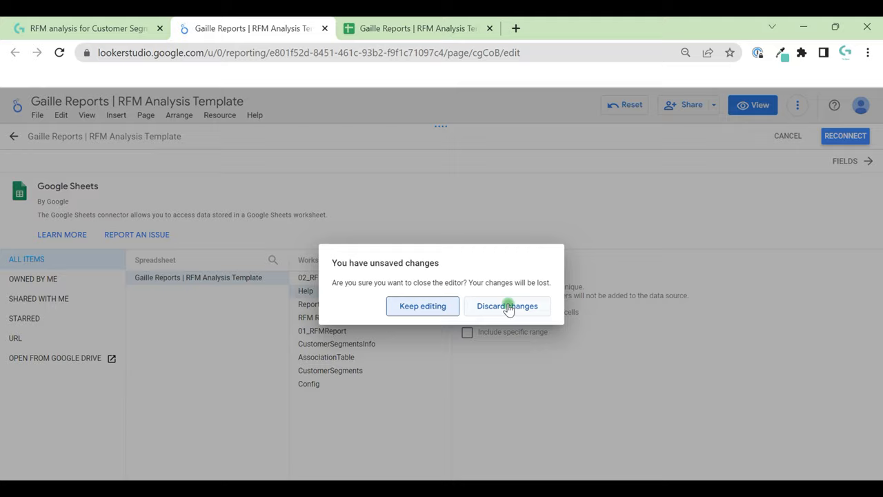
left_click(508, 306)
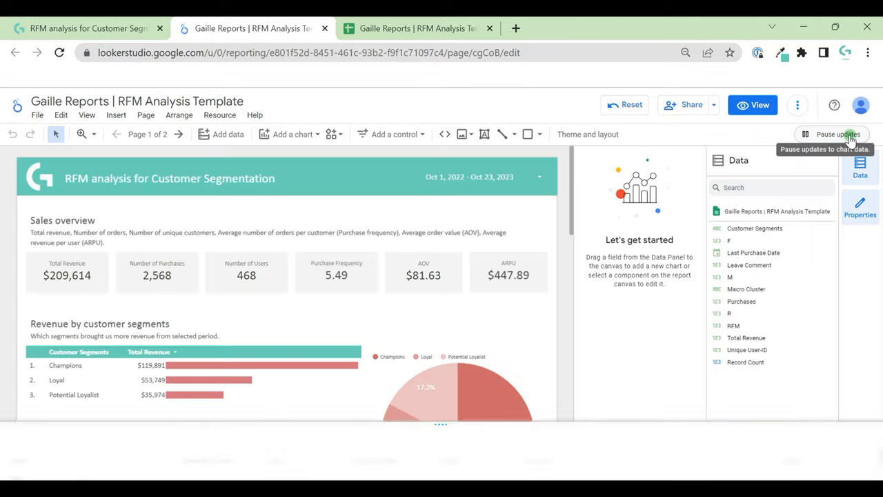
left_click(752, 105)
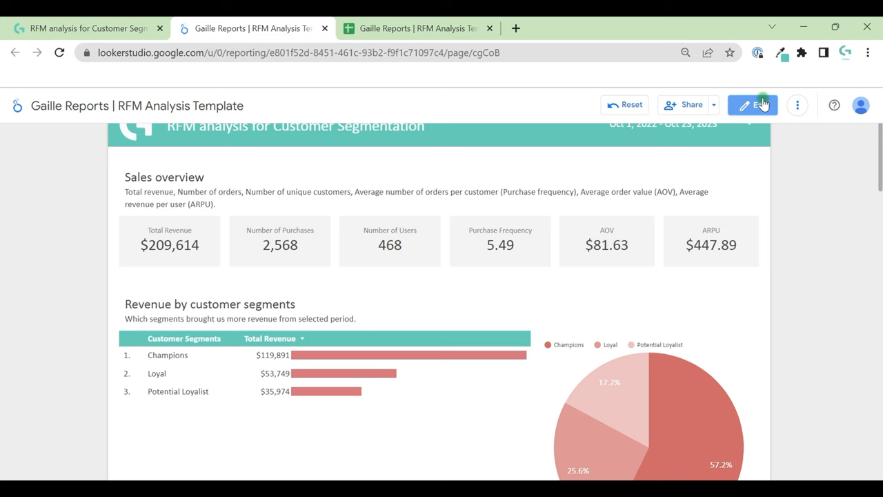
mouse_move(710, 73)
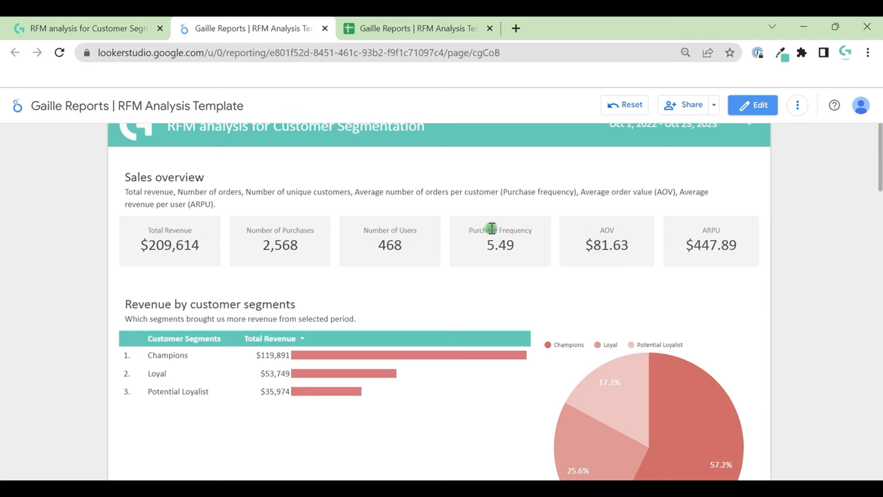
left_click(414, 28)
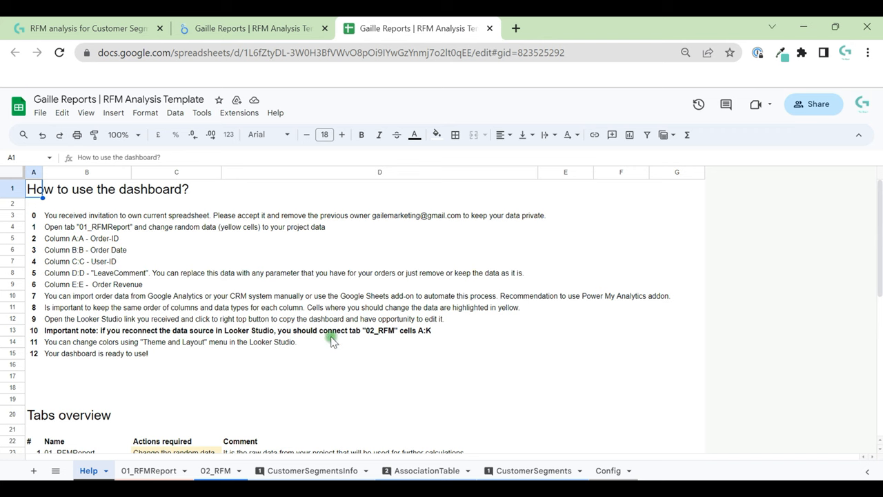
scroll("down", 3)
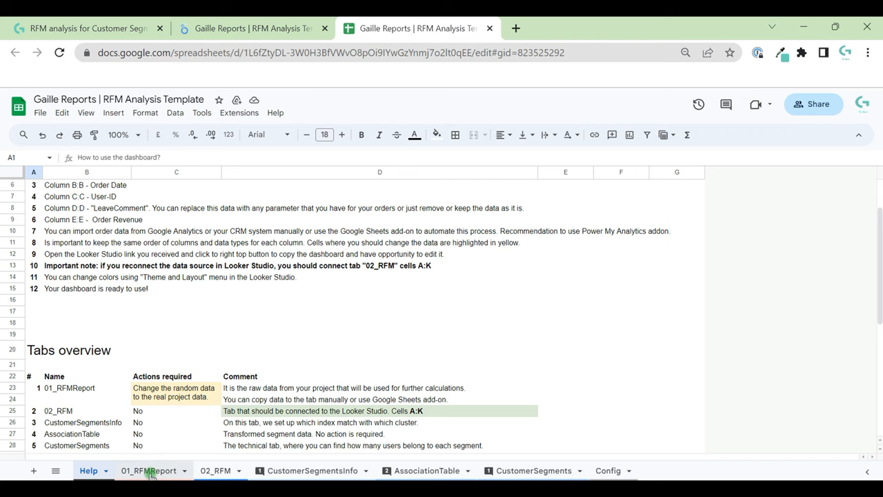
left_click(149, 470)
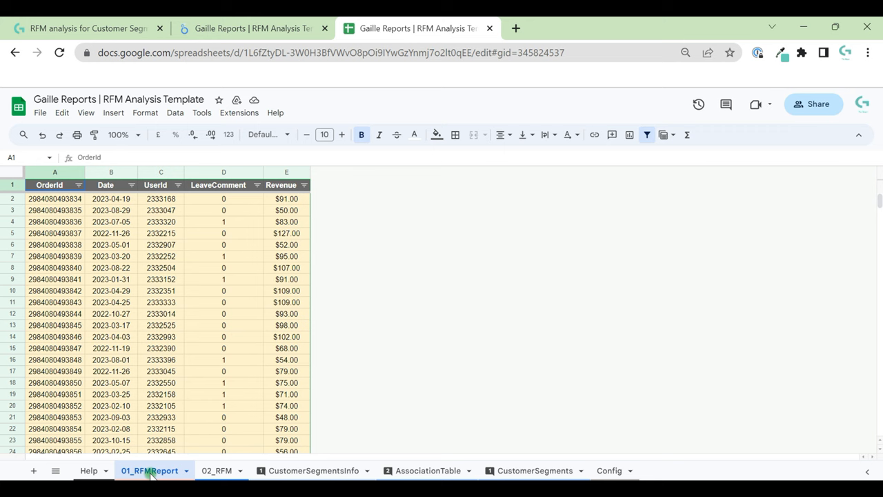
left_click(55, 210)
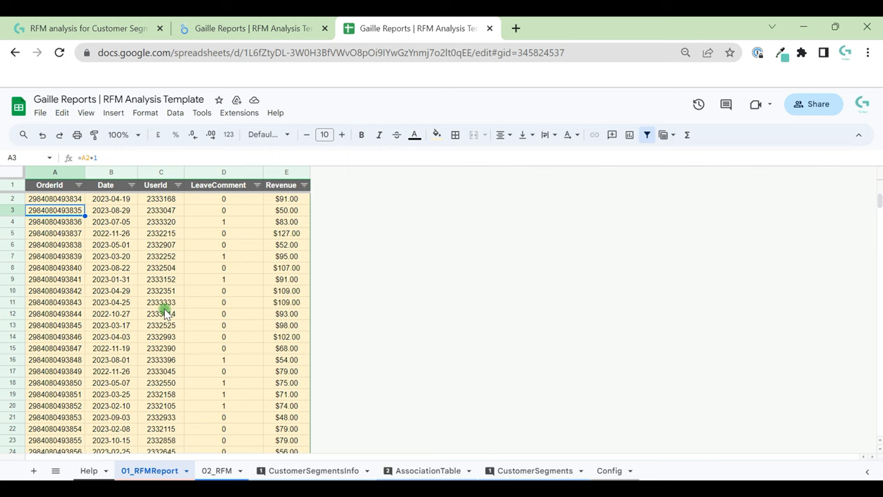
left_click(89, 470)
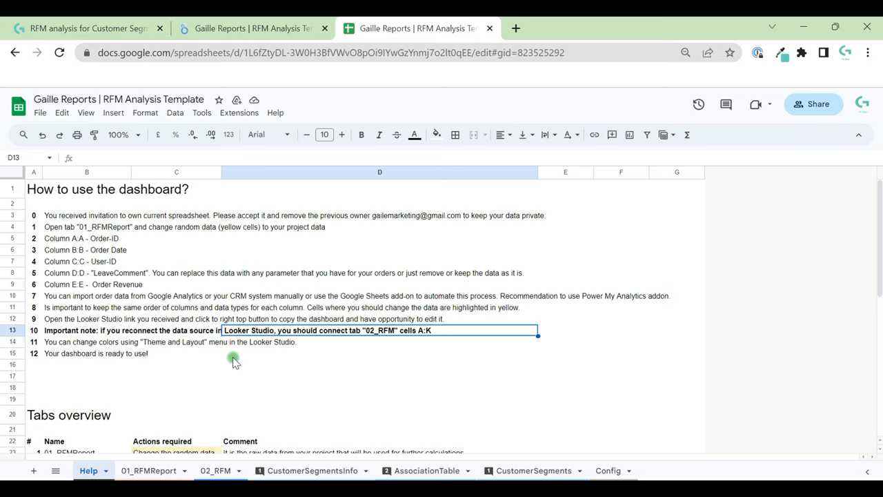
scroll("down", 3)
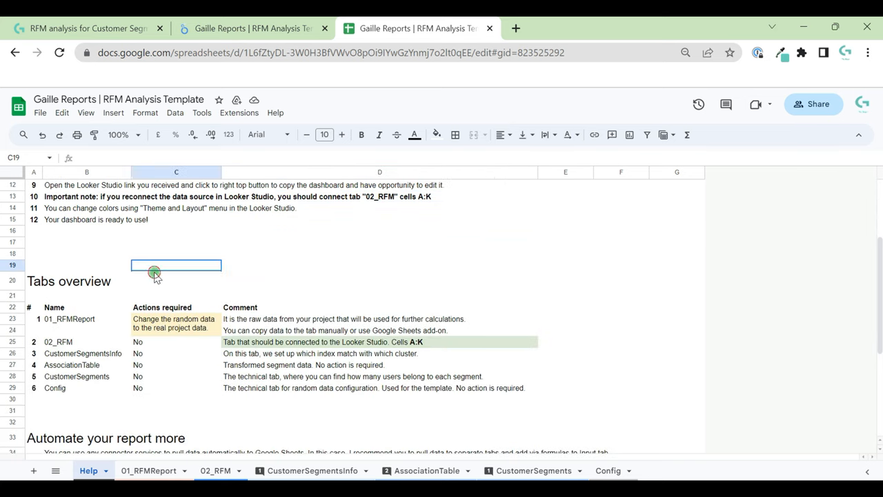
Switch to the 01_RFMReport sheet and inspect the Revenue value in cell E6
left_click(149, 470)
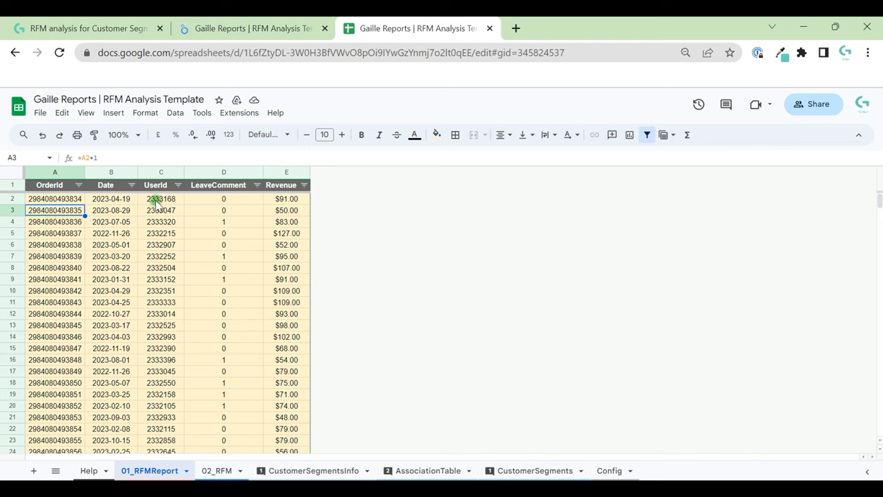
mouse_move(203, 202)
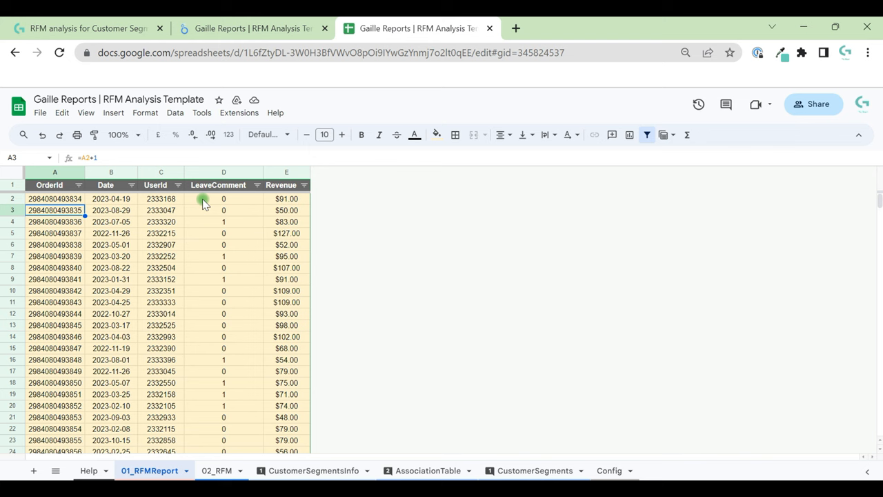
mouse_move(237, 200)
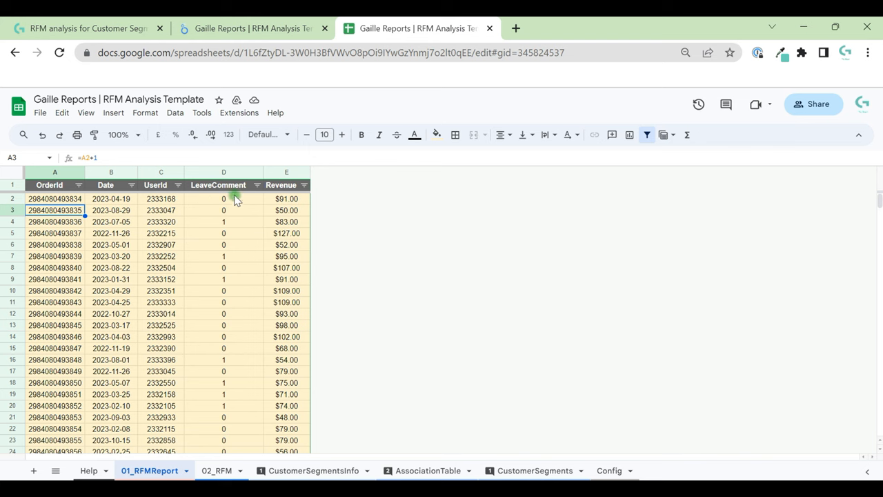
mouse_move(263, 285)
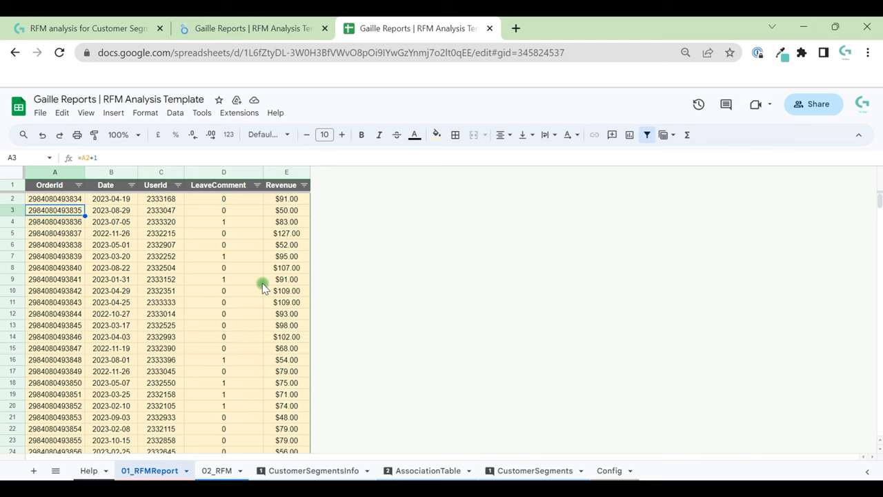
mouse_move(290, 347)
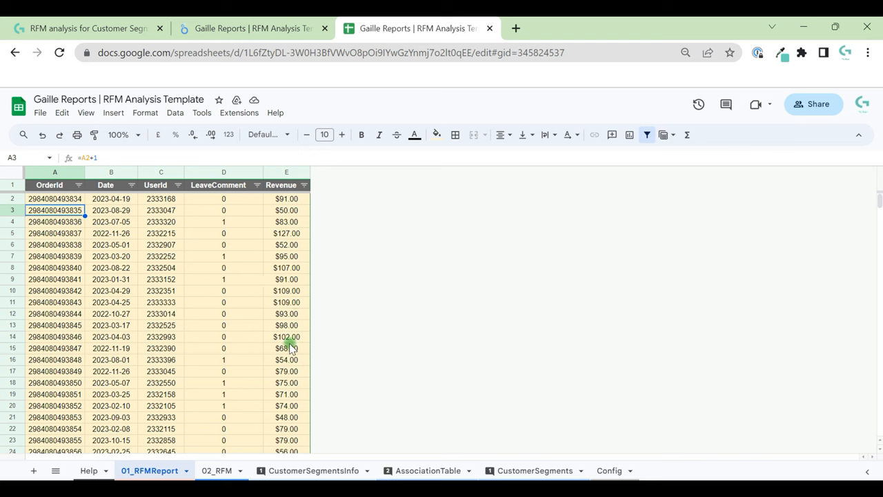
mouse_move(96, 241)
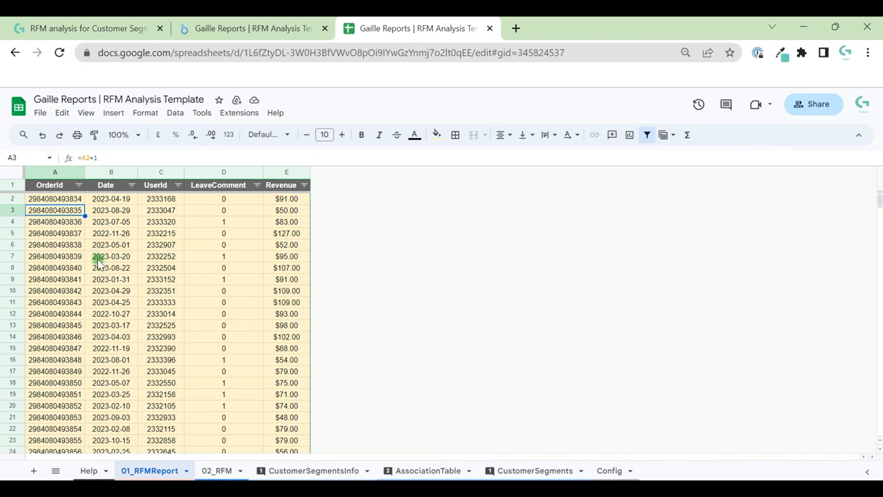
mouse_move(112, 234)
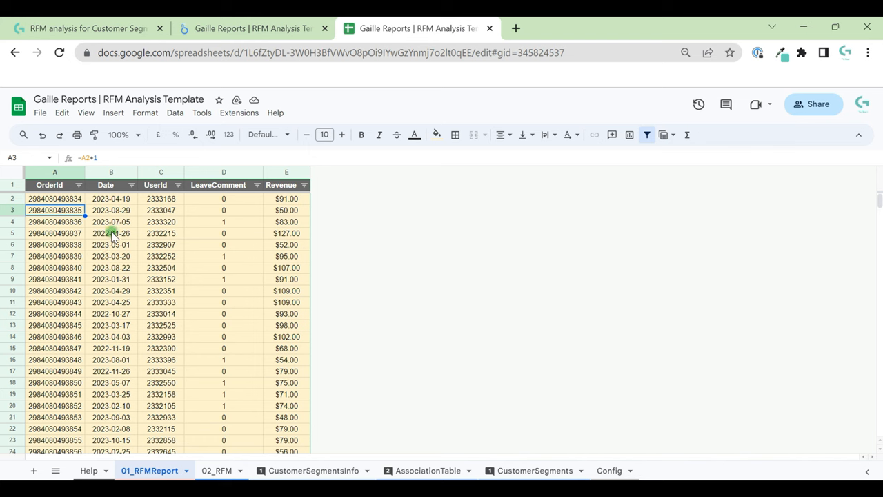
mouse_move(297, 248)
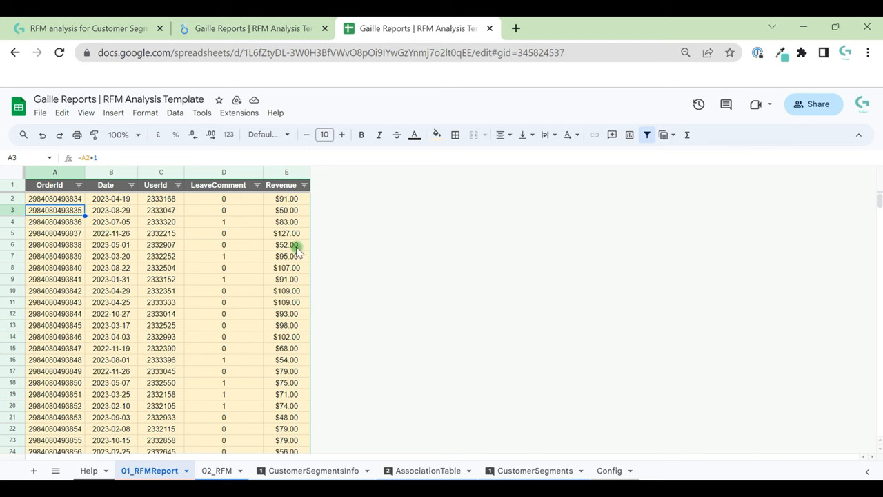
left_click(287, 245)
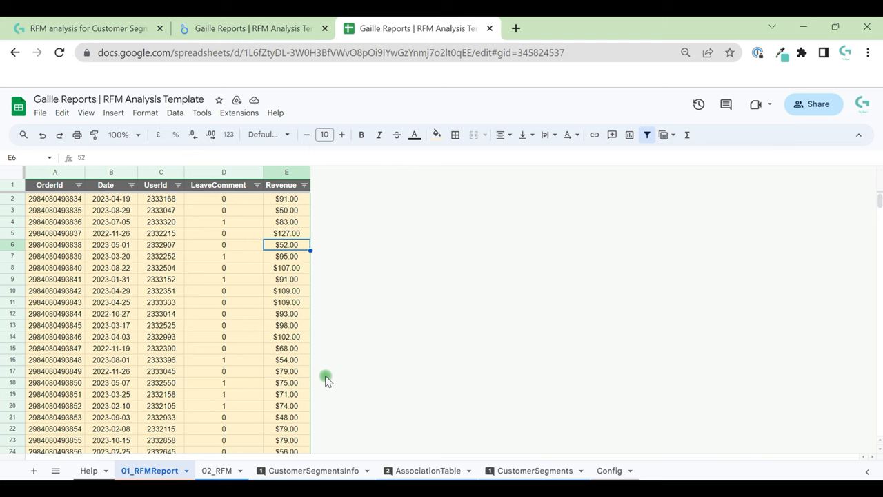
mouse_move(259, 271)
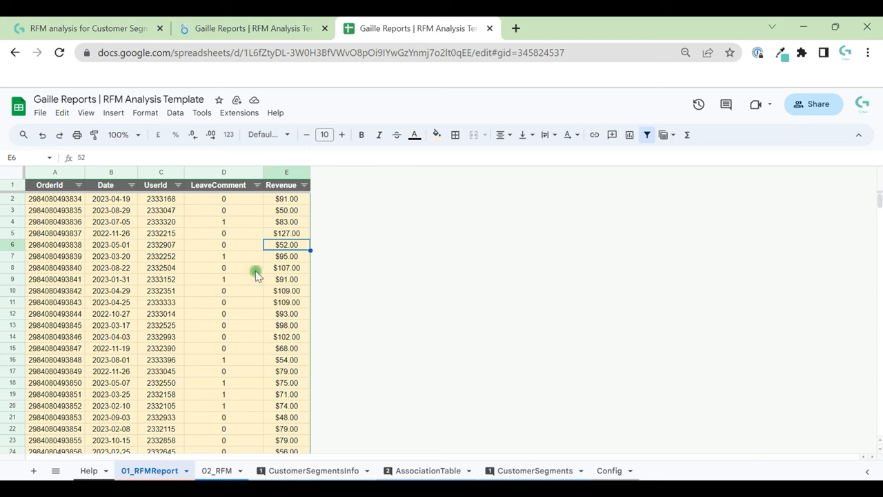
mouse_move(209, 268)
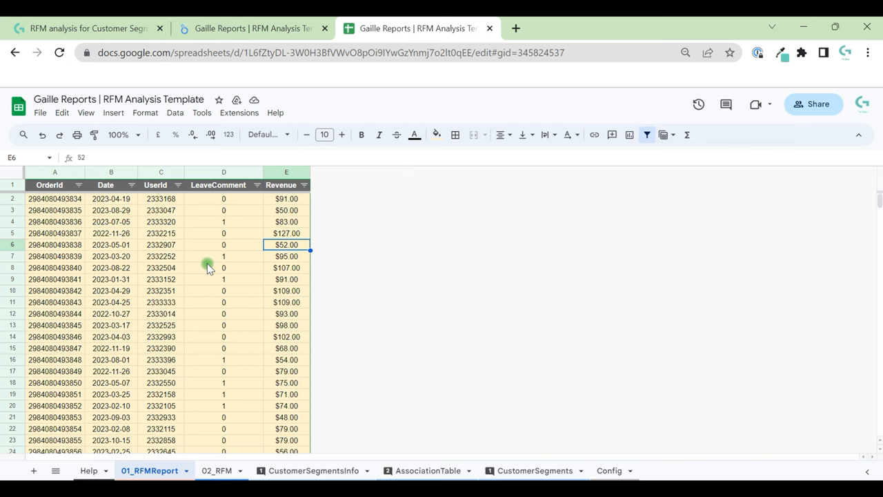
mouse_move(210, 313)
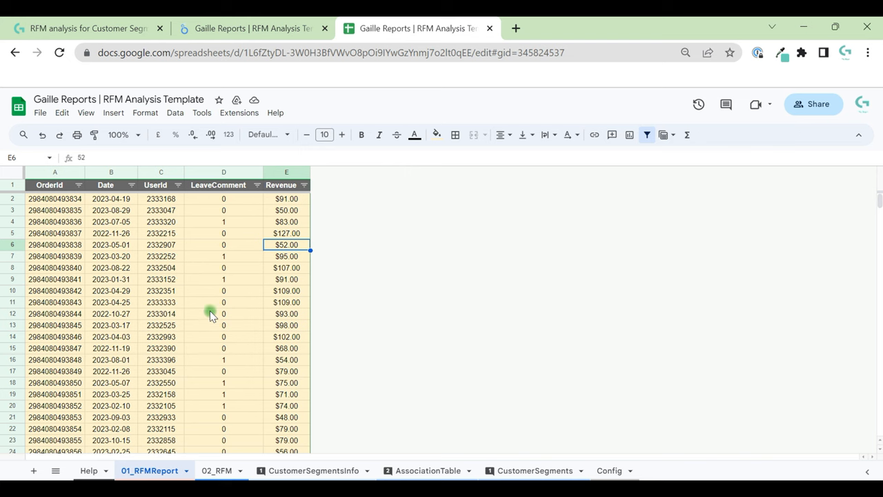
mouse_move(223, 302)
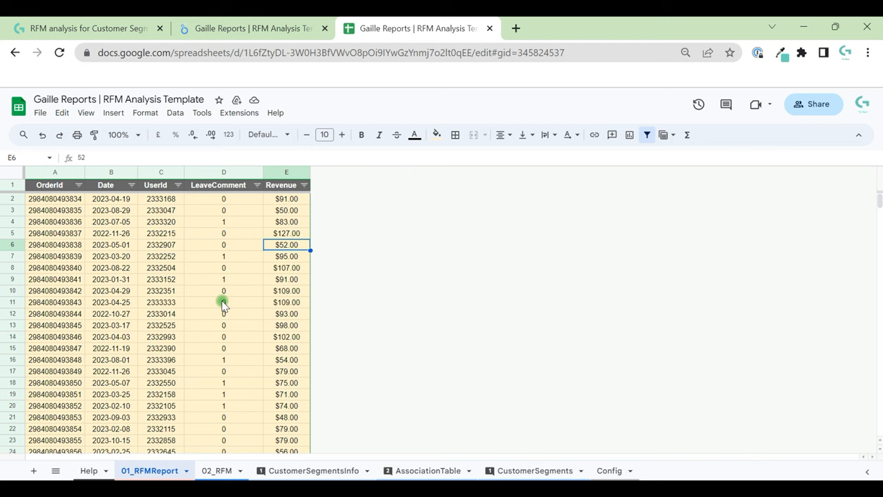
mouse_move(97, 337)
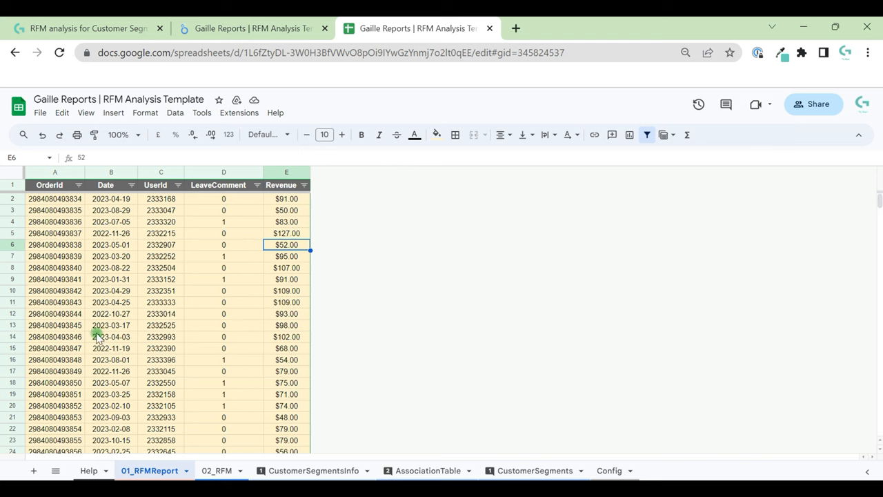
mouse_move(115, 328)
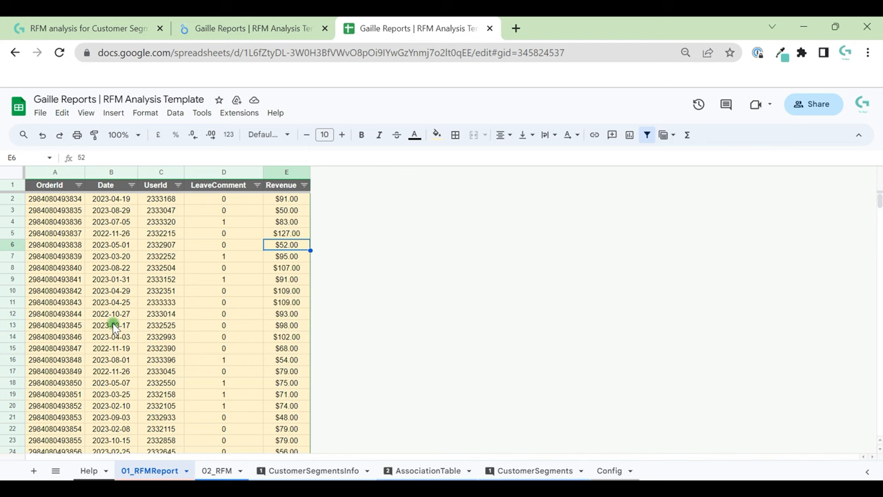
mouse_move(149, 349)
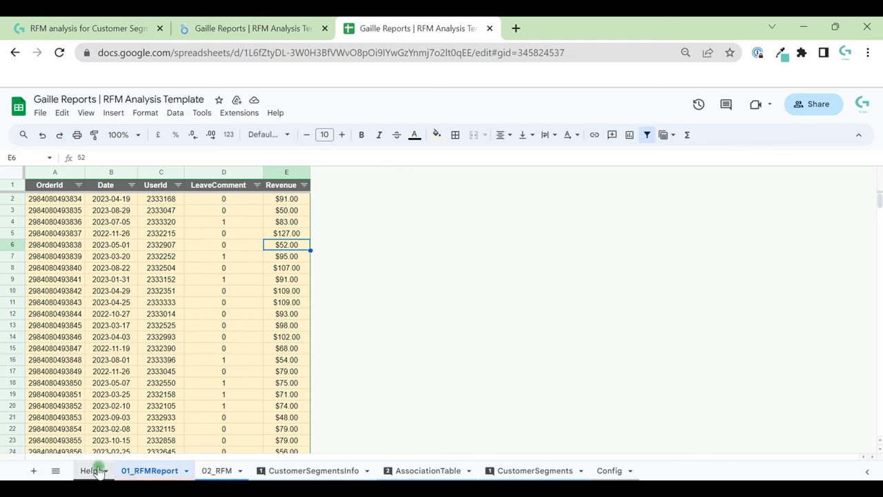
left_click(238, 113)
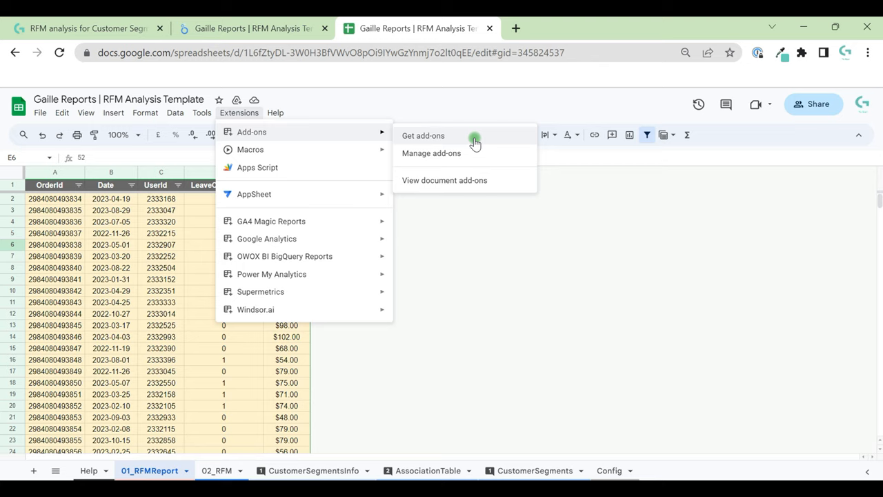
left_click(423, 136)
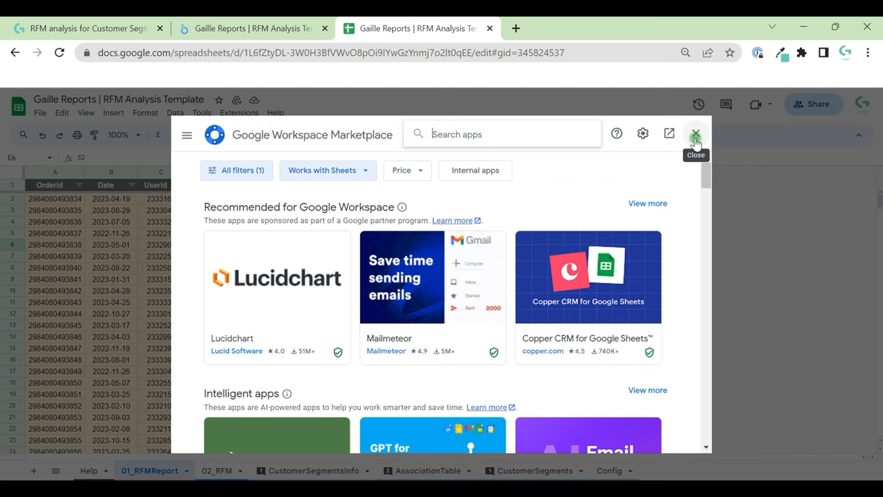
left_click(695, 133)
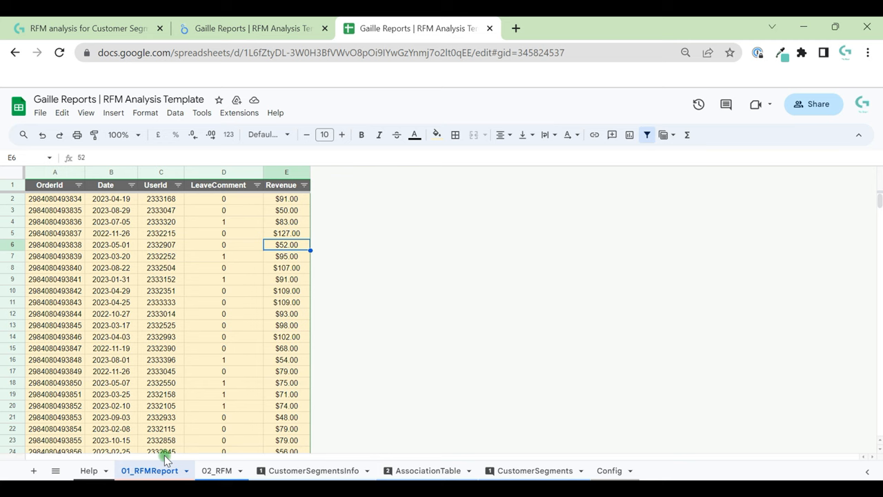
Scroll the Help sheet to 'Automate your report more' listing Supermetrics, Power My Analytics, Windsor.ai
left_click(87, 470)
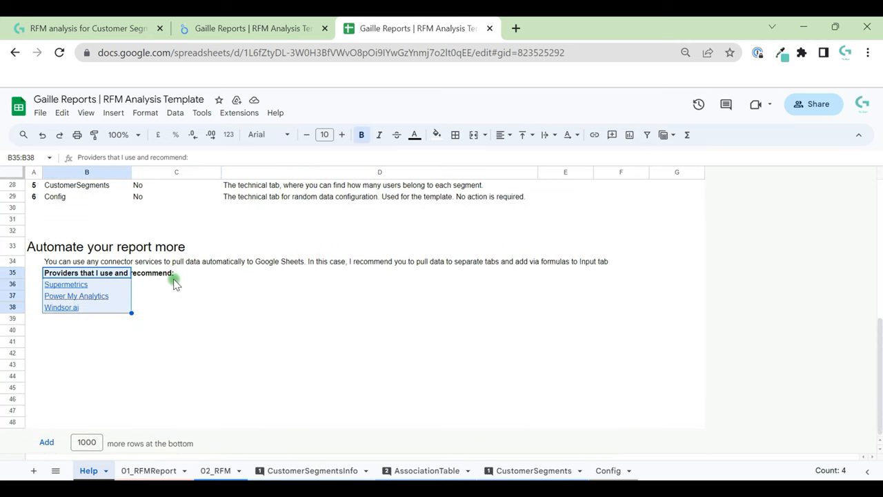
mouse_move(138, 284)
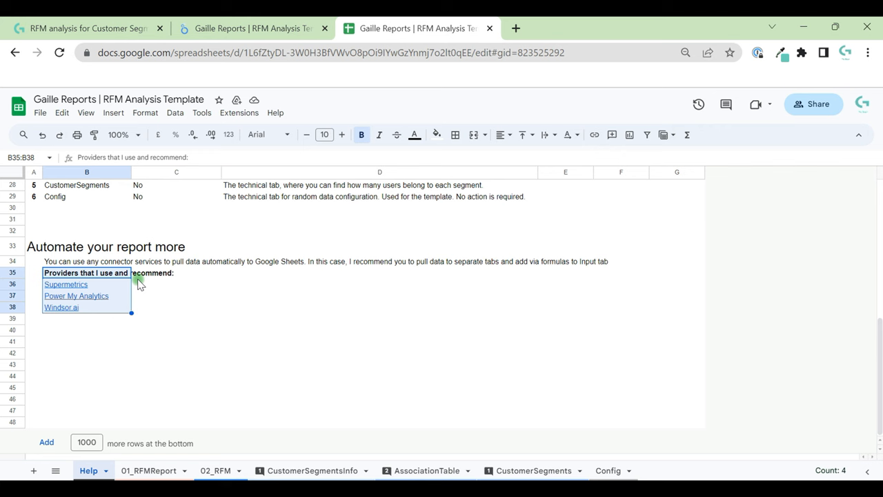
left_click(176, 307)
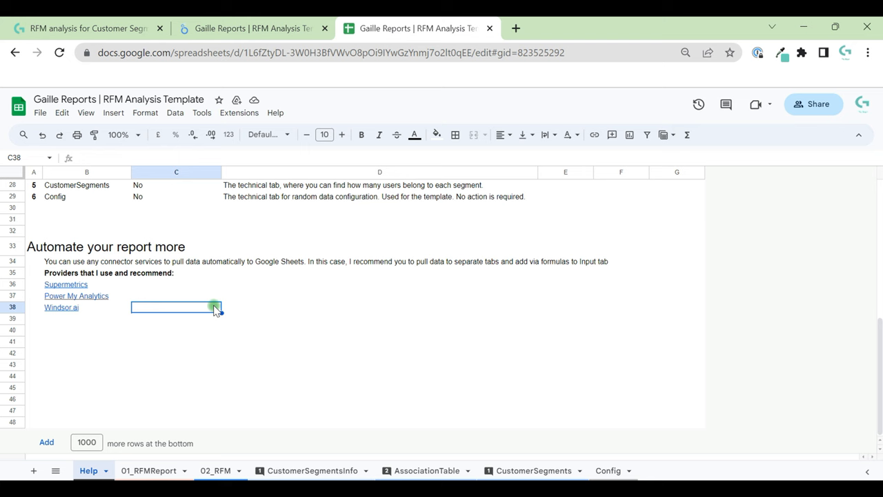
mouse_move(266, 285)
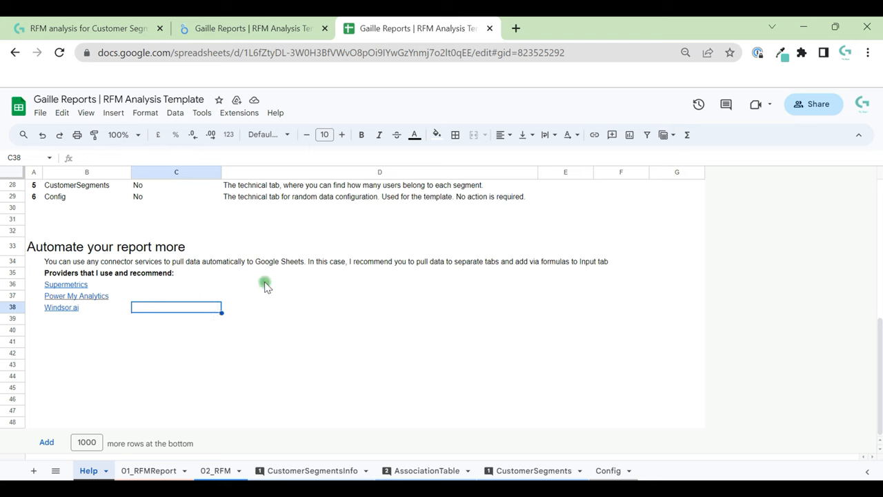
mouse_move(82, 295)
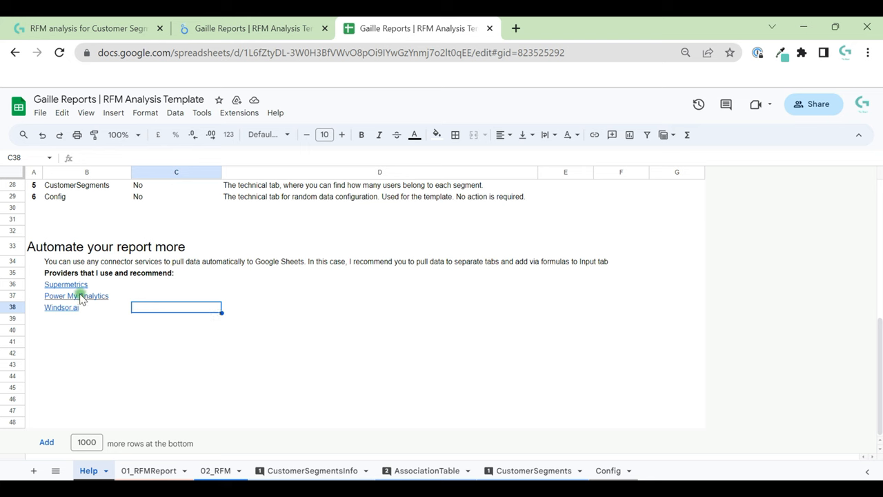
mouse_move(274, 280)
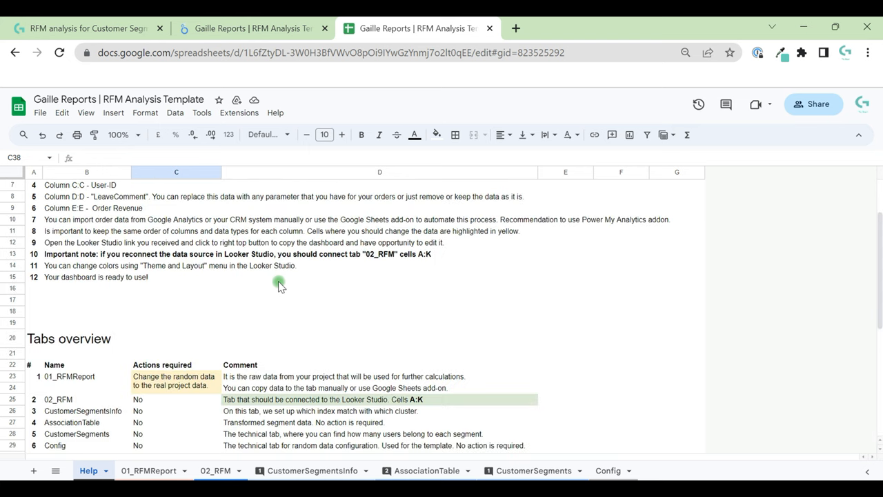
scroll("down", 3)
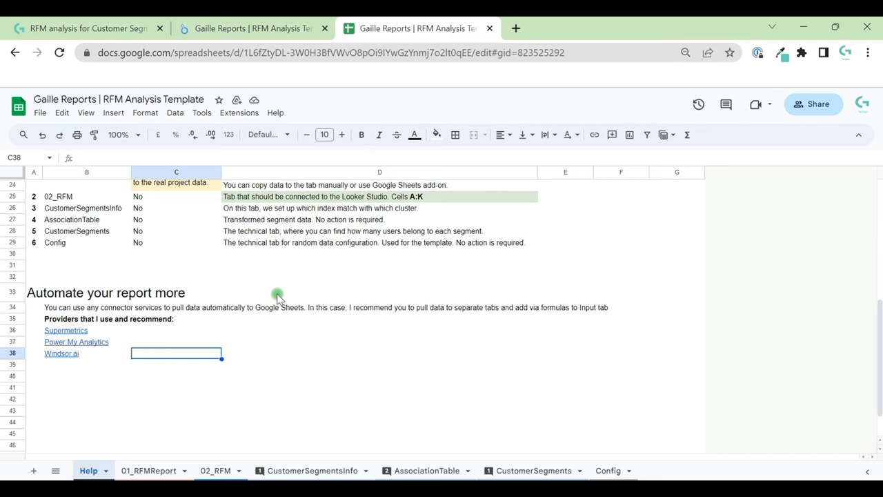
mouse_move(125, 316)
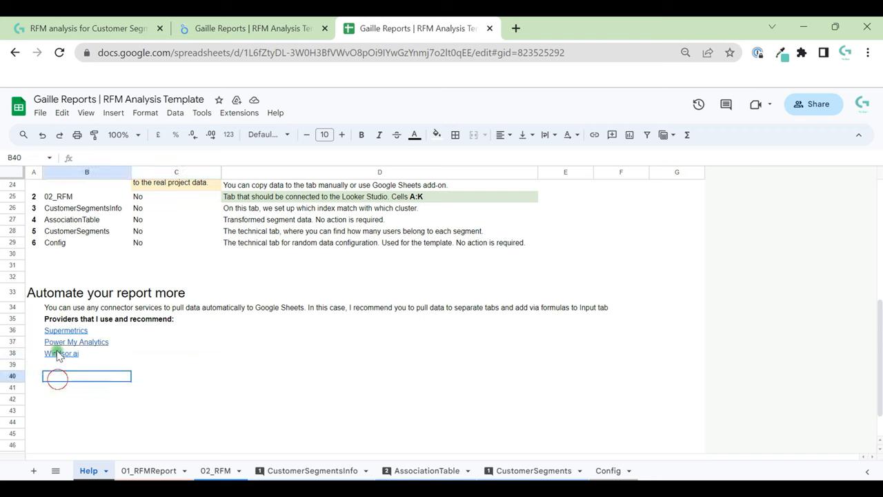
left_click(379, 318)
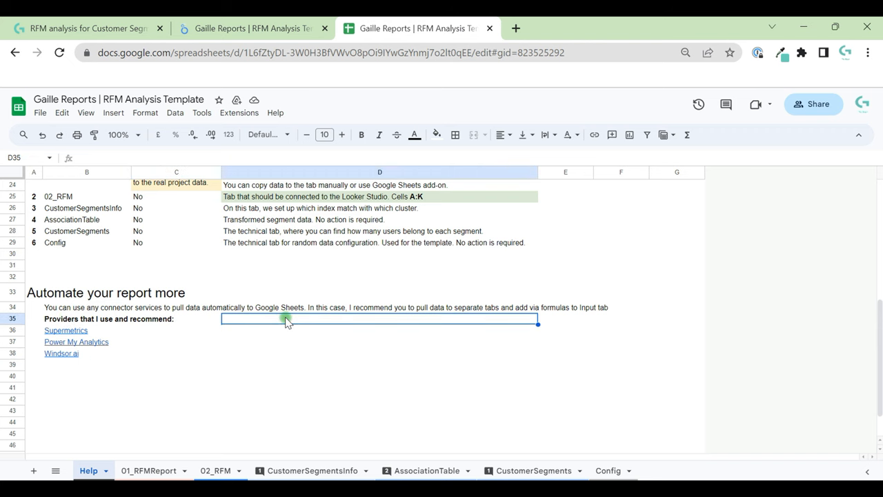
mouse_move(33, 471)
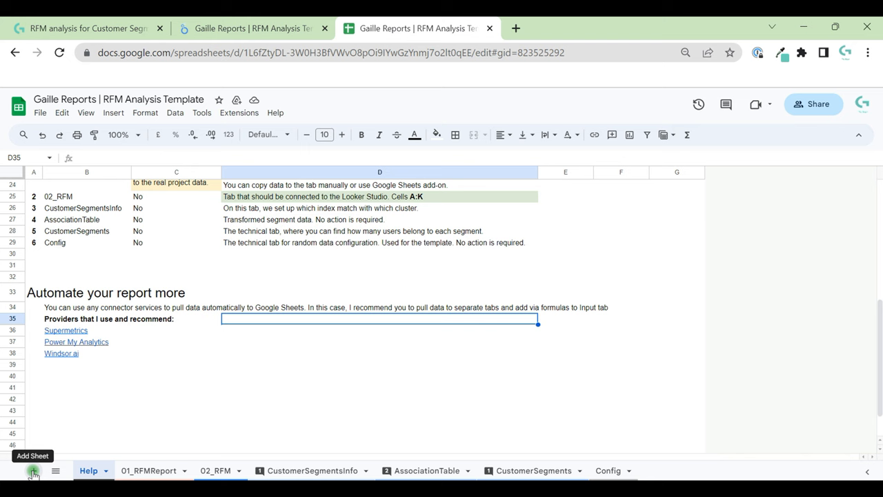
mouse_move(292, 395)
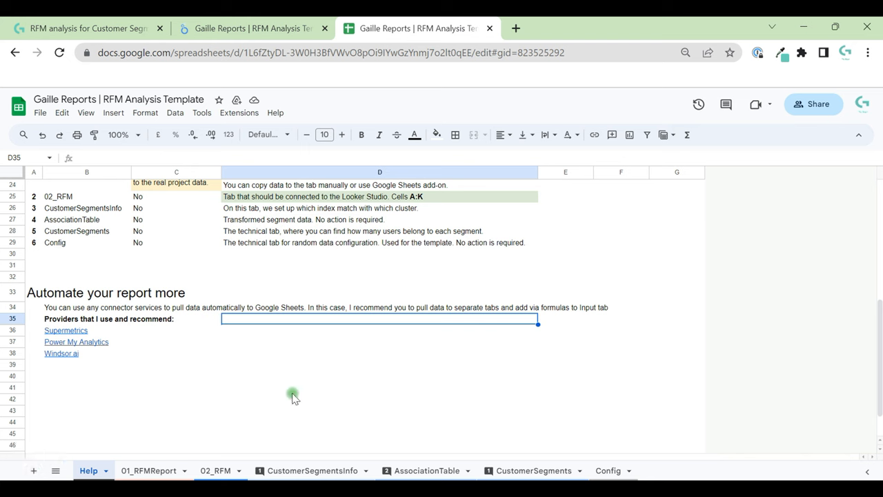
mouse_move(283, 378)
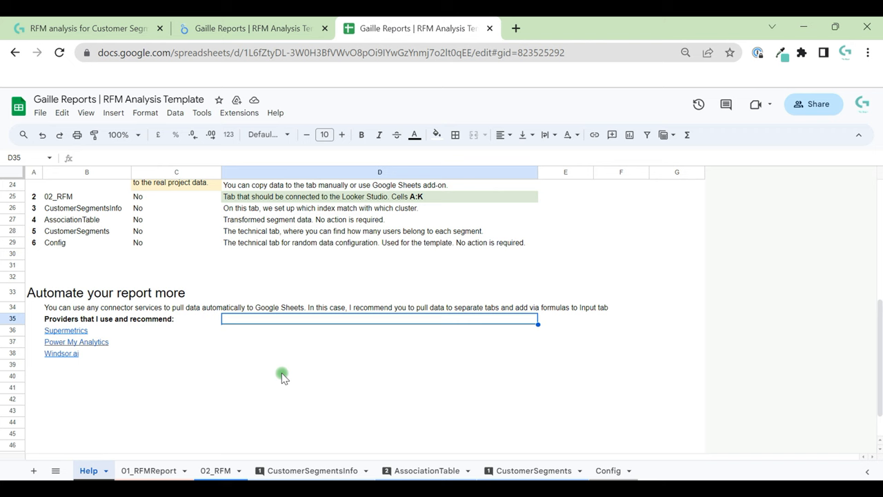
Inspect where the OrderId values come from on the 01_RFMReport raw orders sheet
left_click(148, 470)
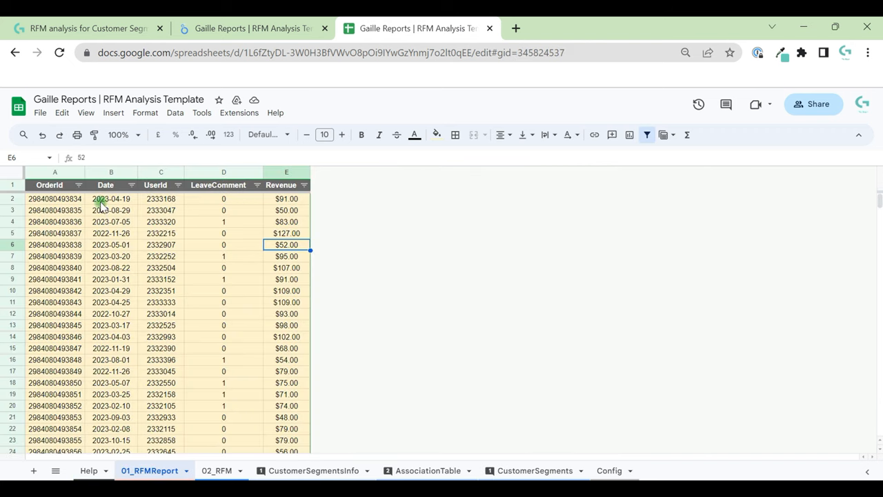
left_click(55, 199)
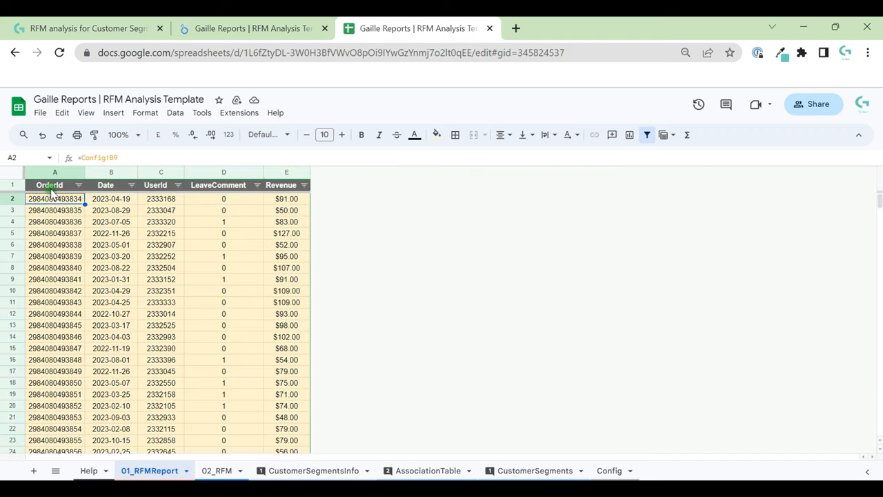
left_click(110, 210)
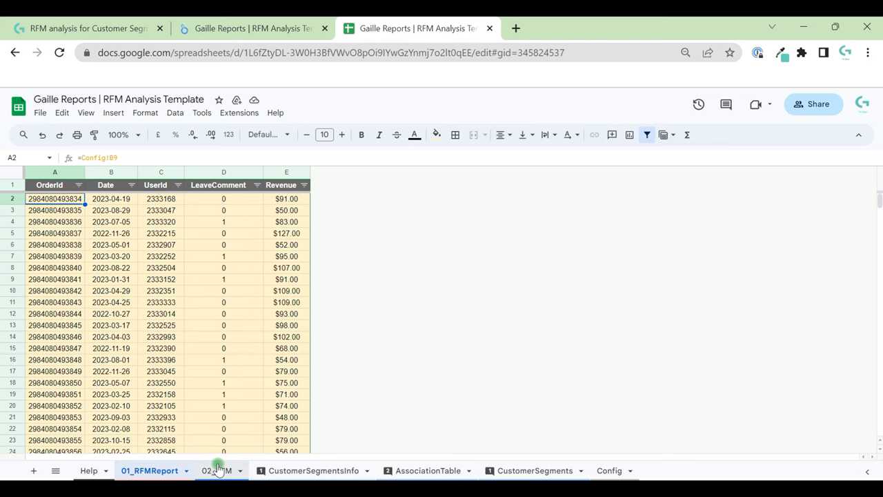
Check a user's RFM row and the unique user-id formula on 02_RFM, then view CustomerSegmentsInfo
left_click(216, 470)
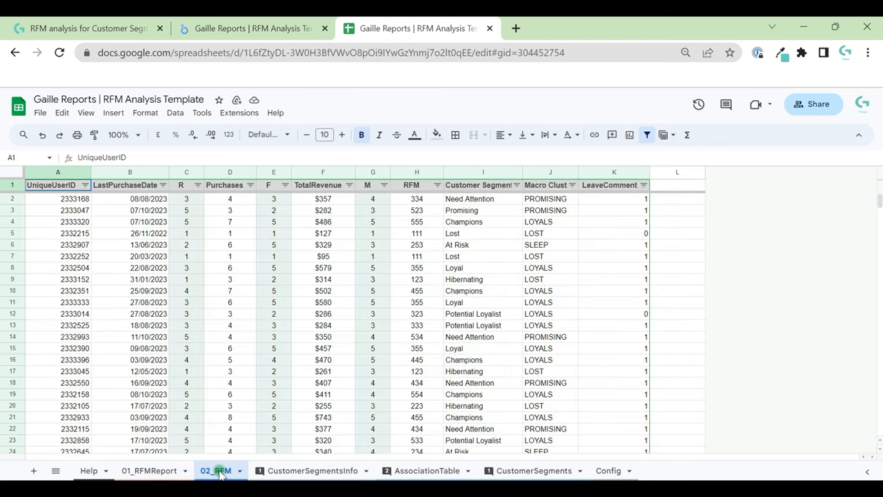
left_click(58, 291)
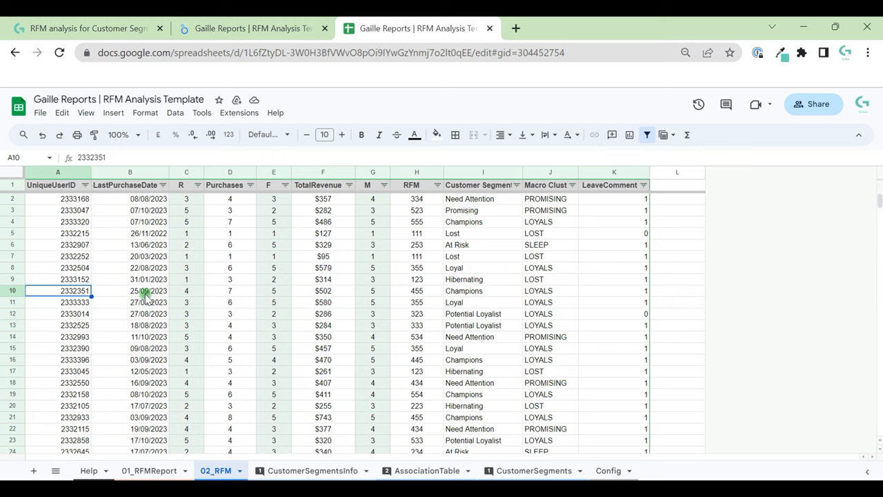
left_click(58, 199)
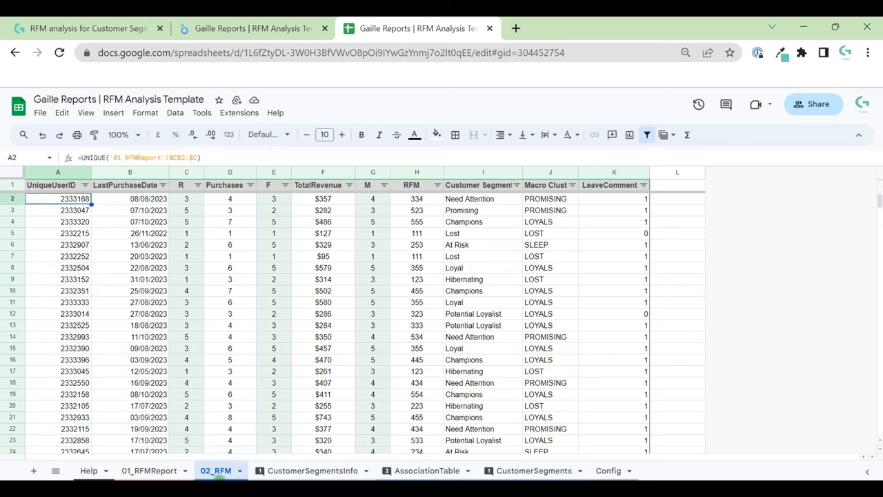
left_click(313, 470)
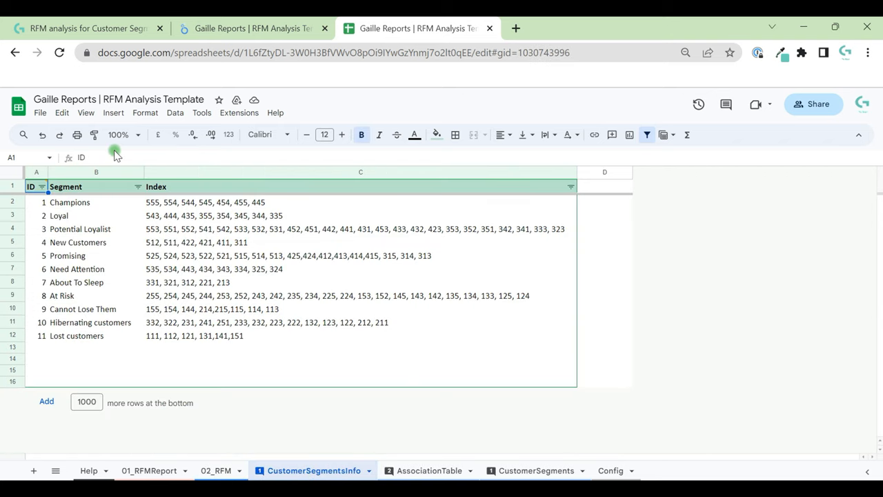
View the Champions score list, then inspect 02_RFM's last purchase, recency, frequency and RFM formulas
left_click(205, 202)
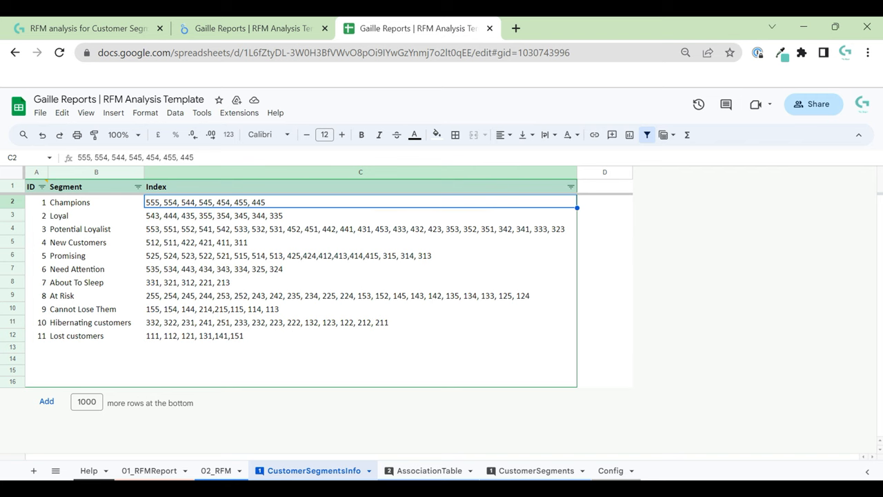
left_click(215, 470)
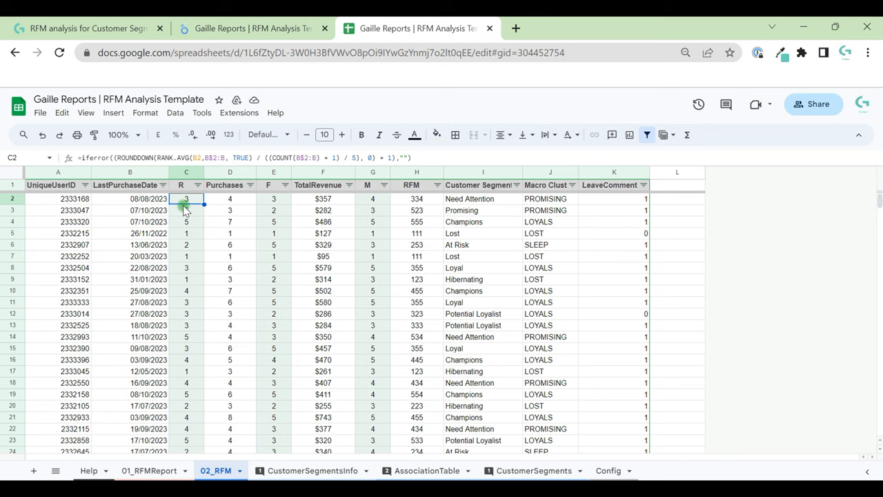
left_click(130, 199)
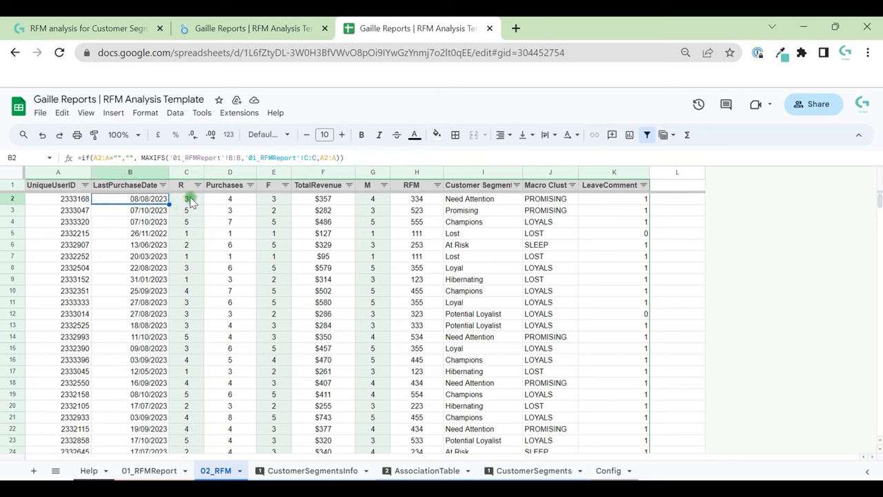
left_click(186, 199)
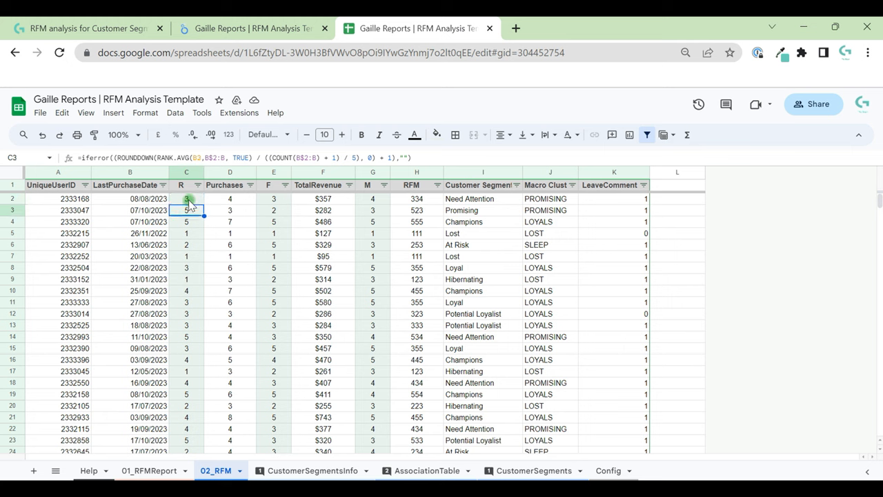
left_click(186, 199)
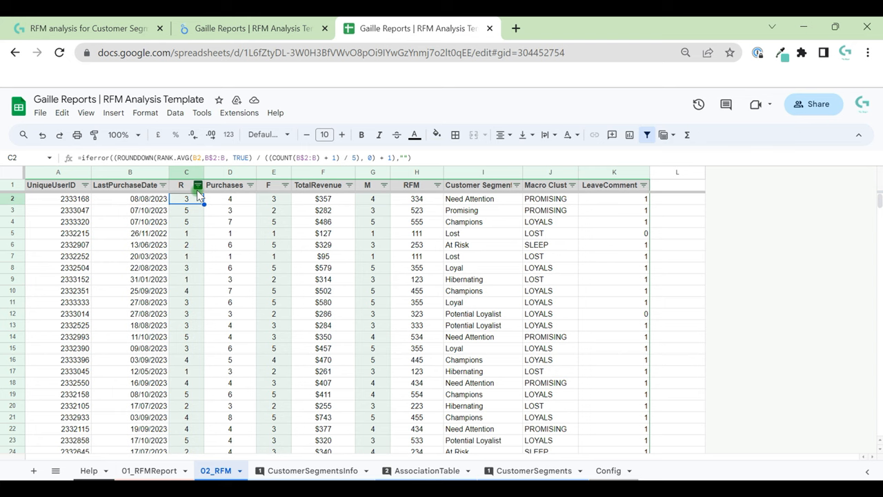
left_click(274, 199)
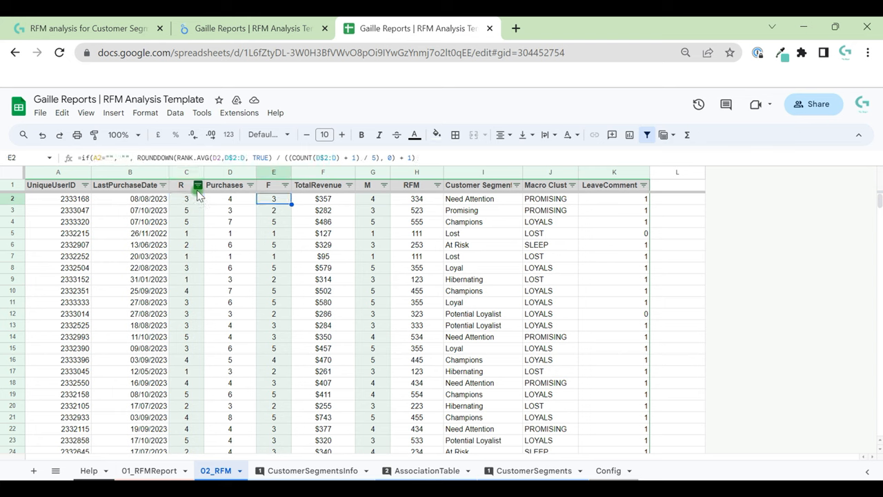
left_click(416, 198)
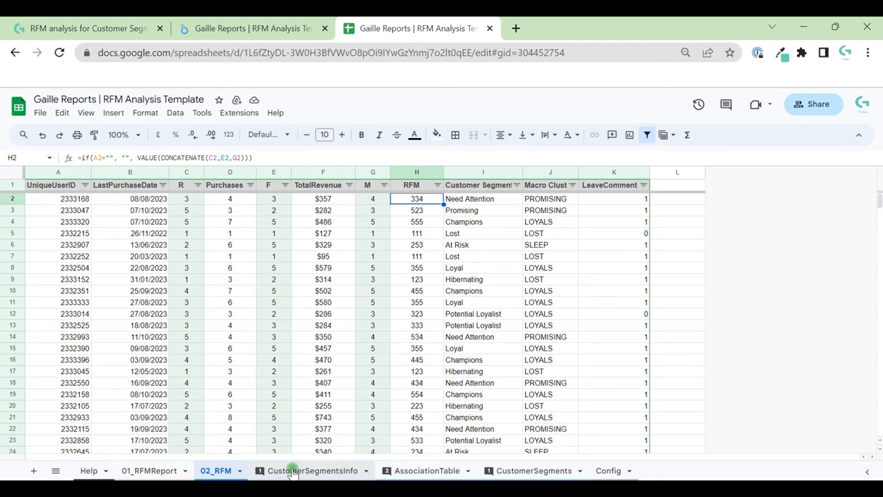
Compare CustomerSegmentsInfo with AssociationTable and check which segment RFM score 433 maps to
left_click(312, 470)
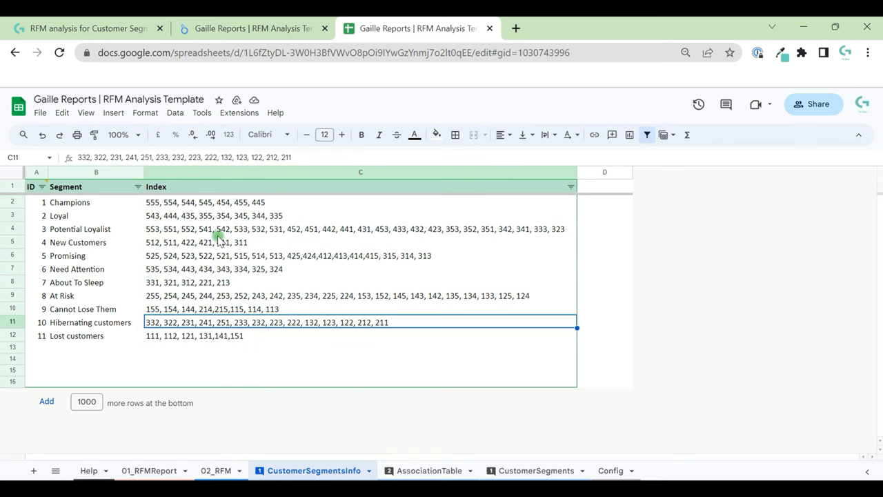
left_click(427, 470)
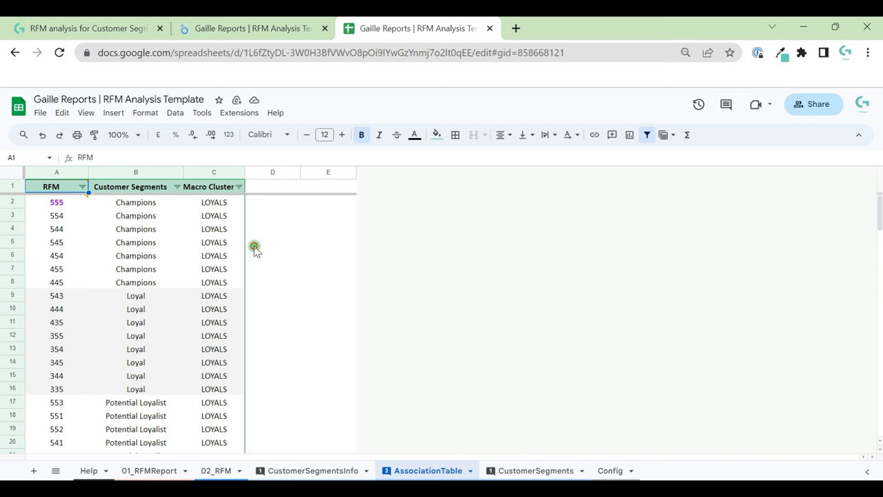
left_click(312, 470)
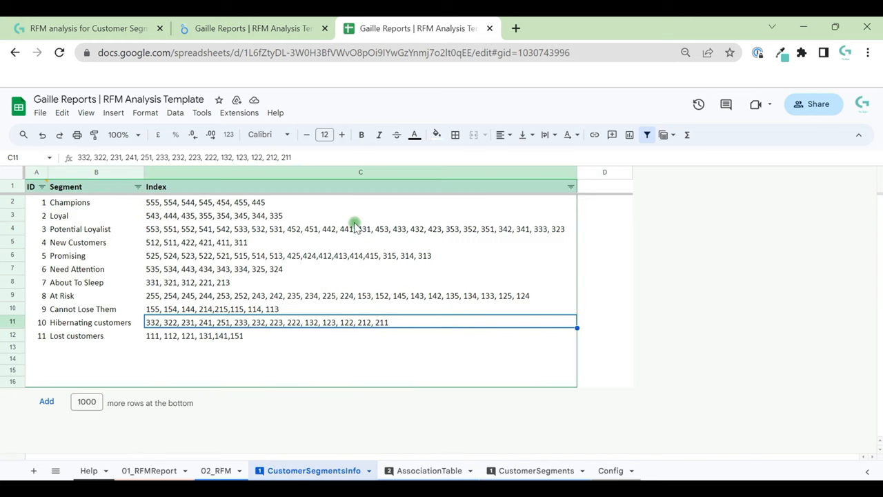
left_click(428, 470)
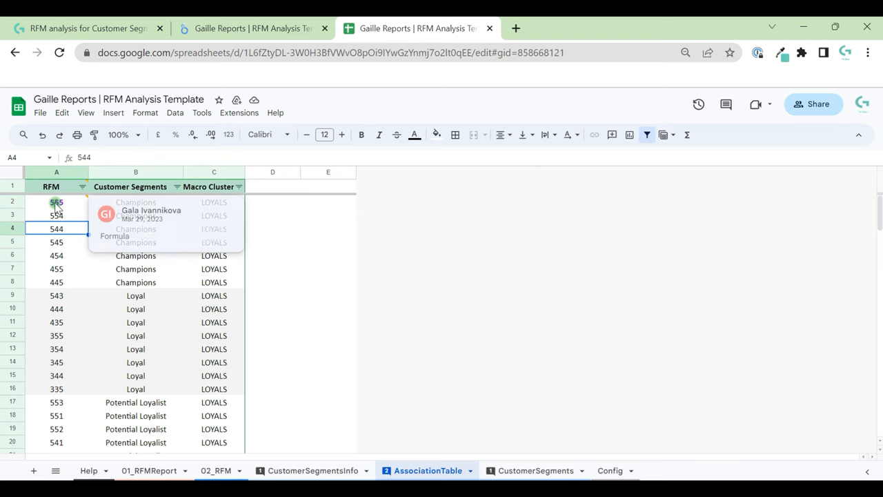
left_click(135, 269)
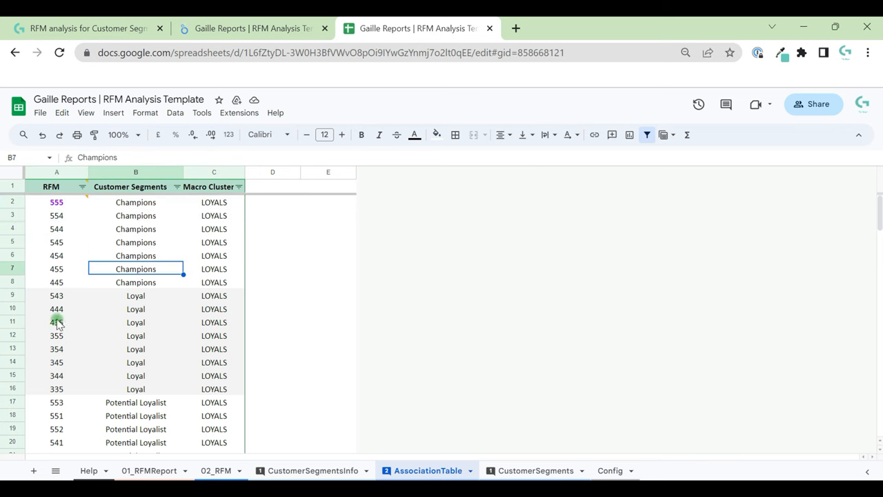
scroll("down", 3)
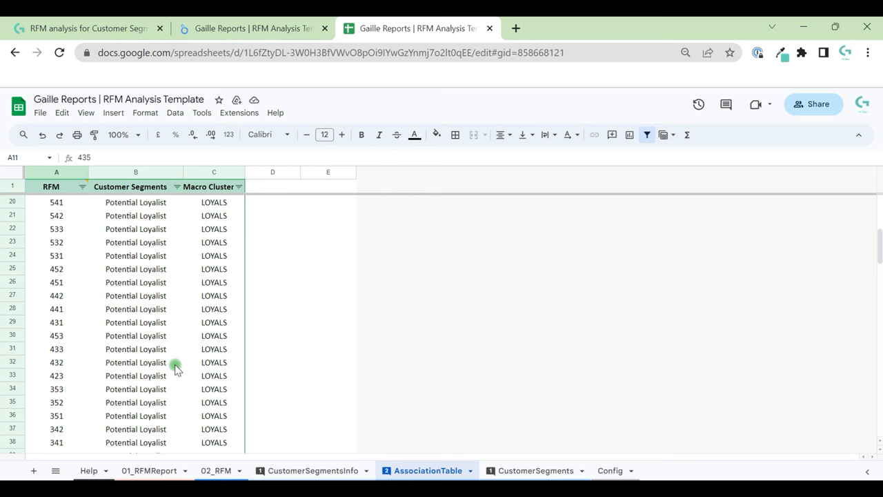
left_click(56, 348)
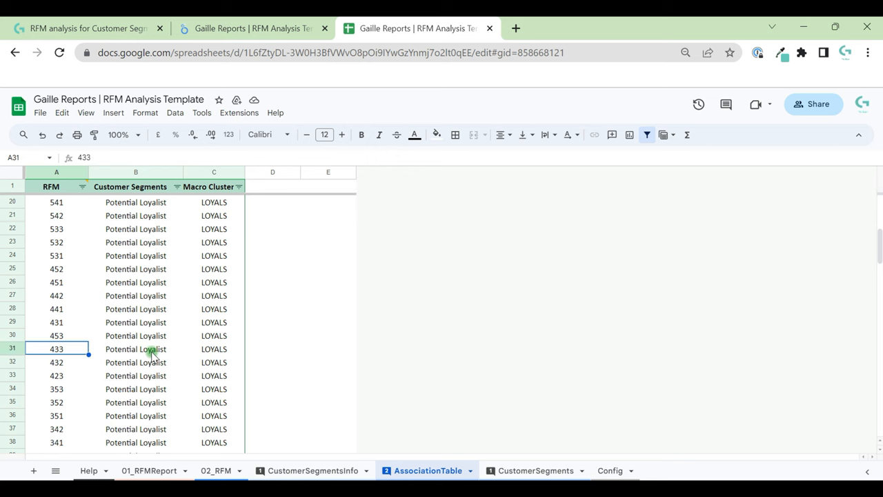
left_click(135, 349)
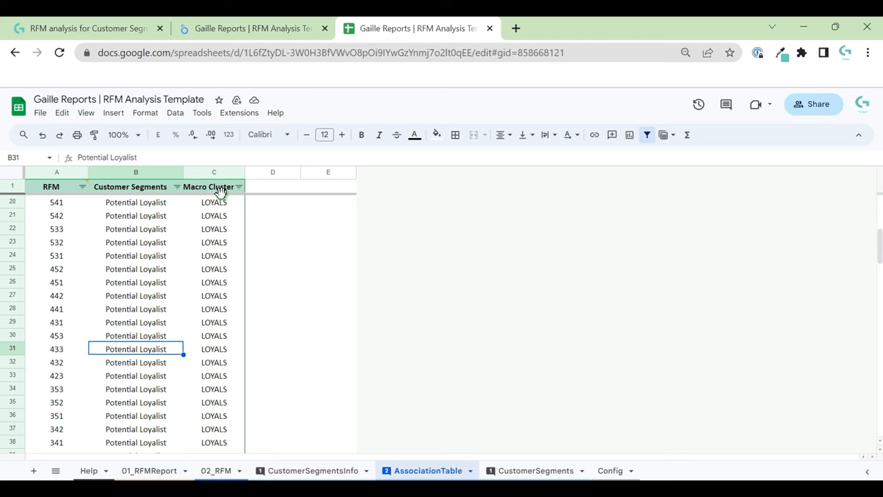
left_click(535, 470)
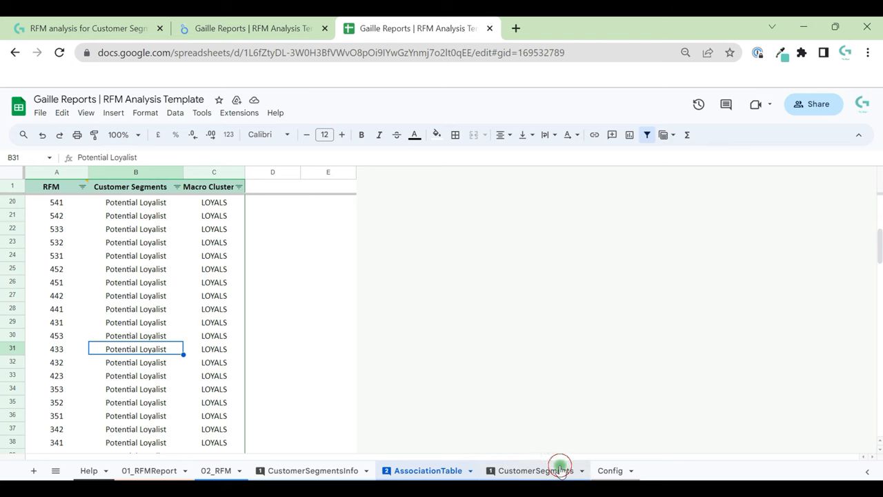
Inspect the A2 total and B2 count formulas on CustomerSegments, then view the Config sheet
left_click(535, 470)
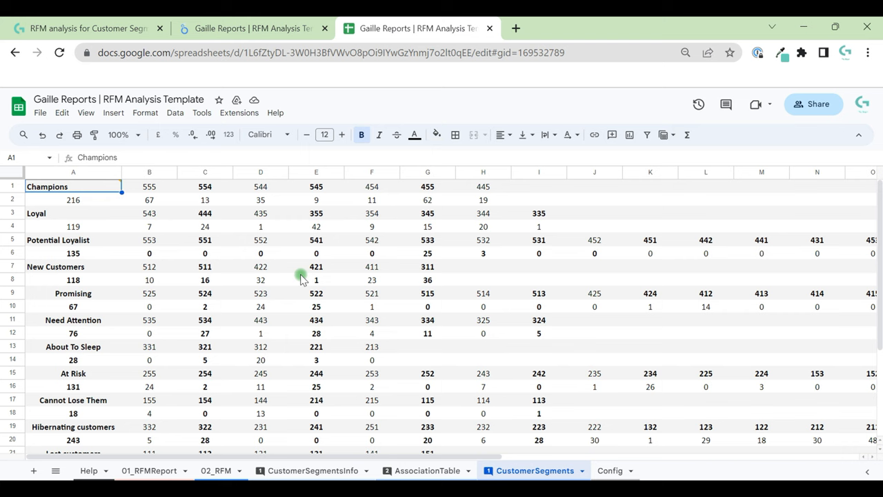
mouse_move(187, 210)
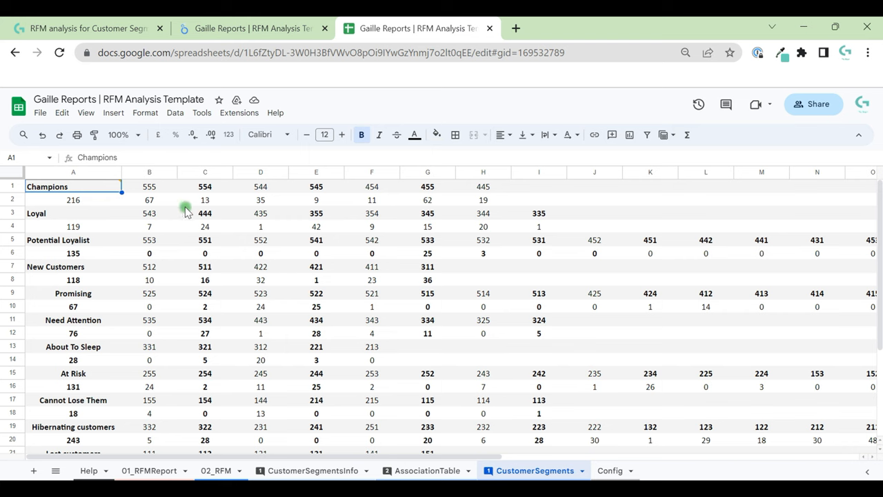
mouse_move(195, 210)
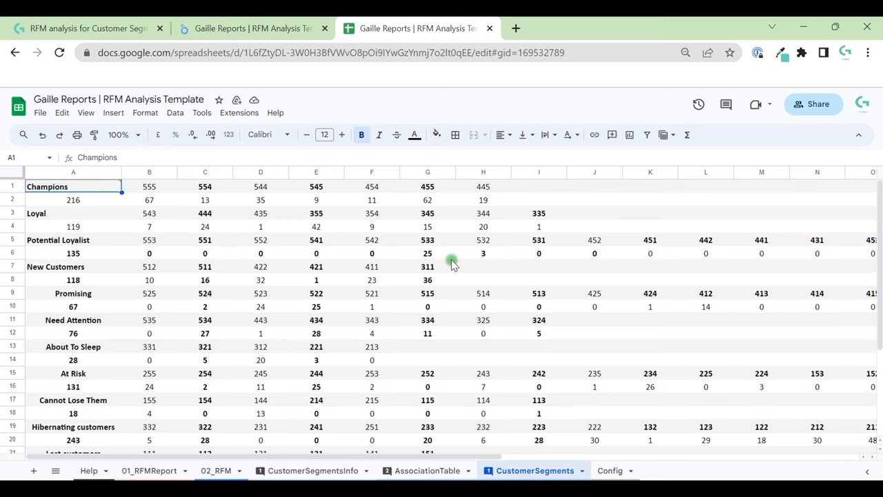
mouse_move(174, 256)
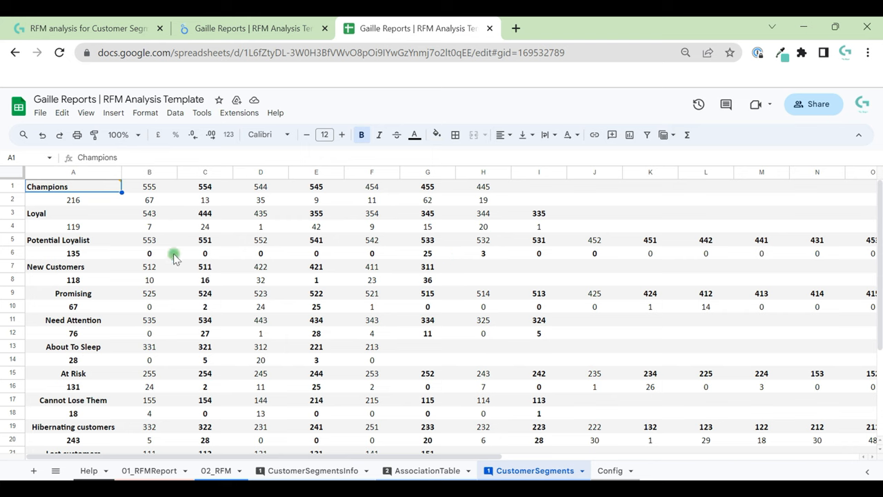
mouse_move(330, 227)
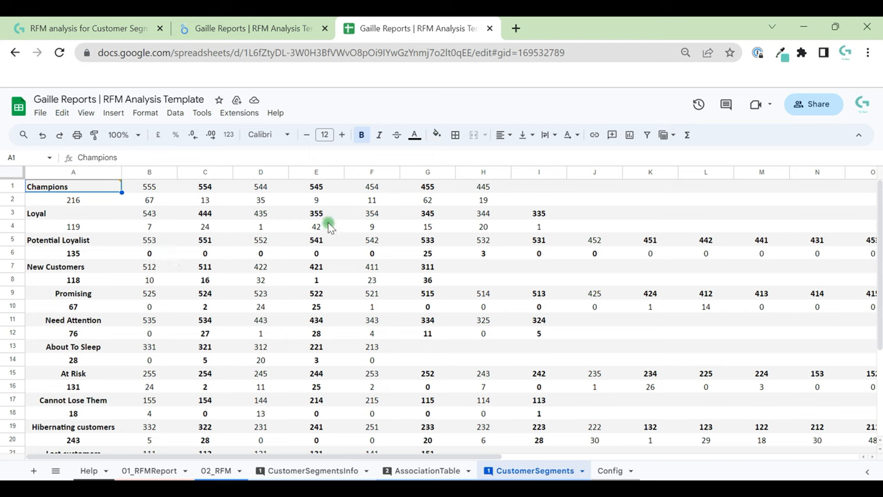
mouse_move(351, 204)
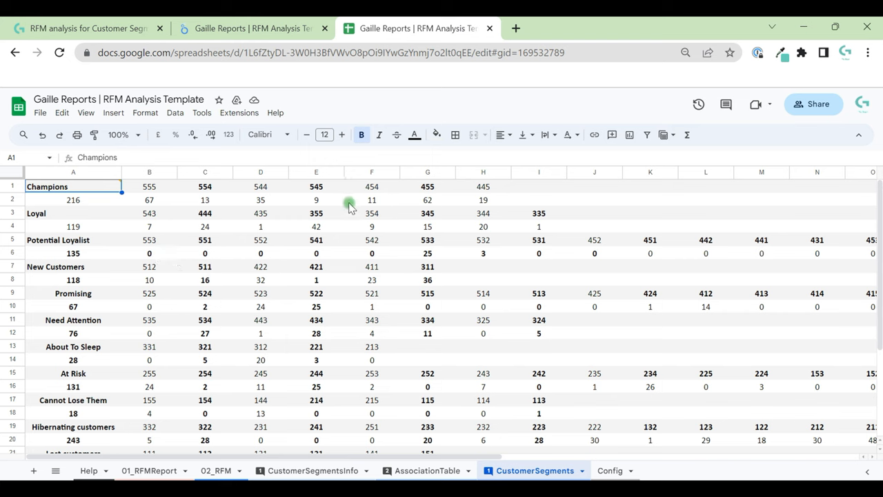
left_click(72, 200)
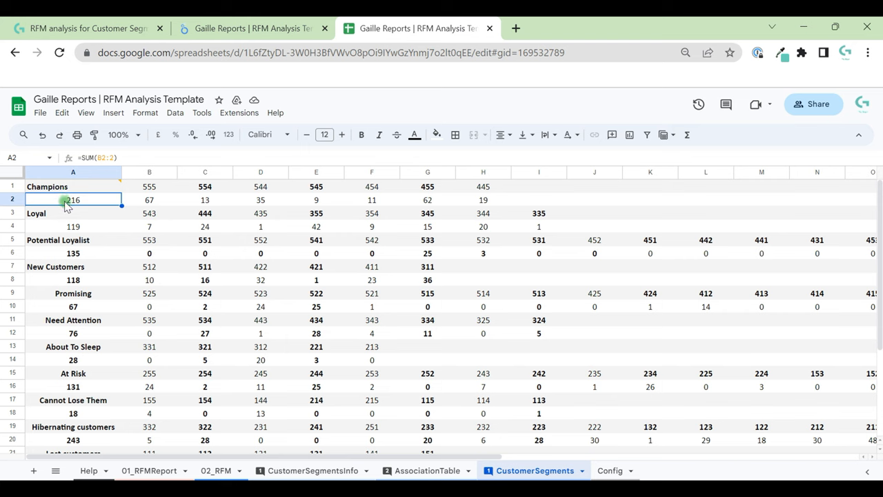
mouse_move(164, 203)
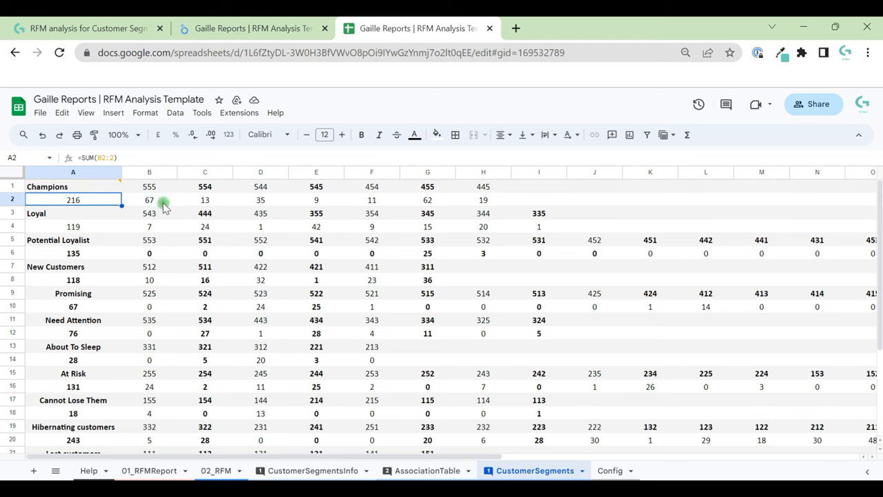
left_click(150, 200)
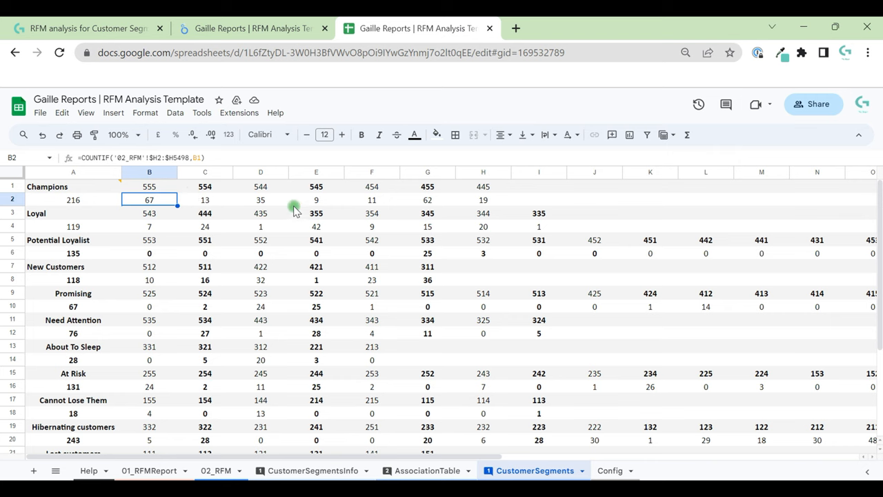
mouse_move(494, 210)
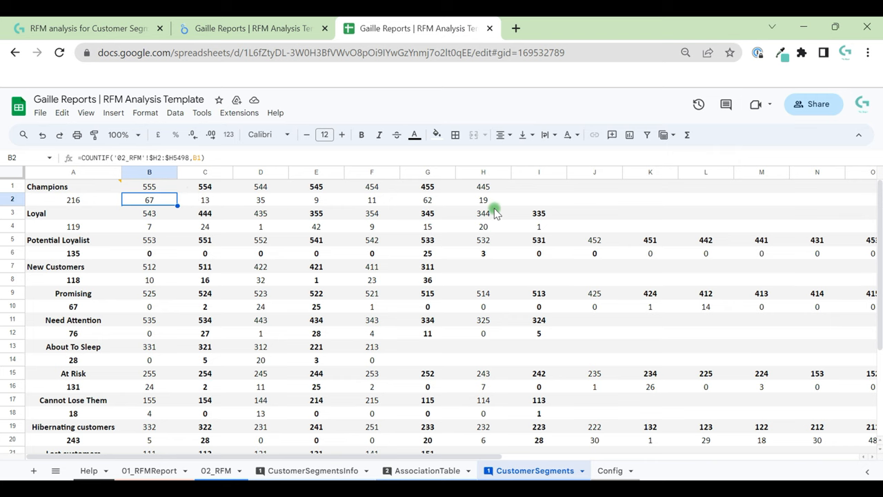
left_click(608, 470)
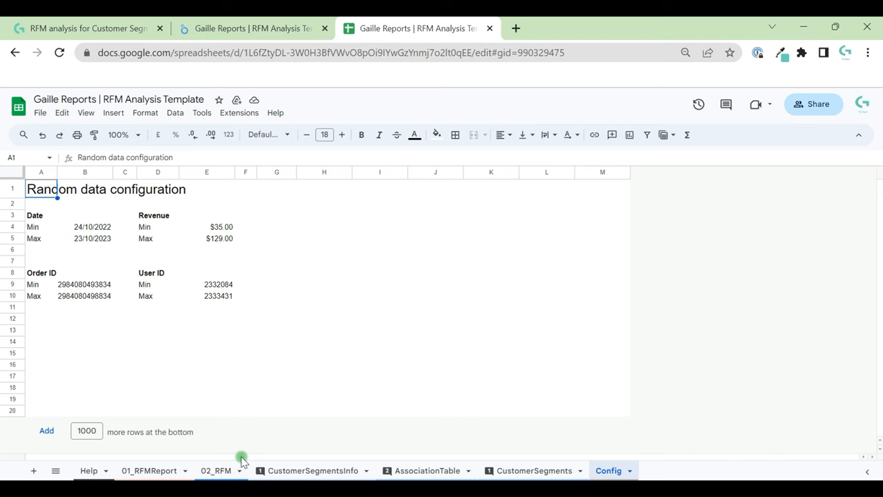
Flip through the 02_RFM, 01_RFMReport and Help sheets, then return to the Looker Studio report
left_click(215, 470)
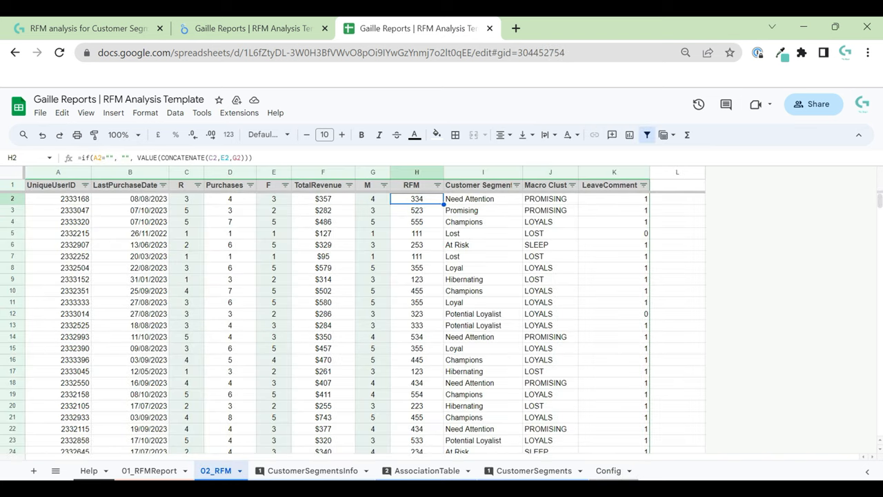
left_click(149, 470)
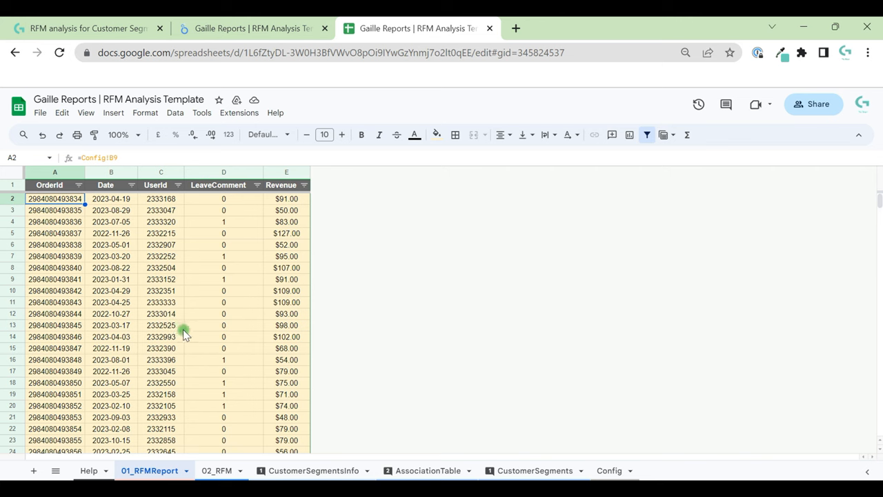
mouse_move(89, 471)
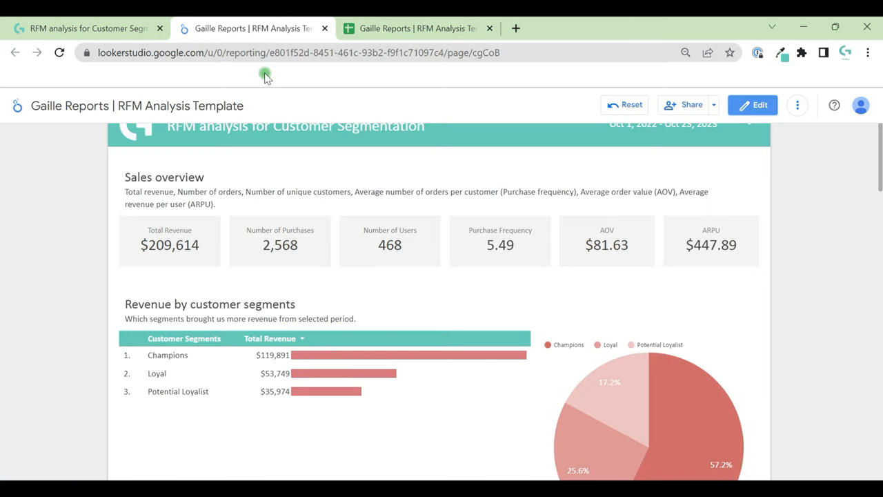
mouse_move(537, 271)
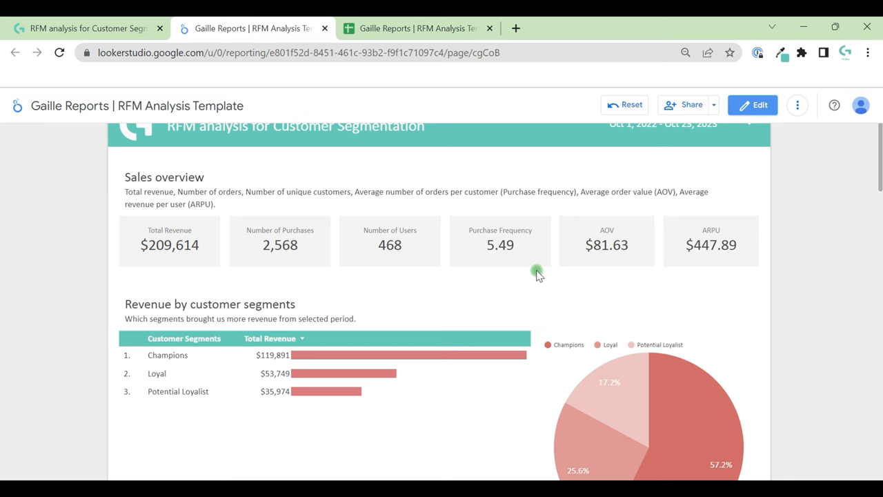
left_click(414, 28)
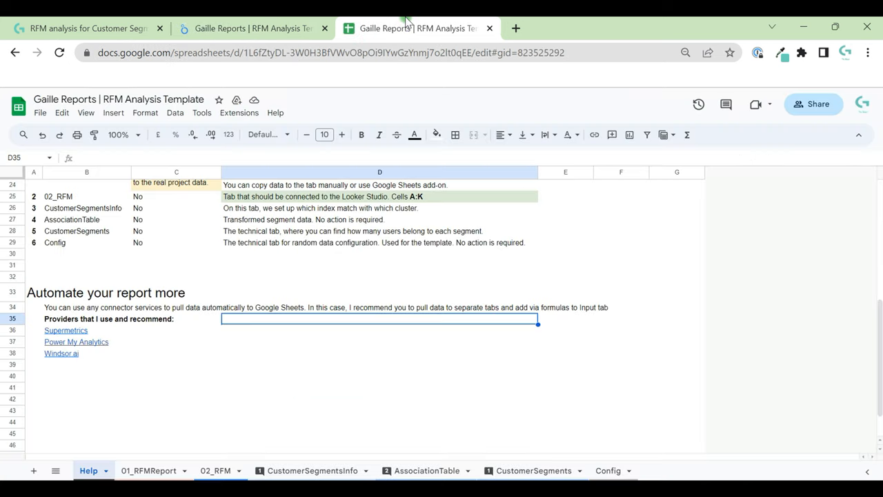
left_click(148, 470)
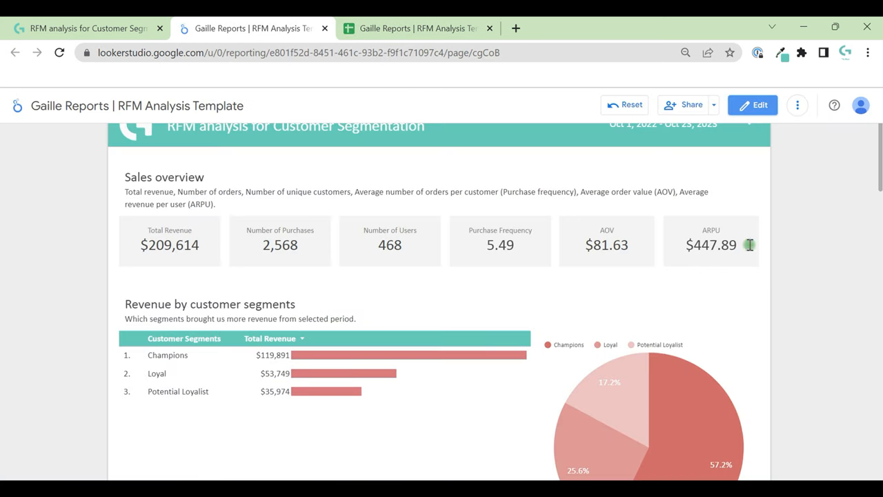
mouse_move(776, 142)
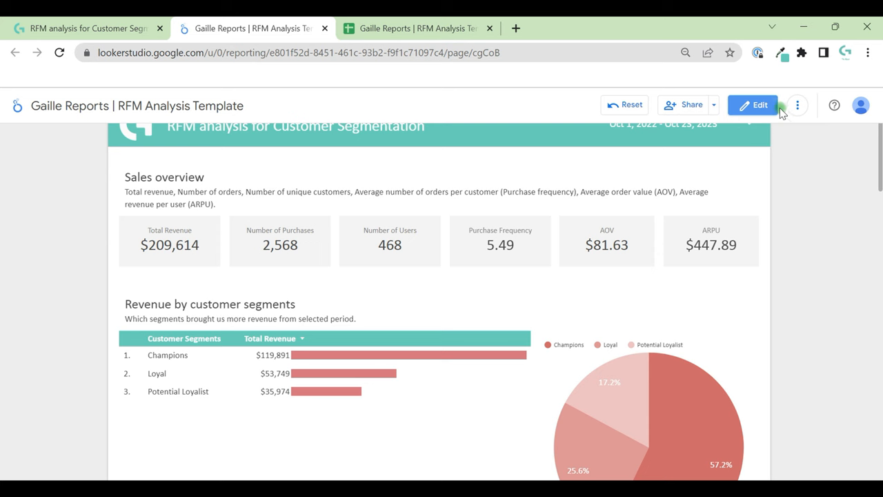
Enter edit mode and scroll through the current theme's customization settings under Theme and layout
left_click(752, 105)
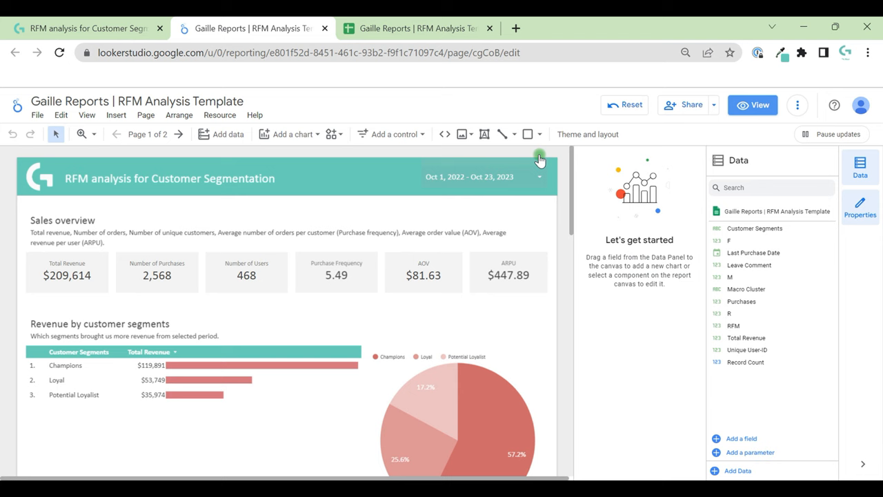
left_click(588, 134)
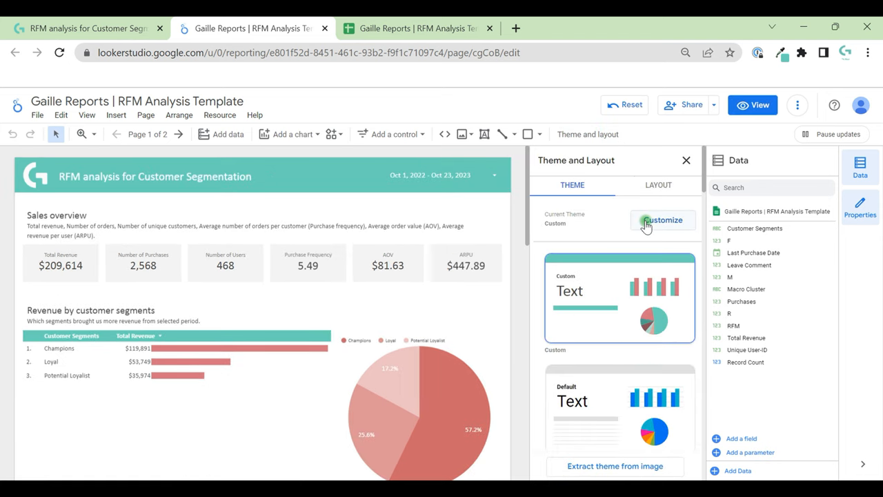
mouse_move(620, 473)
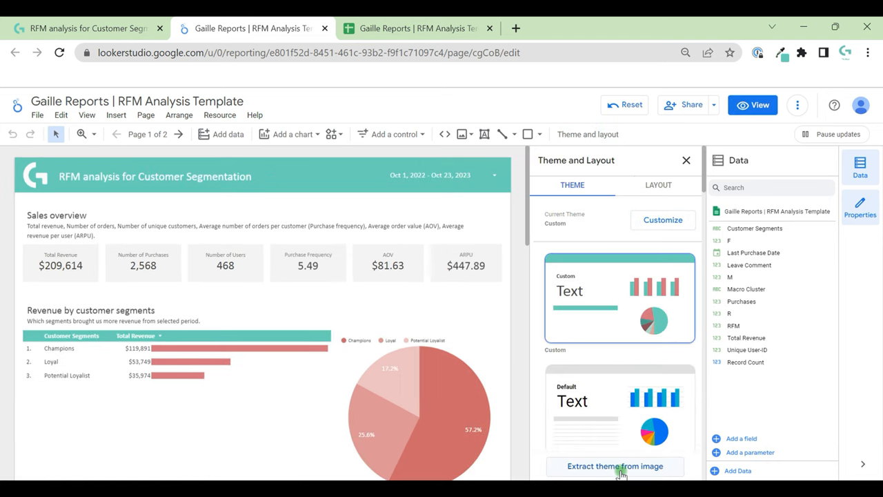
left_click(662, 220)
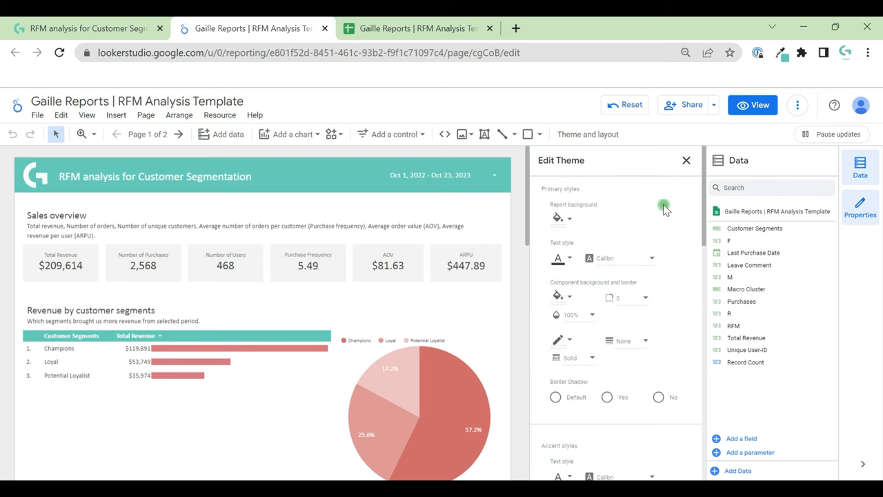
scroll("down", 3)
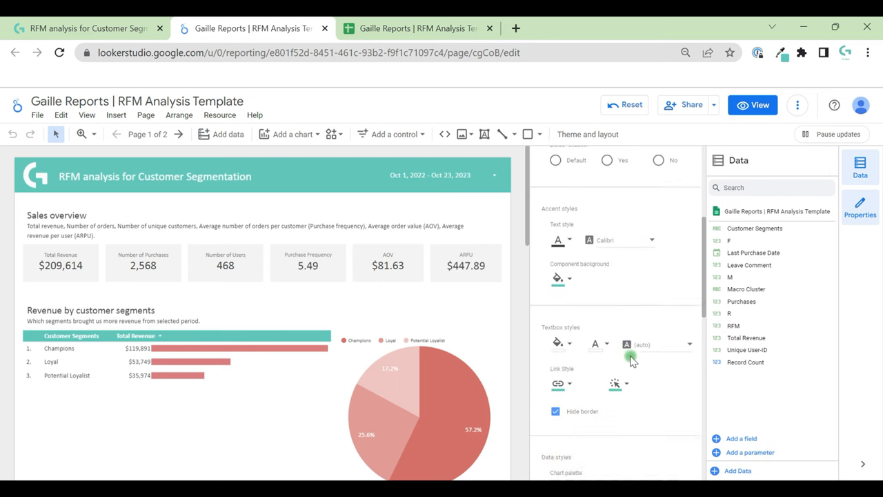
scroll("down", 3)
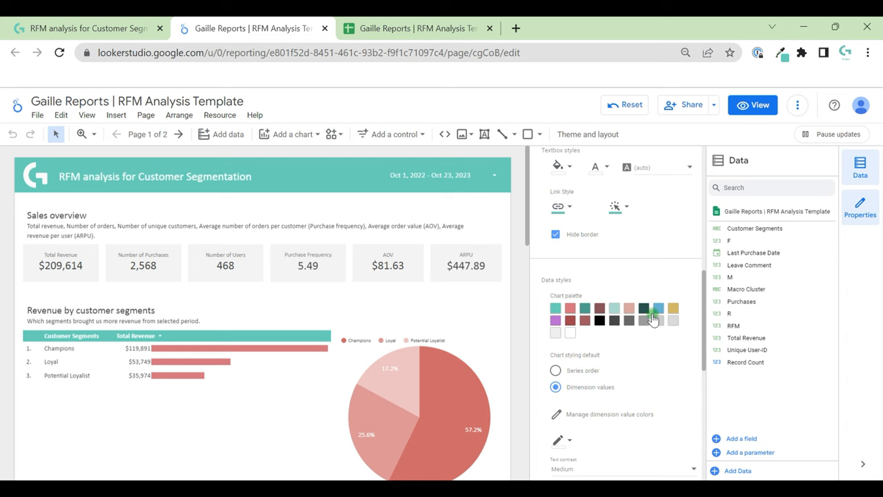
mouse_move(654, 300)
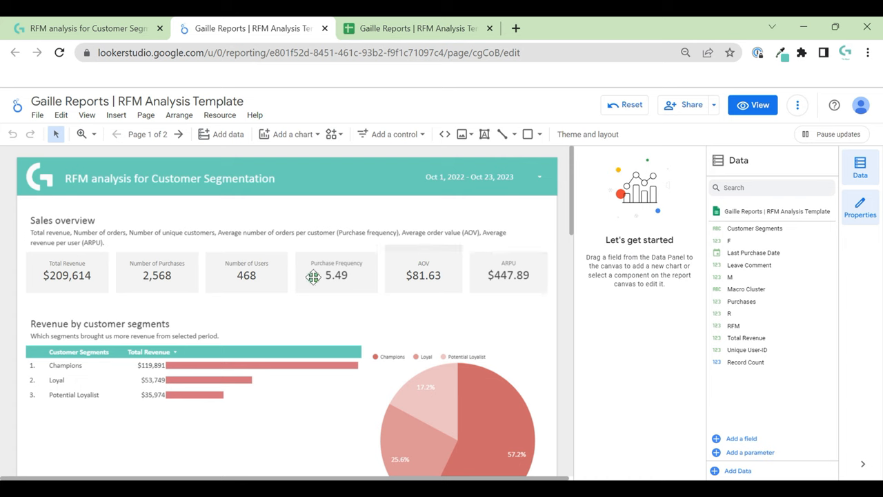
mouse_move(214, 223)
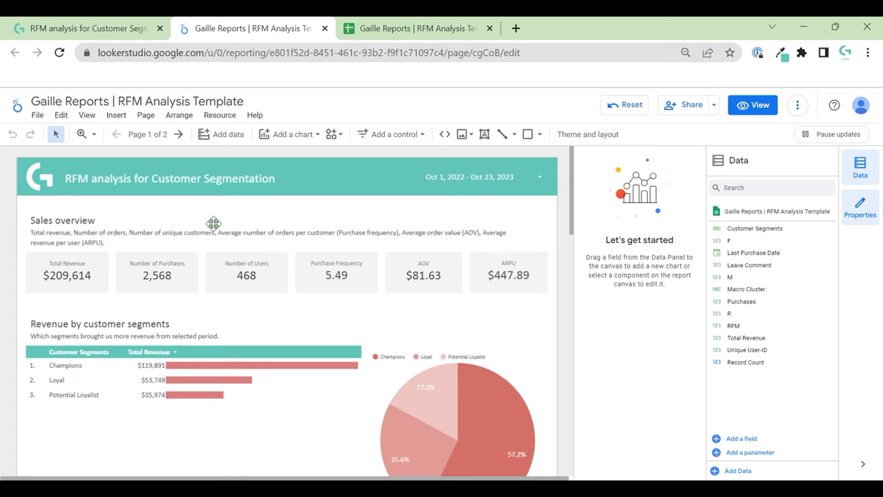
mouse_move(104, 236)
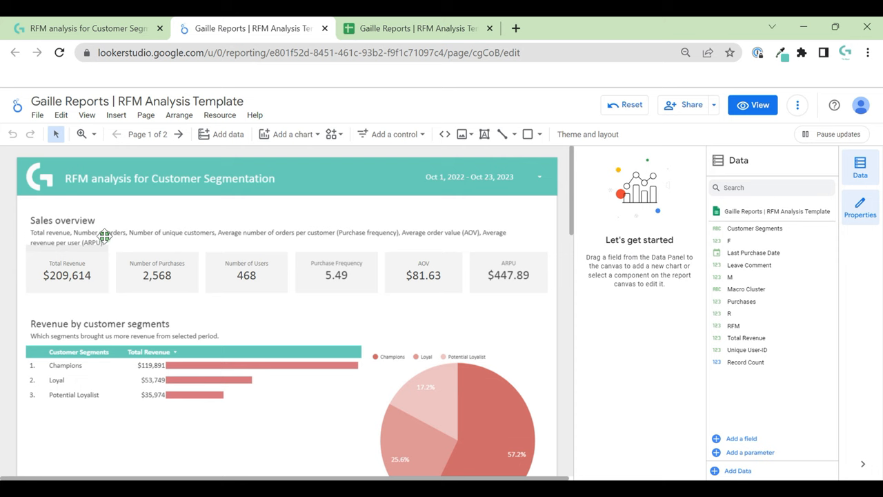
mouse_move(268, 220)
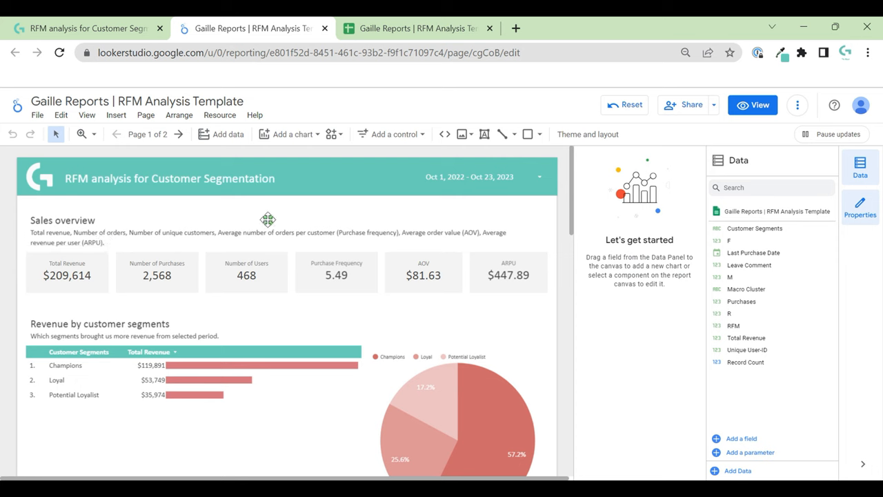
mouse_move(540, 229)
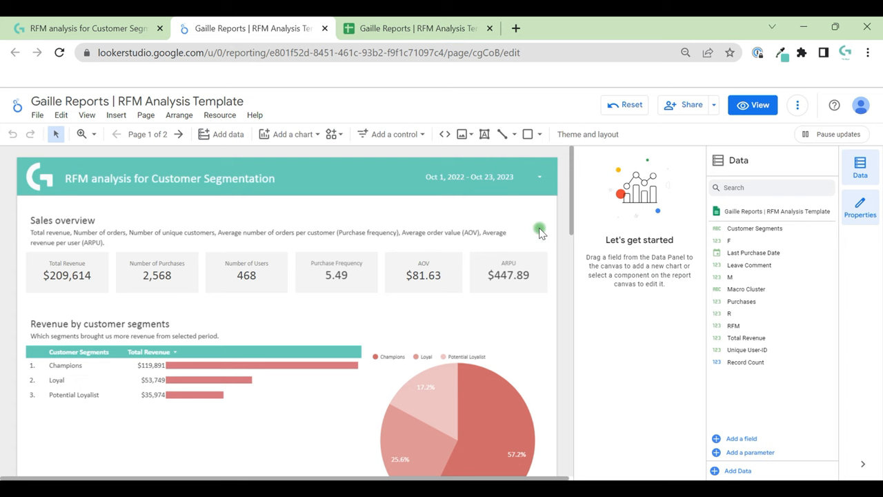
scroll("down", 3)
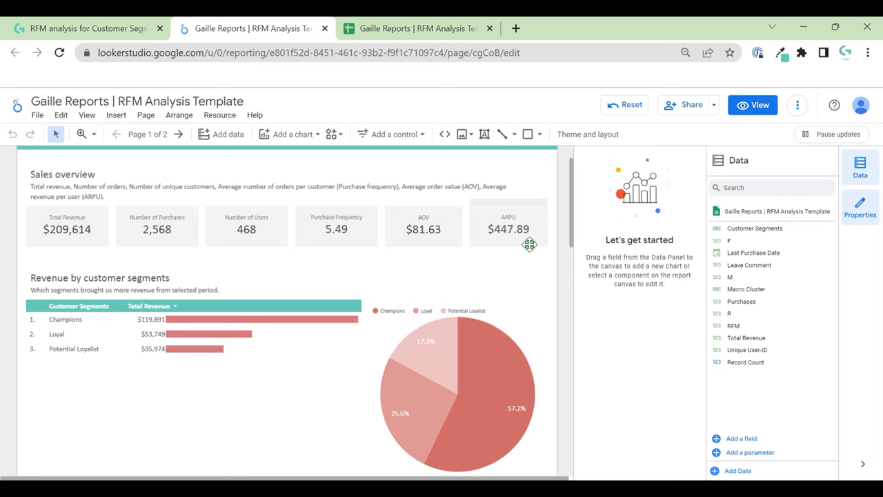
left_click(544, 265)
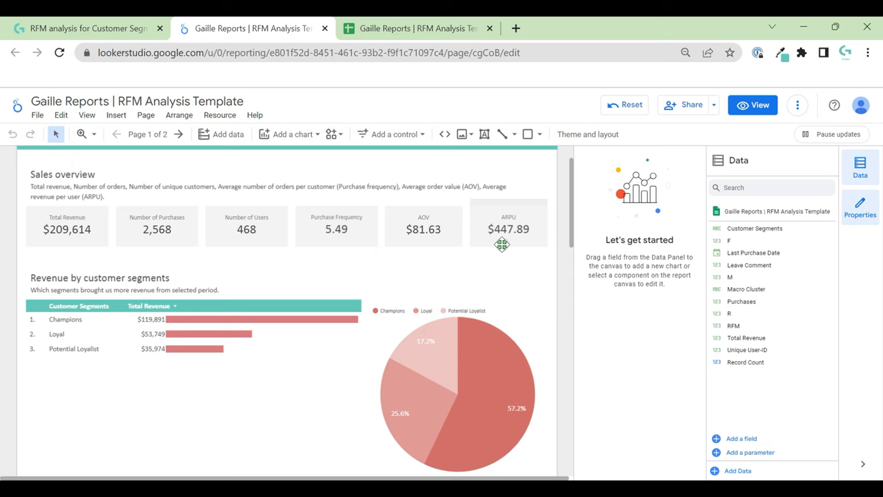
scroll("down", 3)
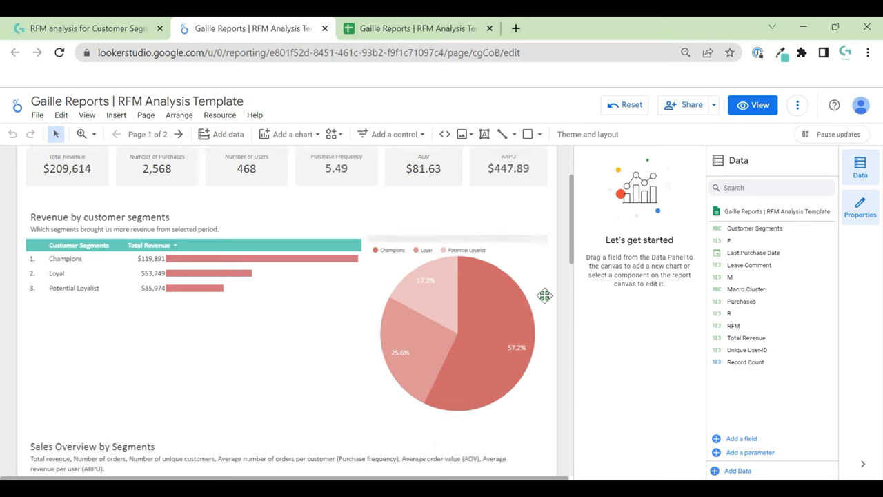
scroll("down", 3)
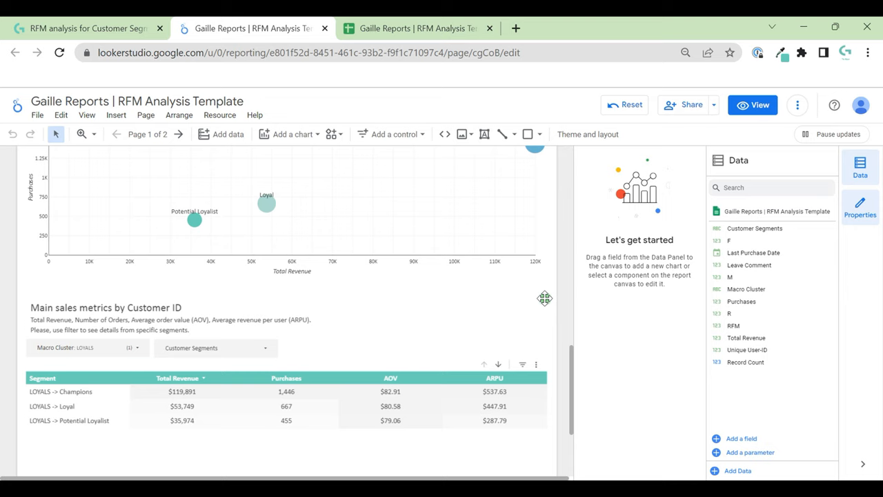
scroll("down", 3)
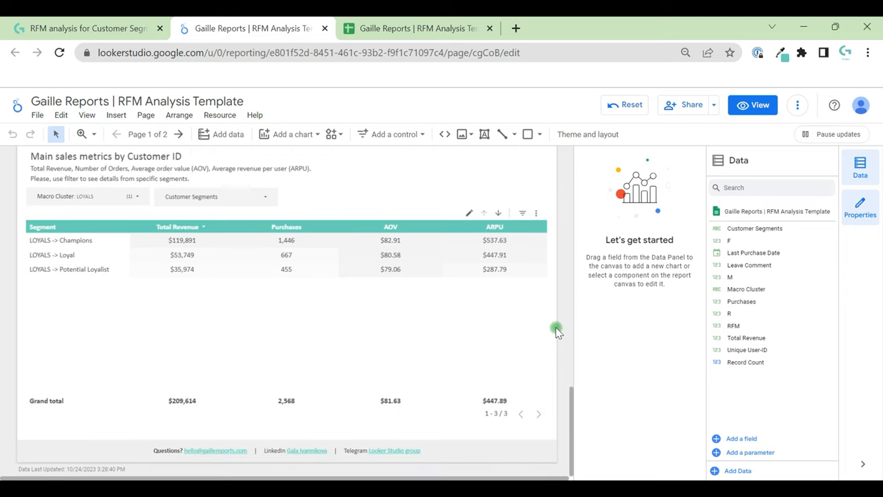